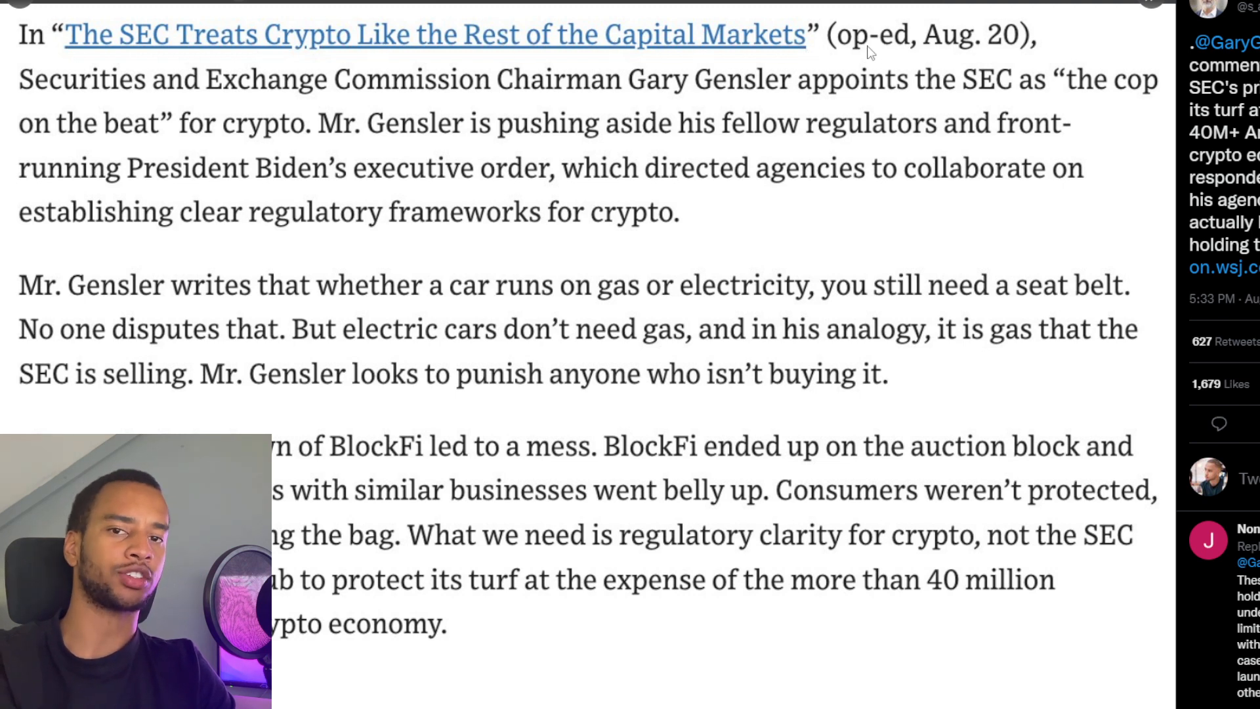
{"action": "mouse_move", "coordinate": [64, 103]}
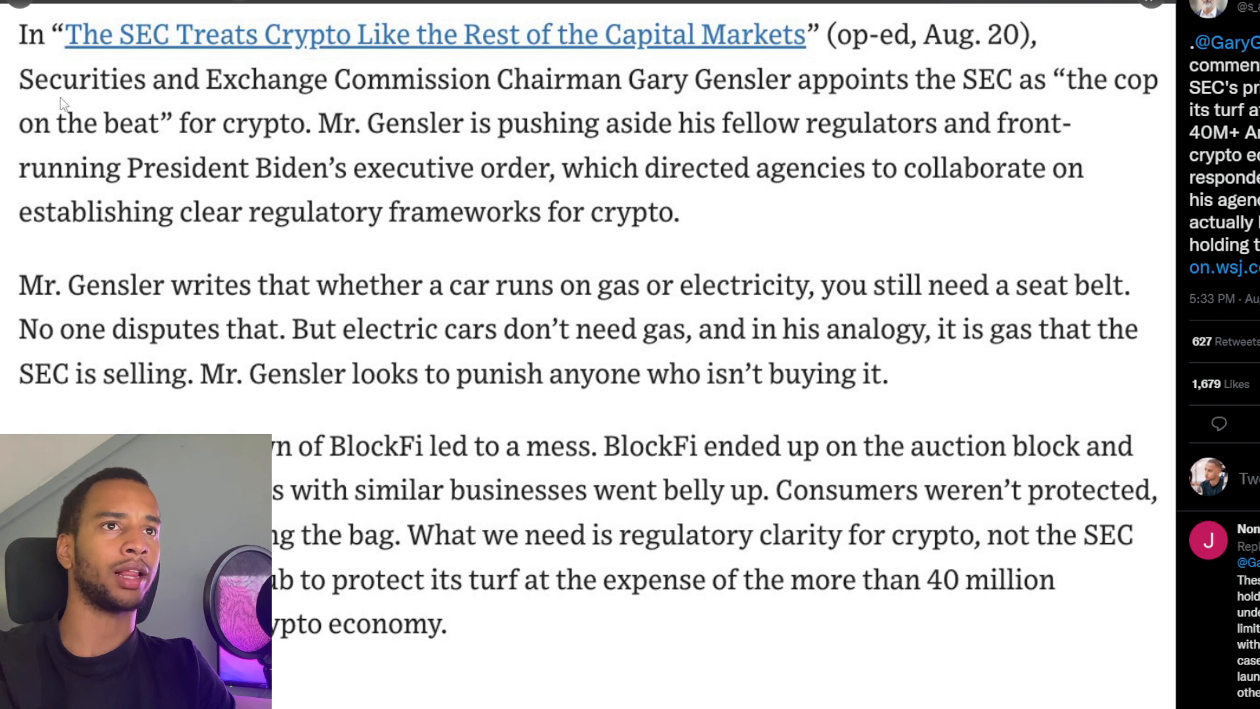
{"action": "mouse_move", "coordinate": [565, 100]}
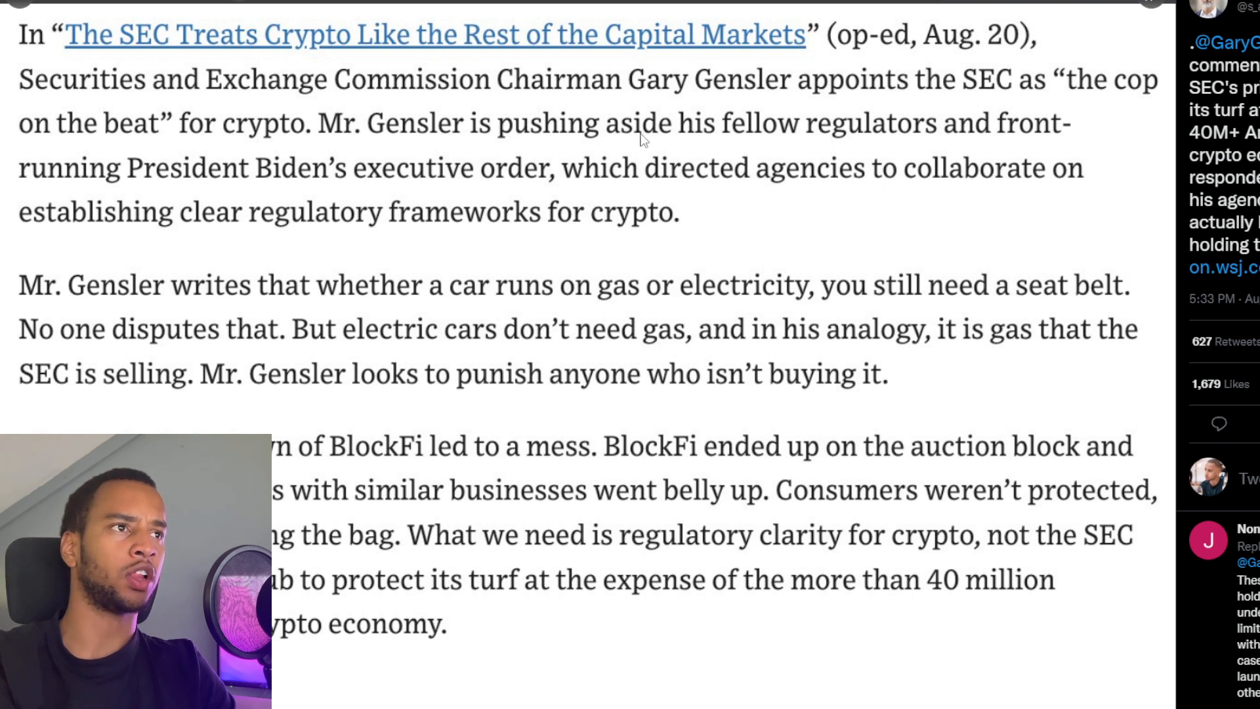
{"action": "mouse_move", "coordinate": [237, 189]}
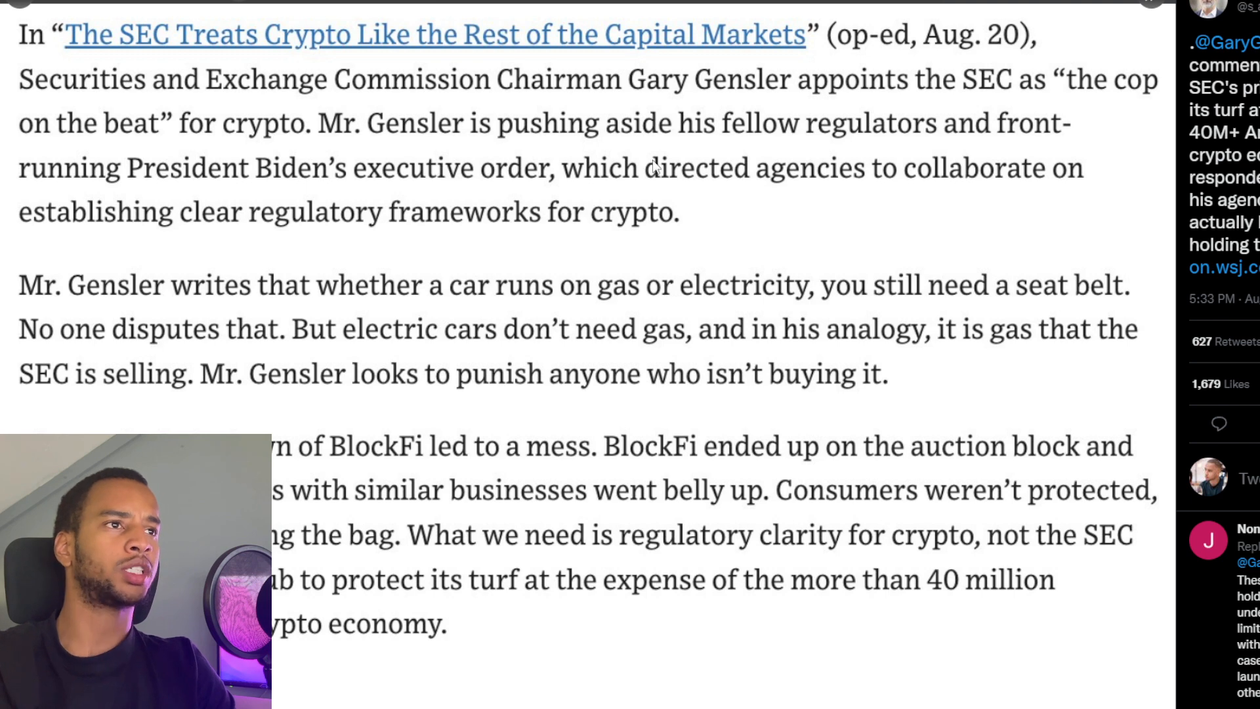
{"action": "mouse_move", "coordinate": [462, 181]}
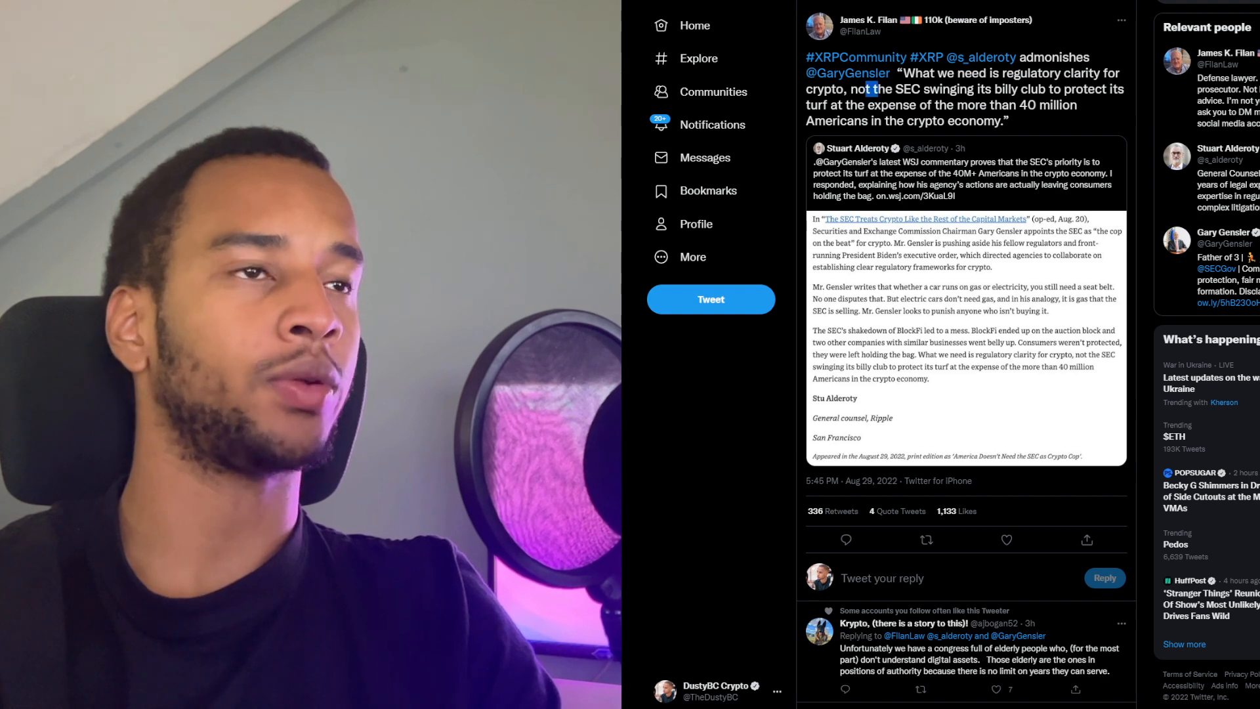
Highlight the SEC billy-club quote and scroll down through the tweet's replies.
{"action": "left_click_drag", "start_coordinate": [862, 89], "coordinate": [1032, 104]}
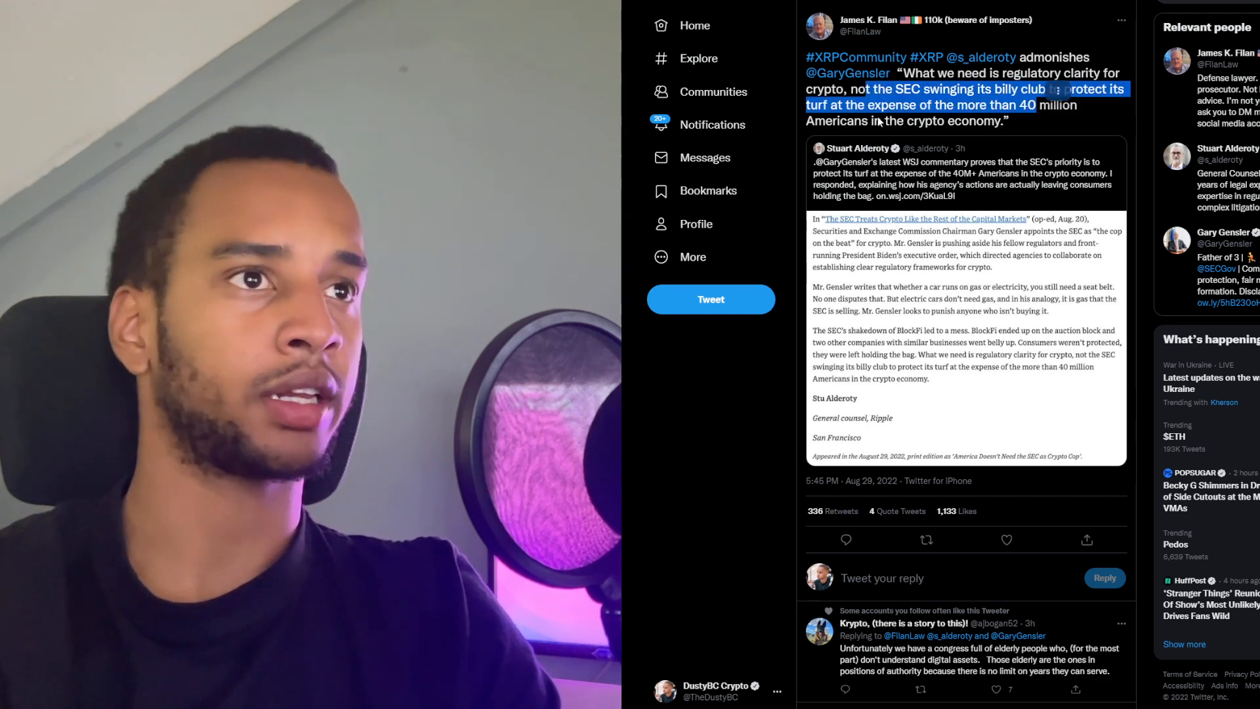
{"action": "scroll", "scroll_direction": "down", "scroll_amount": 3}
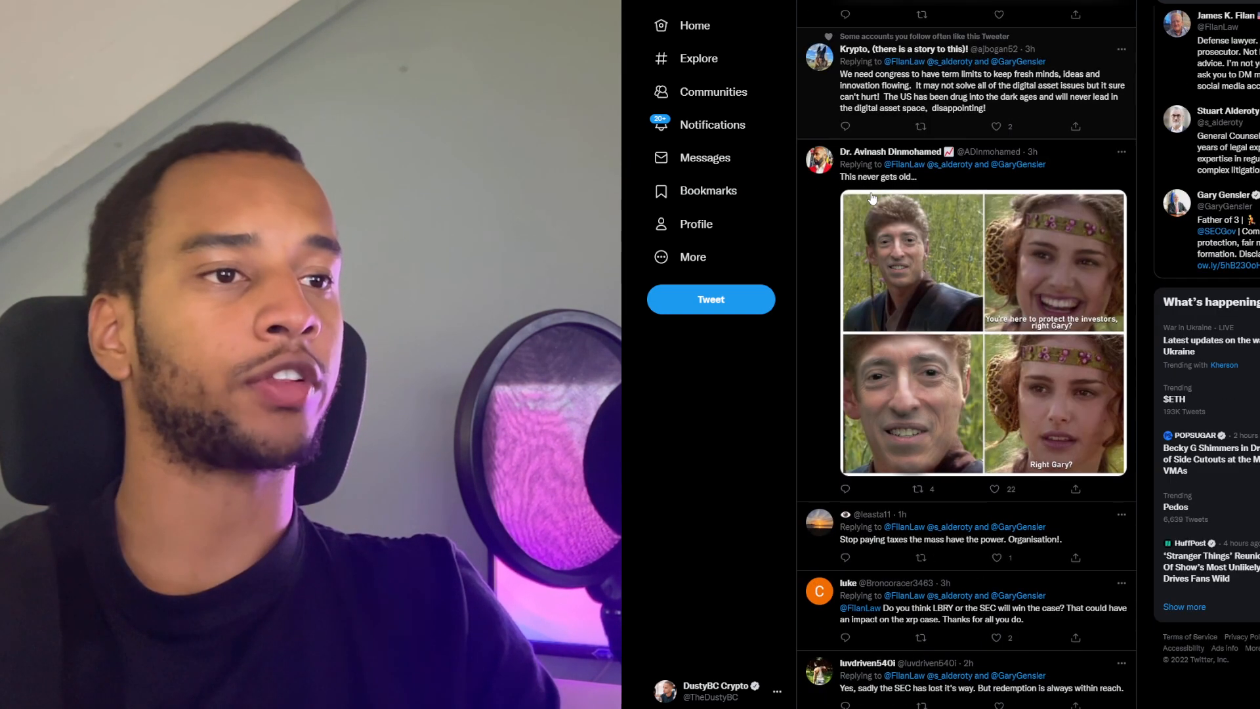
{"action": "scroll", "scroll_direction": "down", "scroll_amount": 3}
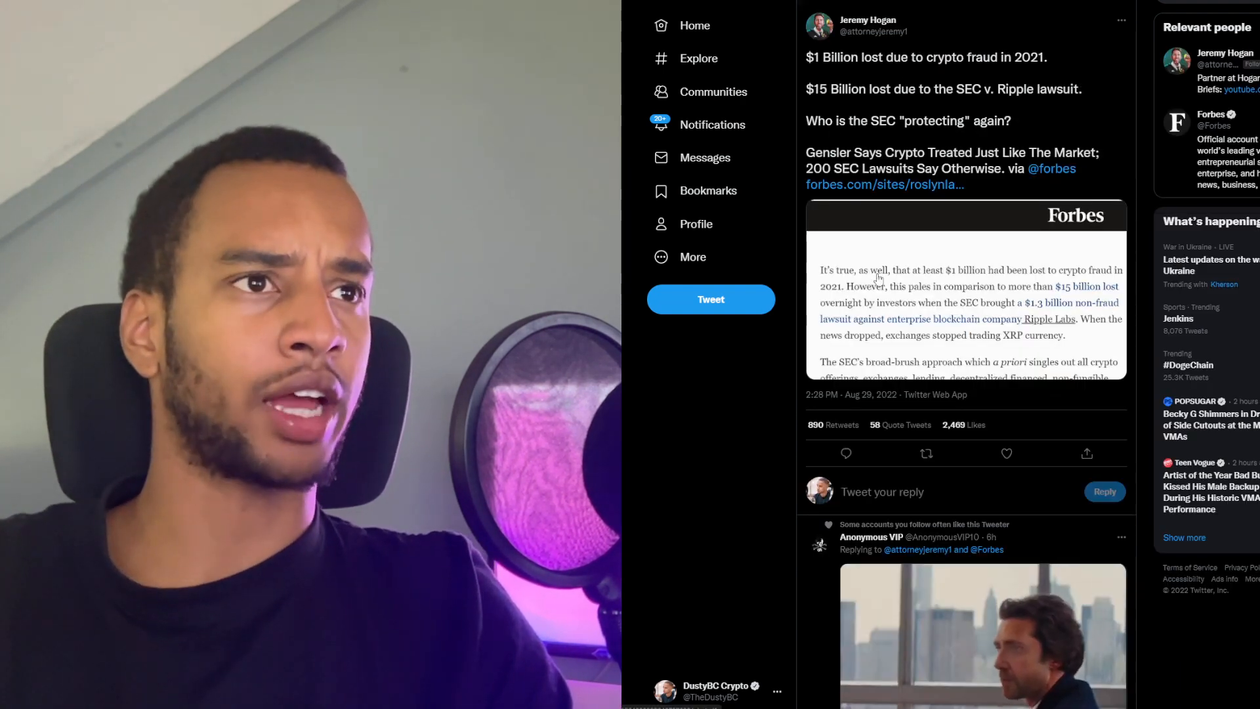
{"action": "mouse_move", "coordinate": [860, 236]}
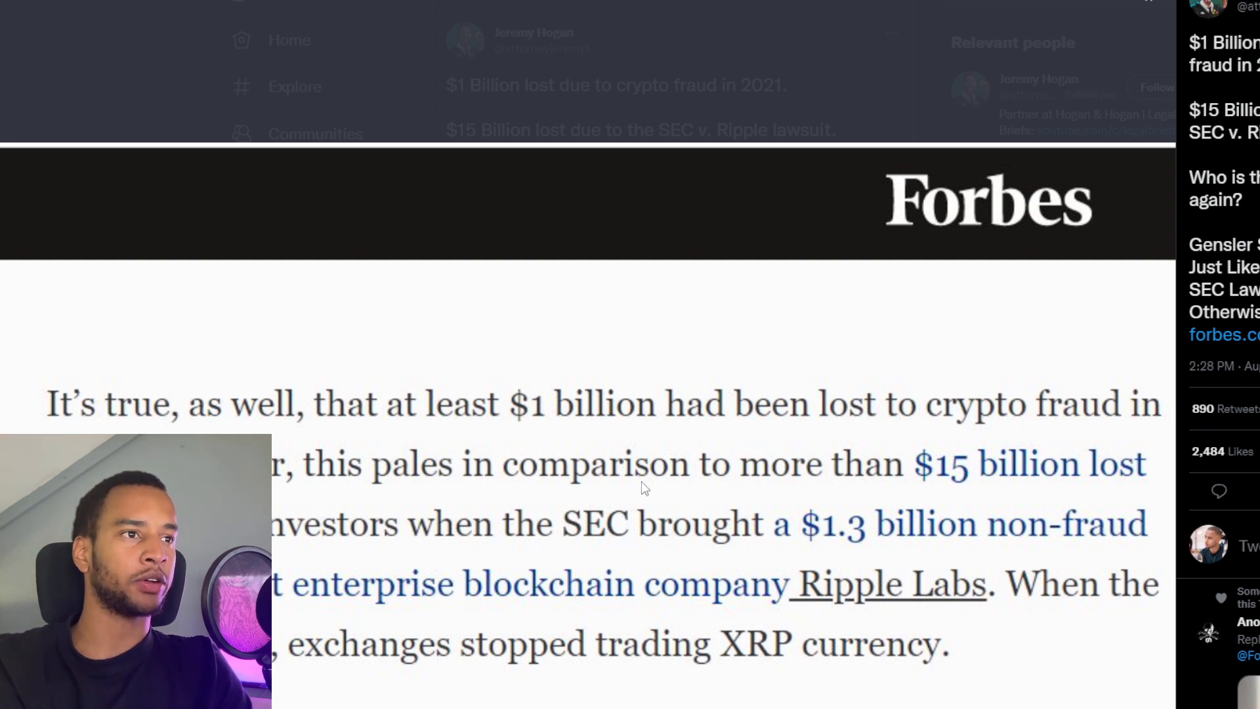
{"action": "mouse_move", "coordinate": [733, 532]}
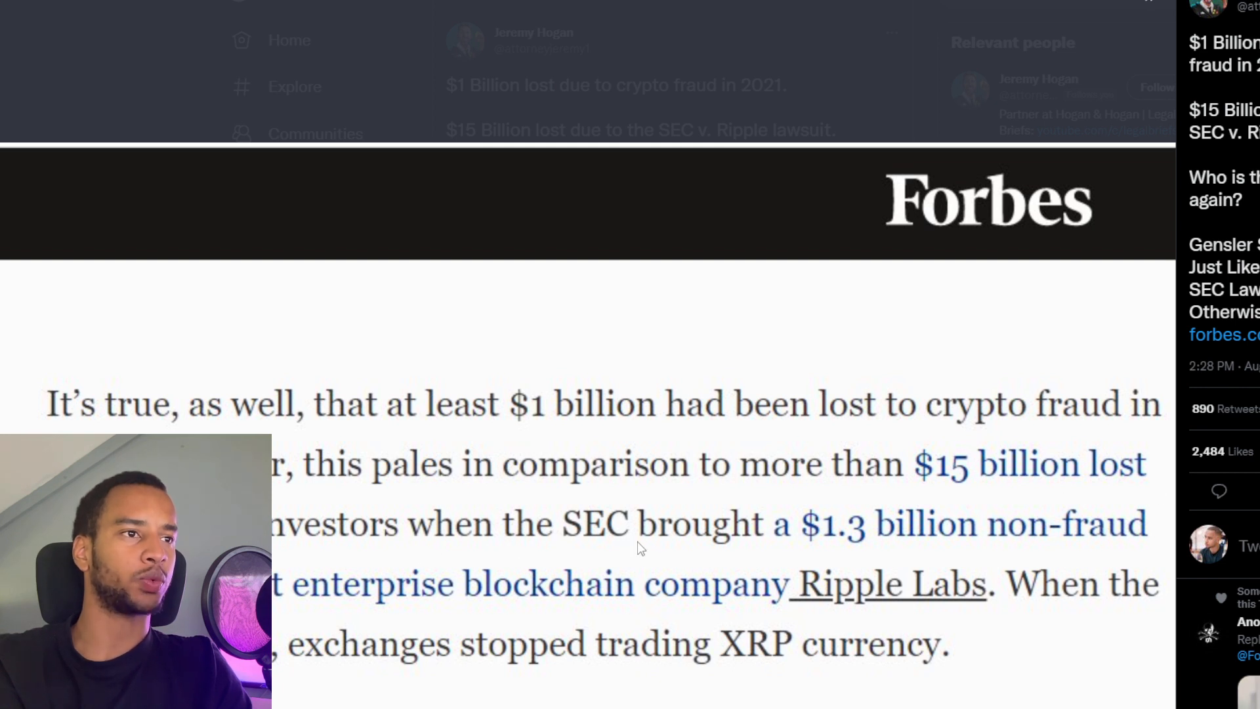
{"action": "mouse_move", "coordinate": [884, 544]}
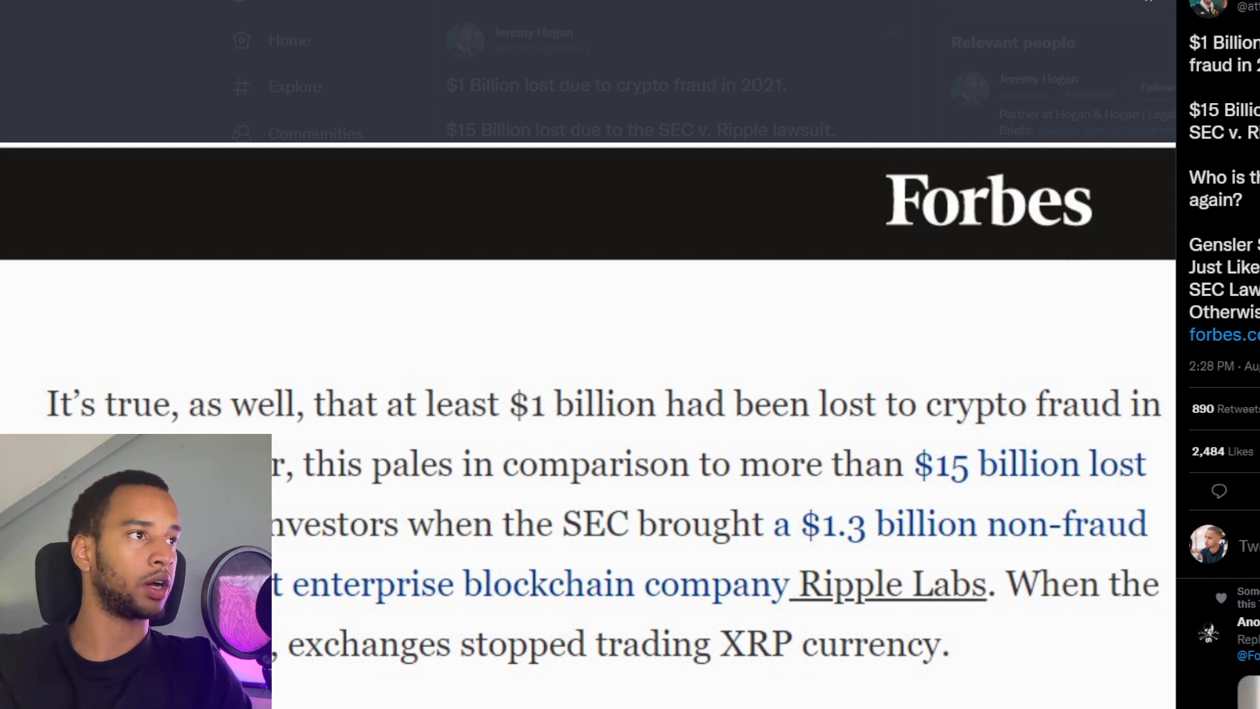
{"action": "mouse_move", "coordinate": [1221, 336]}
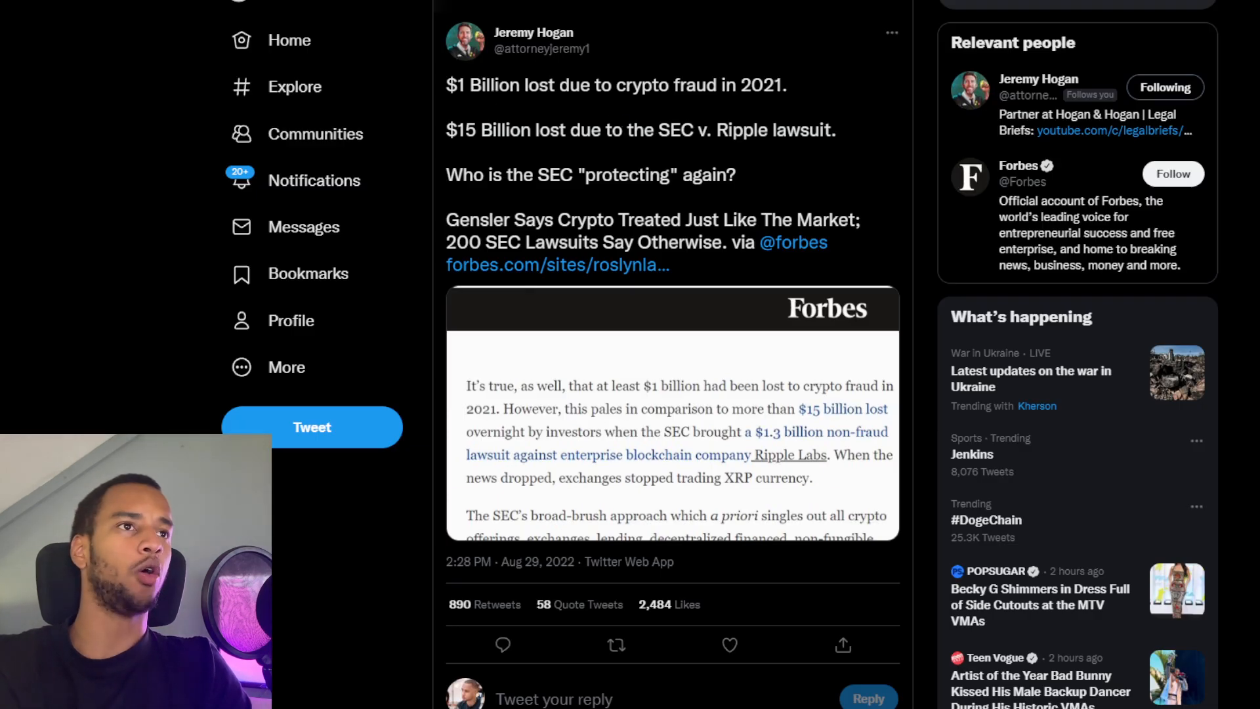
{"action": "left_click_drag", "start_coordinate": [447, 85], "coordinate": [789, 85]}
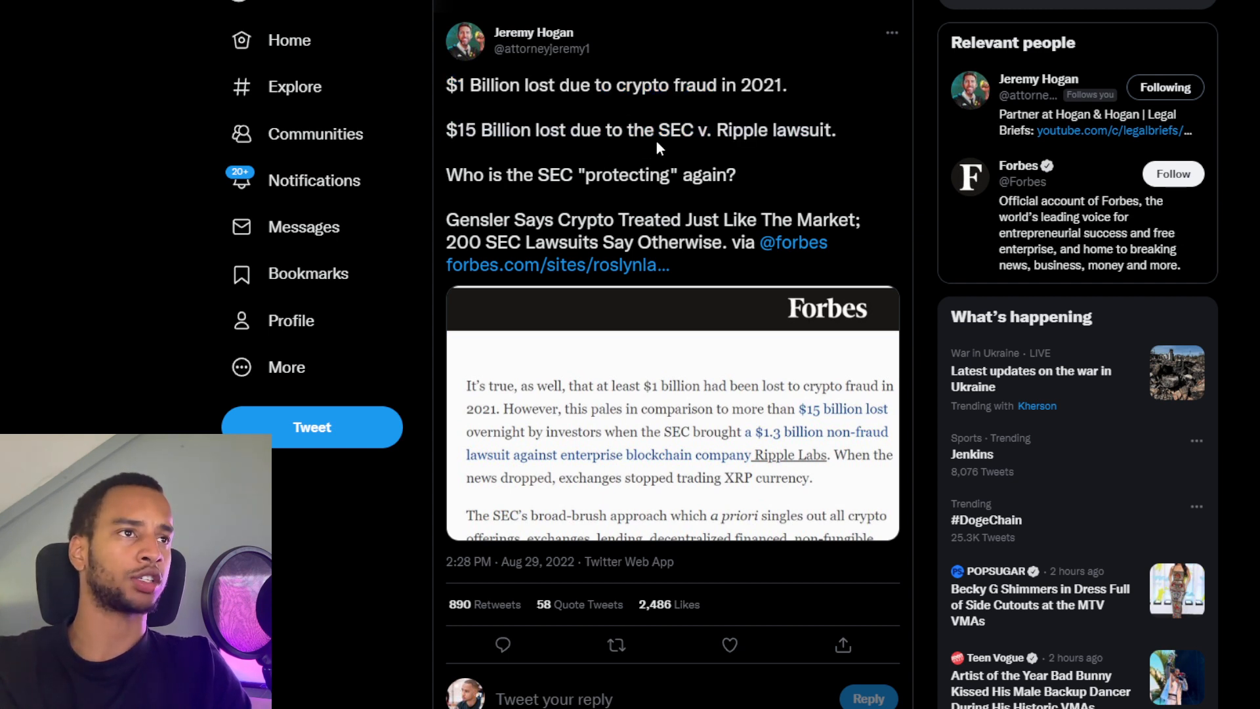
{"action": "left_click_drag", "start_coordinate": [743, 130], "coordinate": [835, 129]}
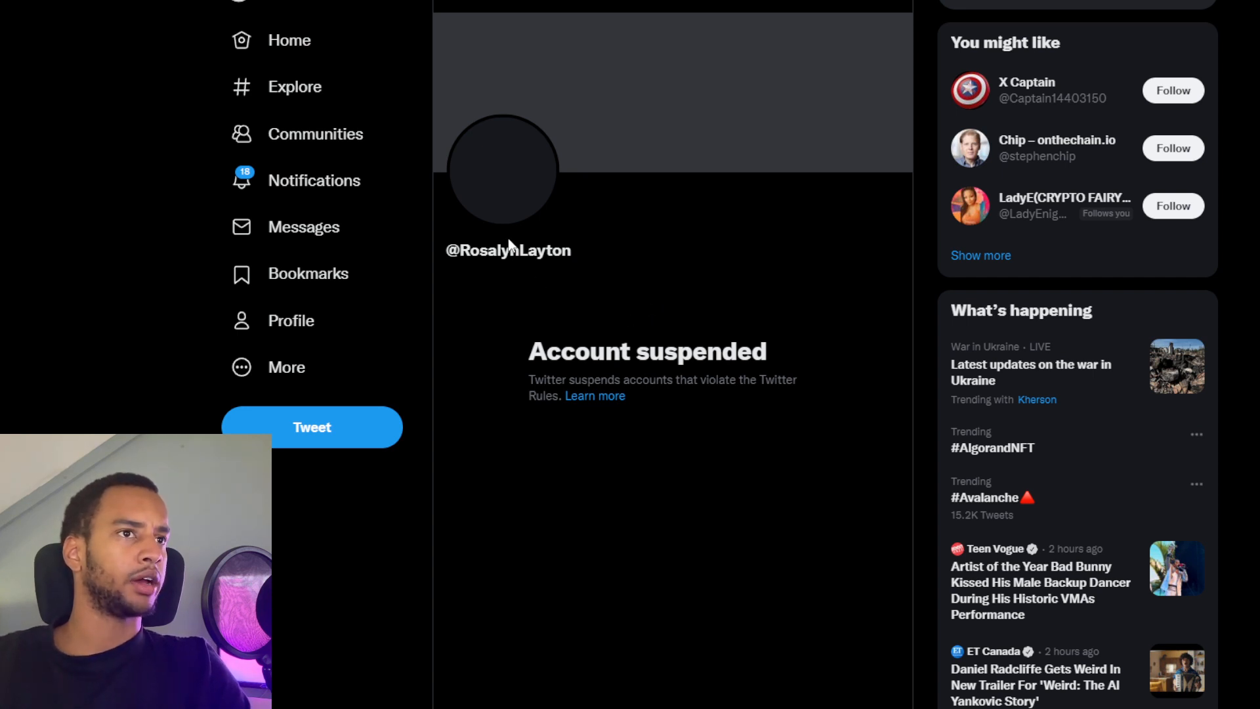
{"action": "mouse_move", "coordinate": [536, 271]}
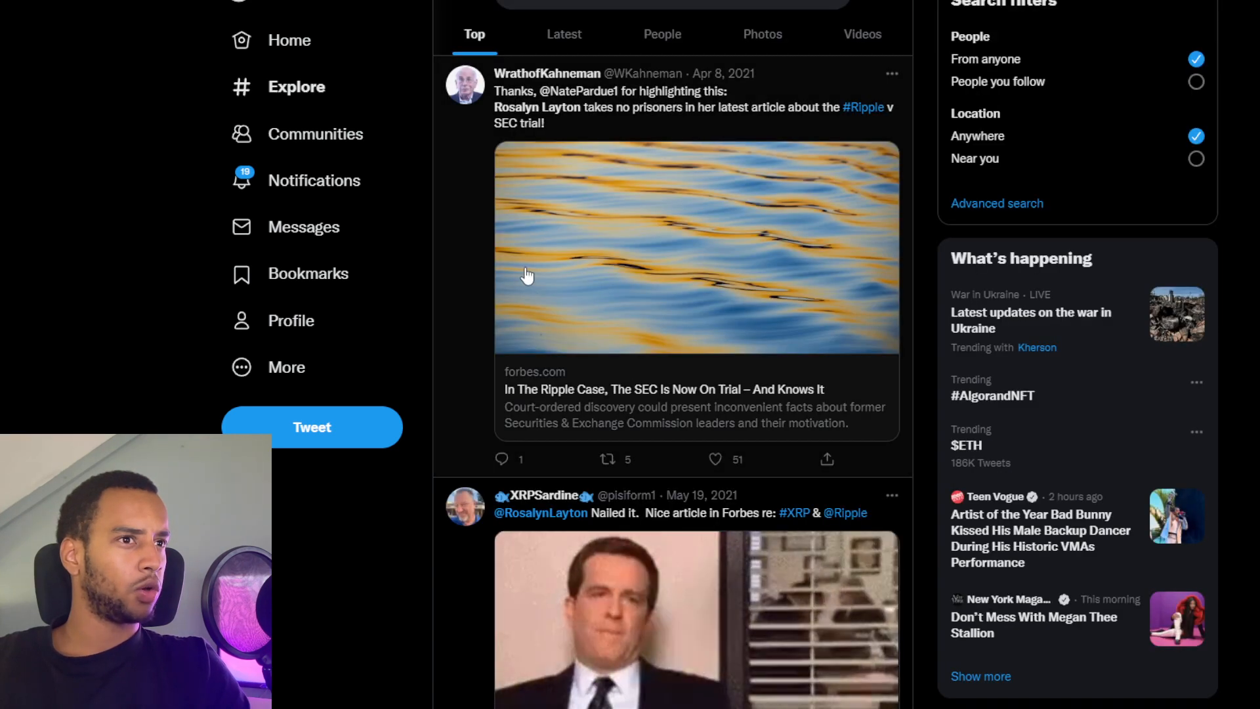
Scroll through Roslyn Layton's search results and her active profile's tweets.
{"action": "scroll", "scroll_direction": "down", "scroll_amount": 3}
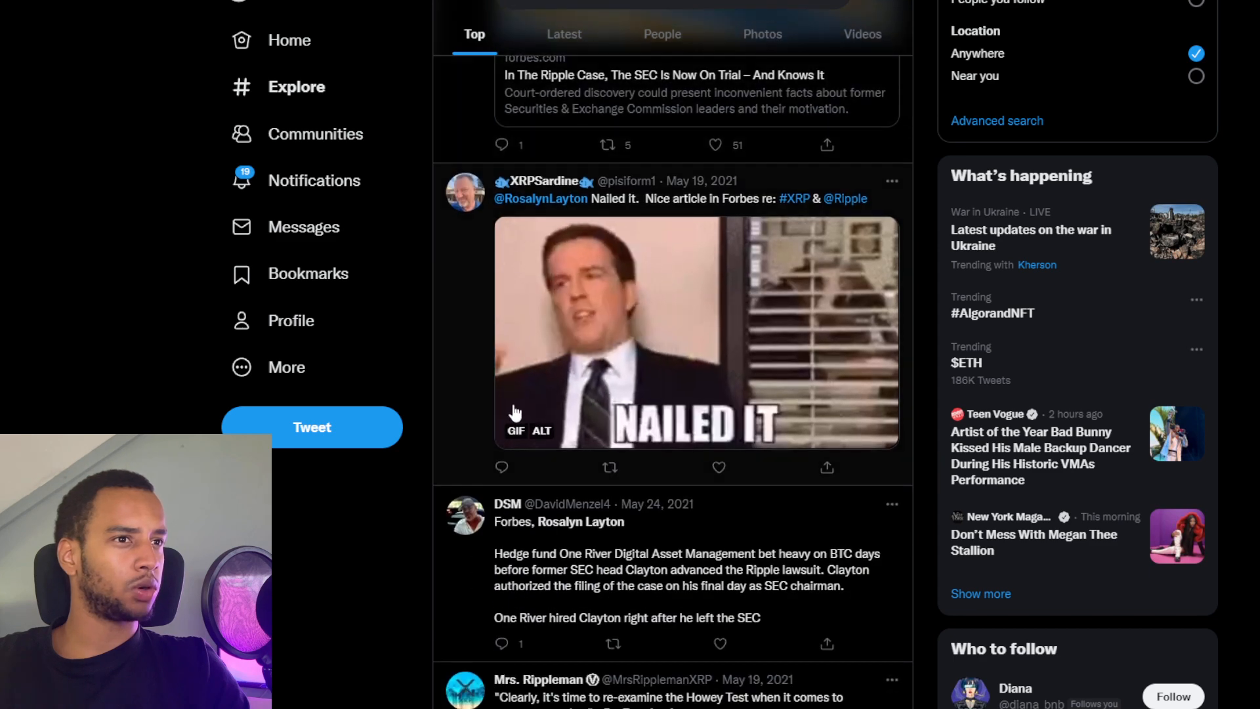
{"action": "scroll", "scroll_direction": "down", "scroll_amount": 3}
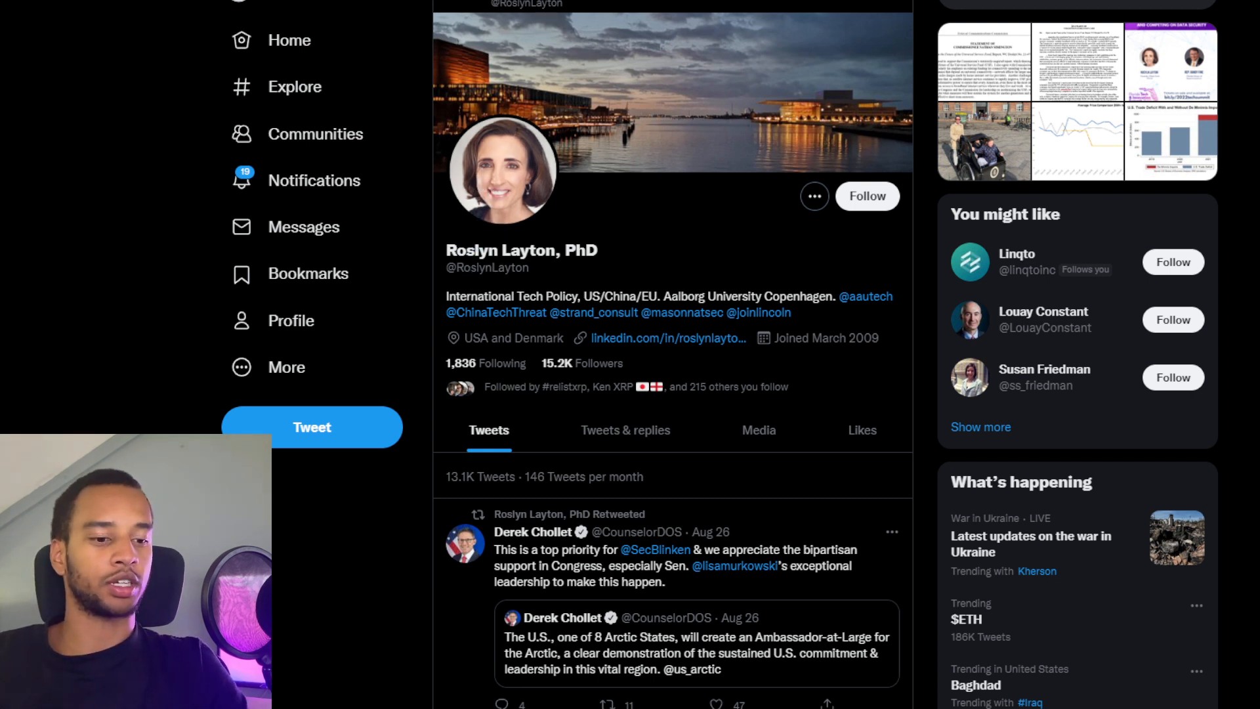
{"action": "scroll", "scroll_direction": "down", "scroll_amount": 3}
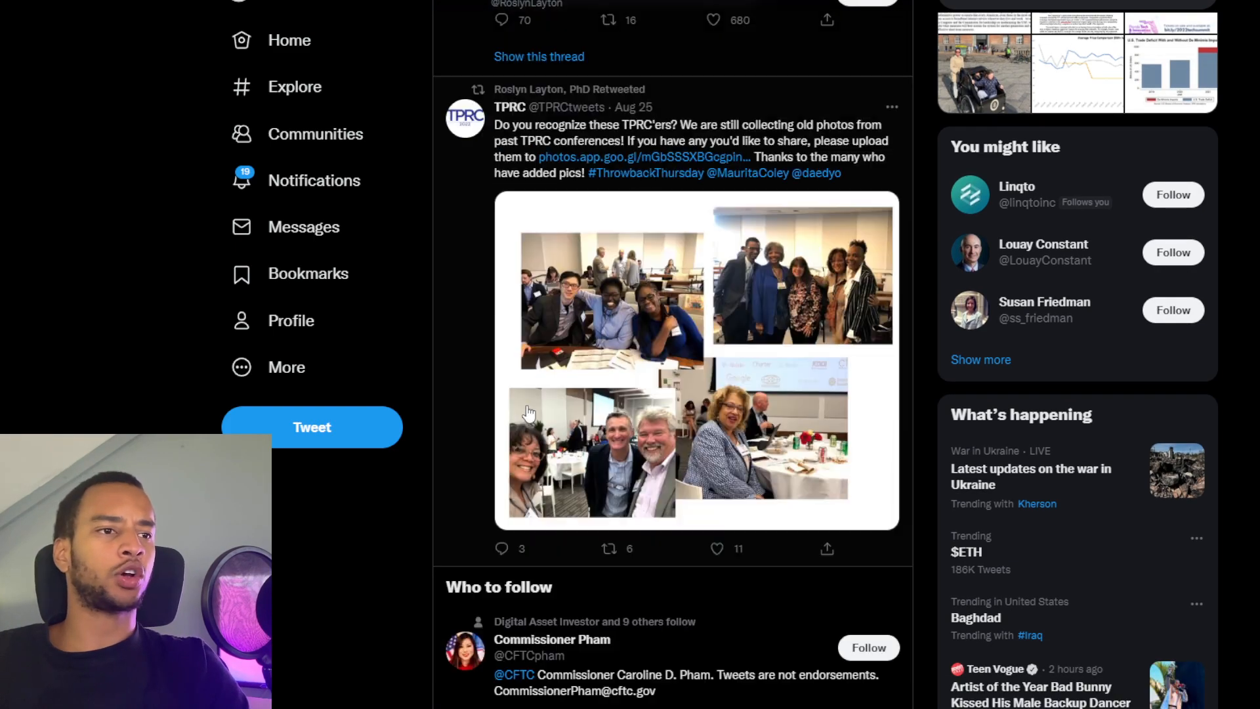
{"action": "scroll", "scroll_direction": "down", "scroll_amount": 3}
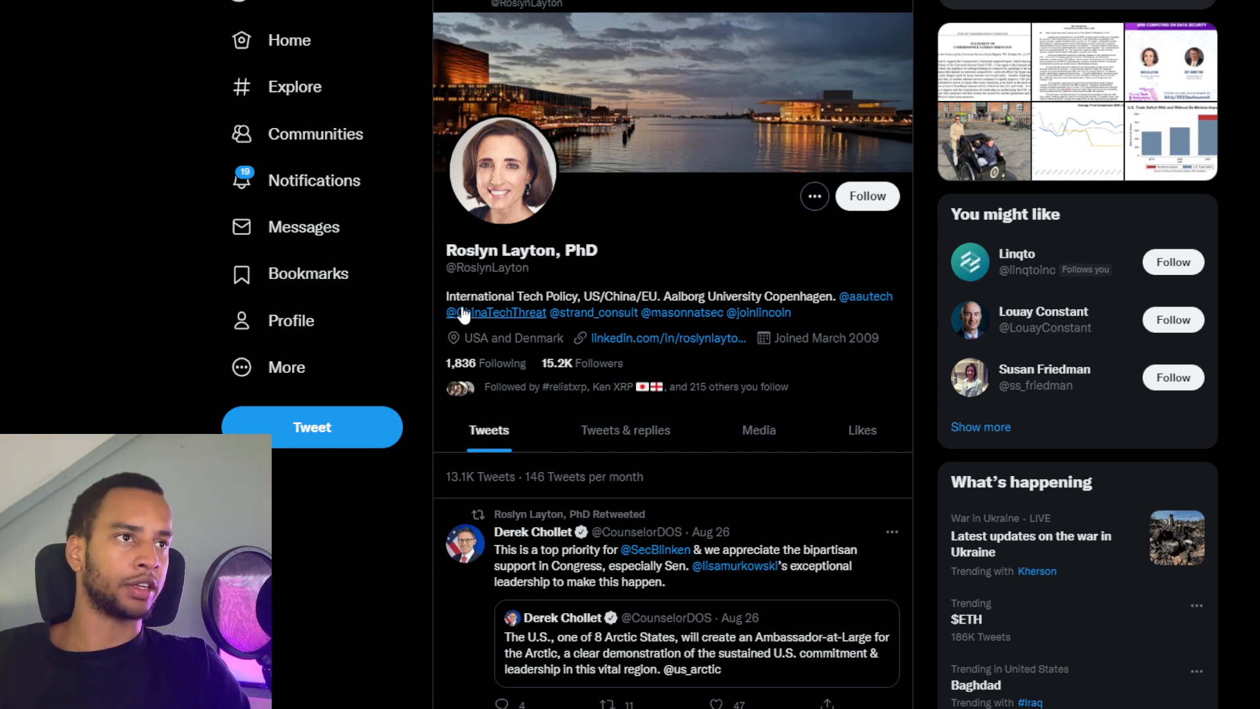
{"action": "scroll", "scroll_direction": "down", "scroll_amount": 3}
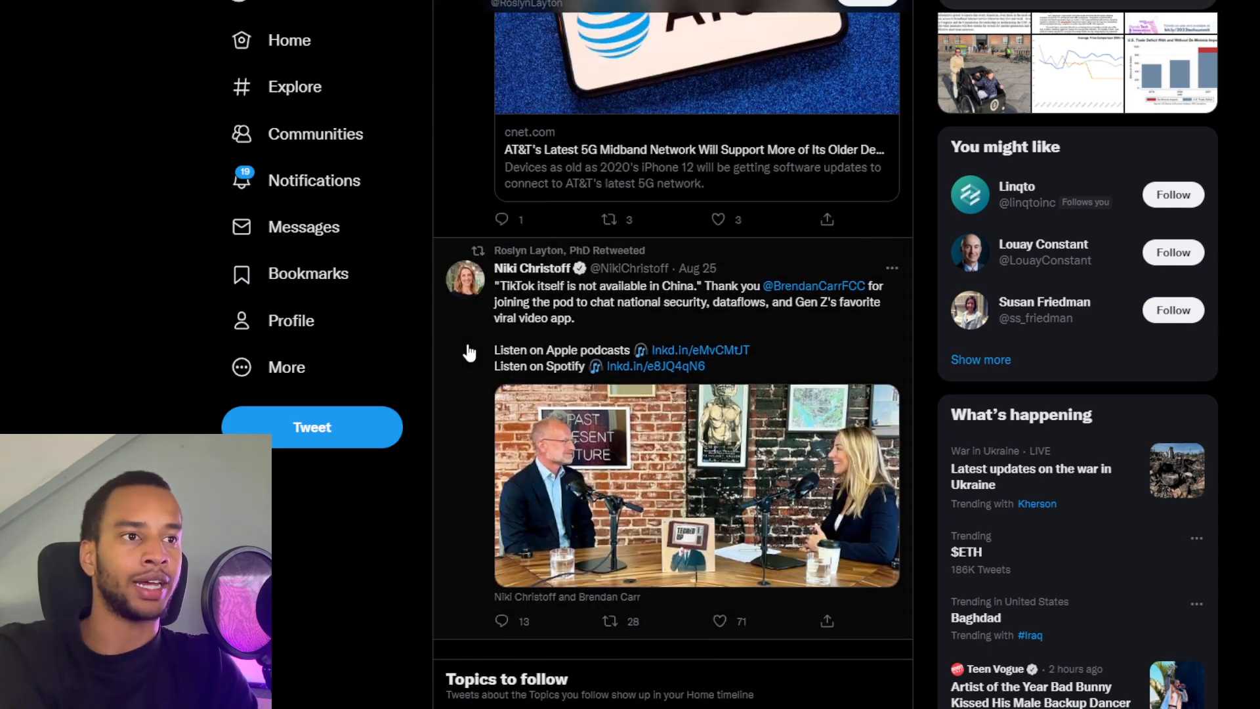
{"action": "scroll", "scroll_direction": "down", "scroll_amount": 3}
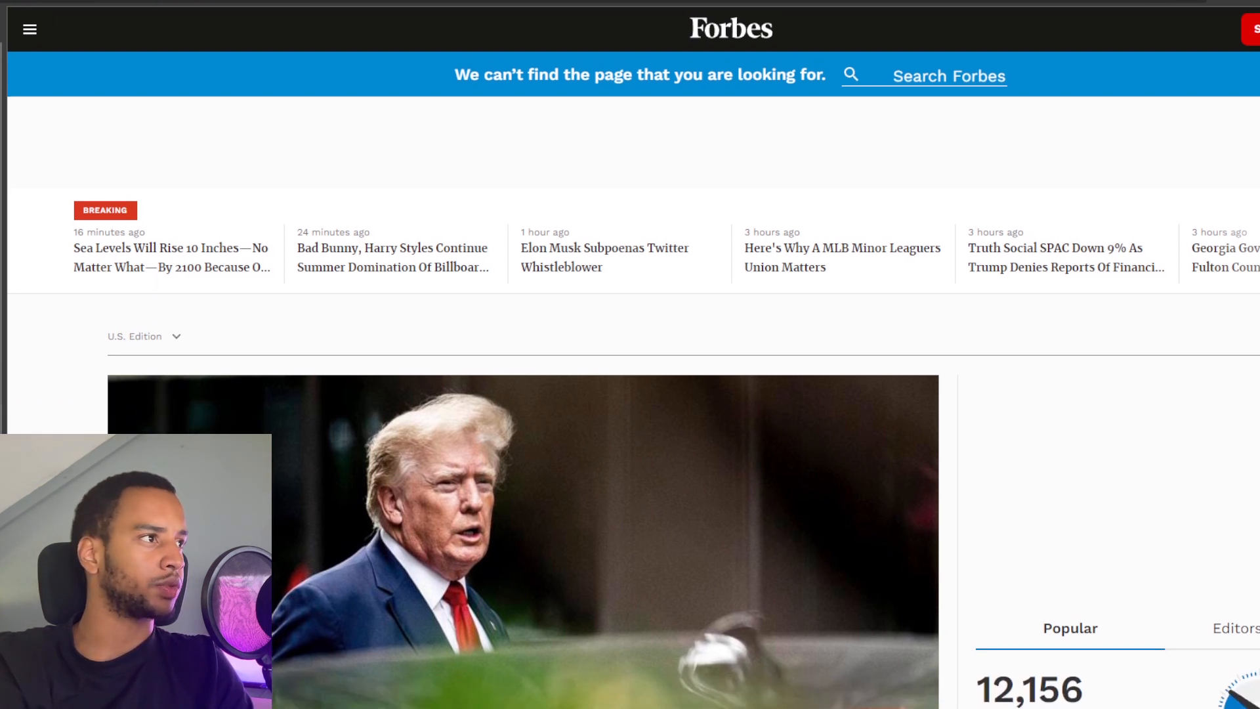
Scroll down the Forbes 404 page toward Roslyn Layton's contributor page.
{"action": "scroll", "scroll_direction": "down", "scroll_amount": 3}
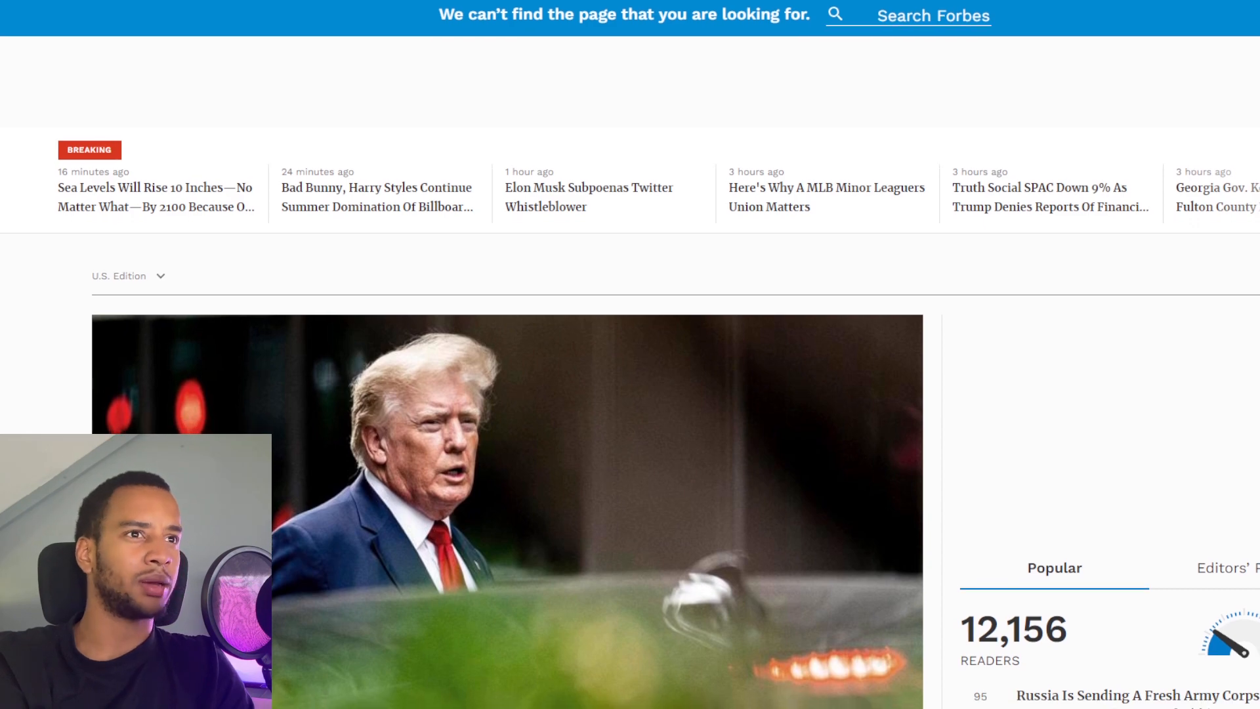
{"action": "scroll", "scroll_direction": "down", "scroll_amount": 3}
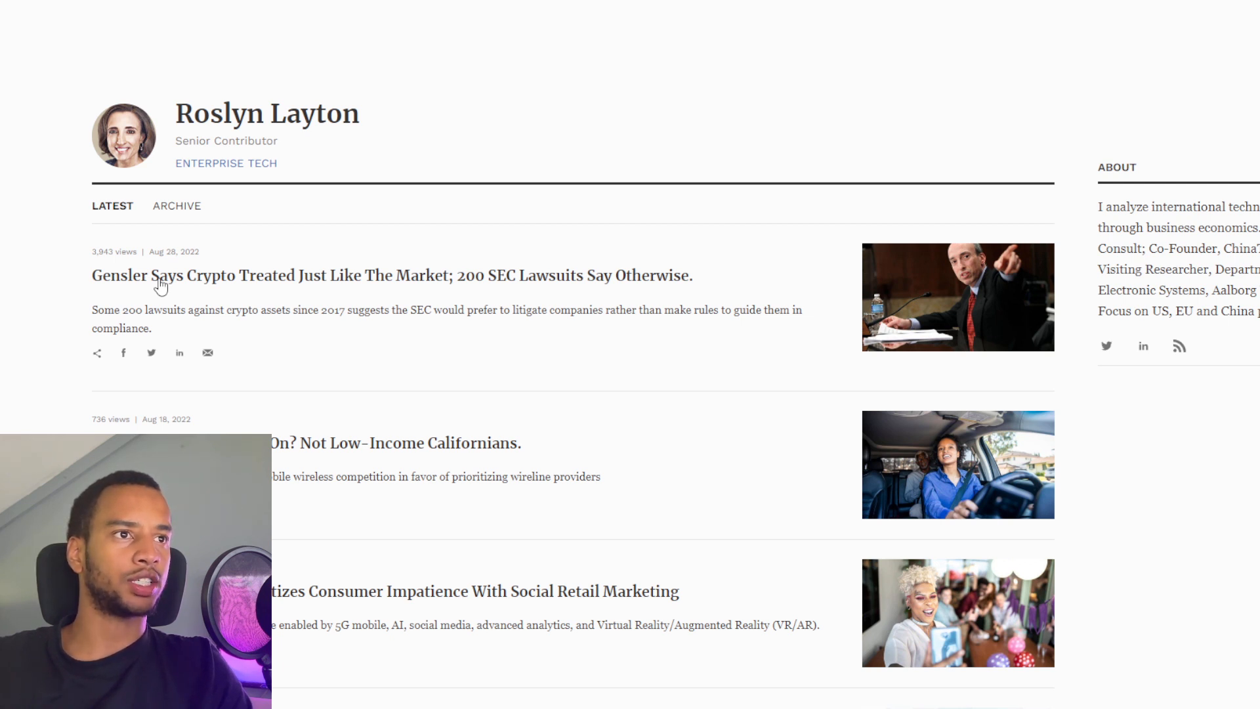
Open the article on 200 SEC crypto lawsuits contradicting Gensler and scroll through it.
{"action": "left_click", "coordinate": [391, 275]}
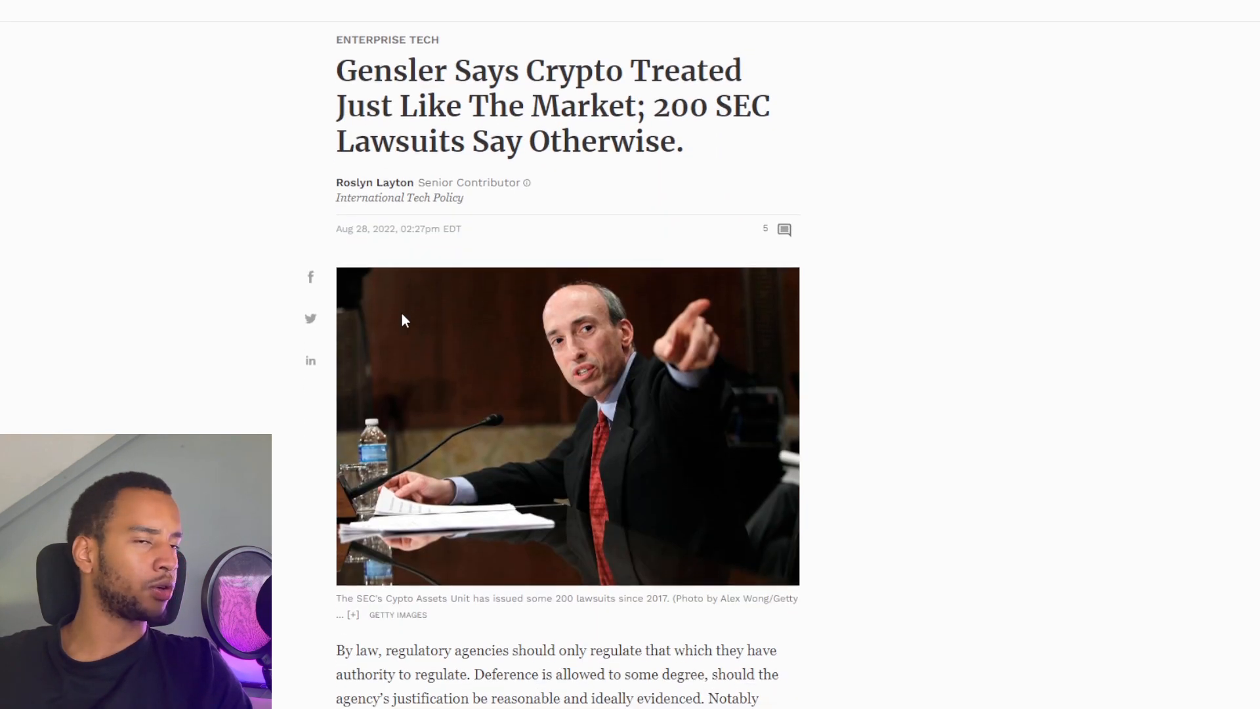
{"action": "scroll", "scroll_direction": "down", "scroll_amount": 3}
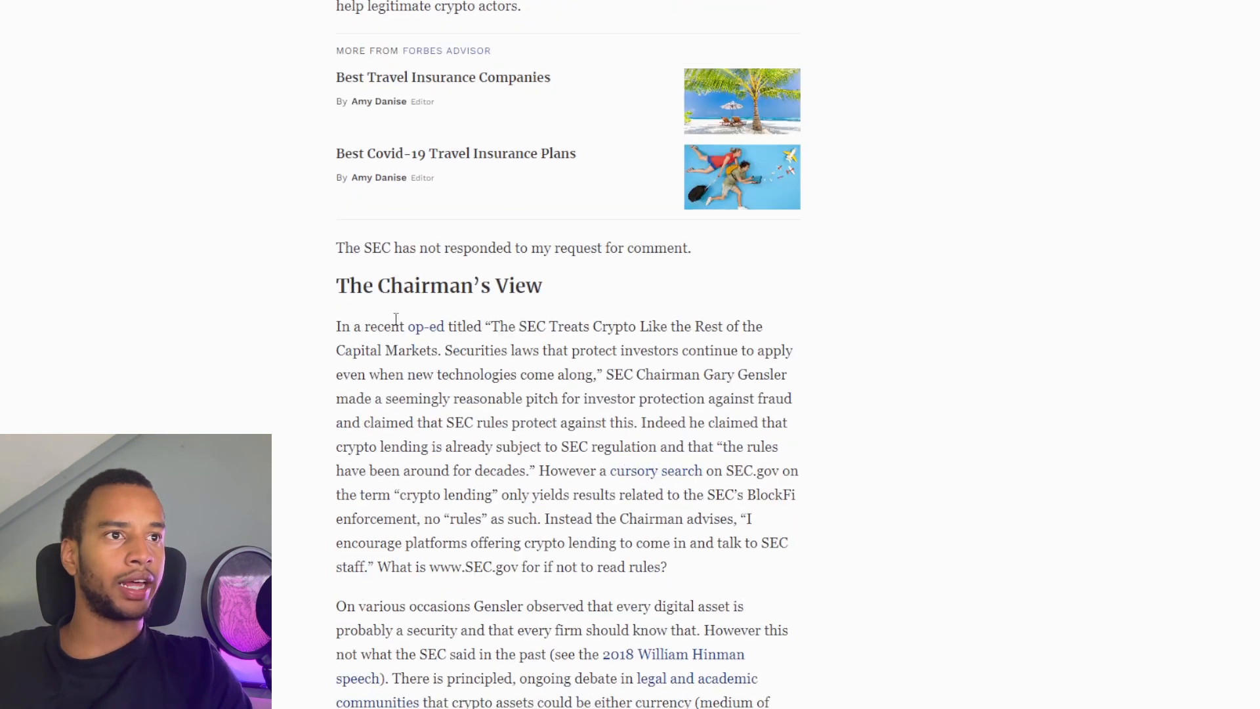
{"action": "scroll", "scroll_direction": "down", "scroll_amount": 3}
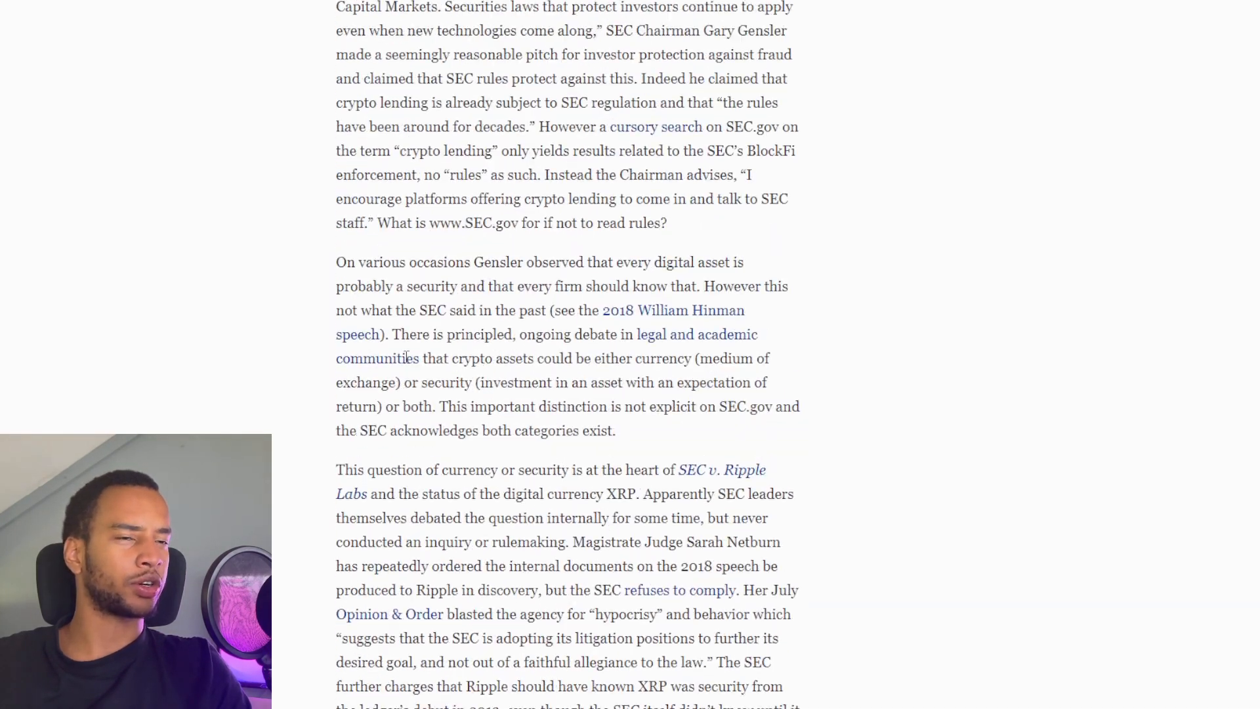
{"action": "scroll", "scroll_direction": "down", "scroll_amount": 3}
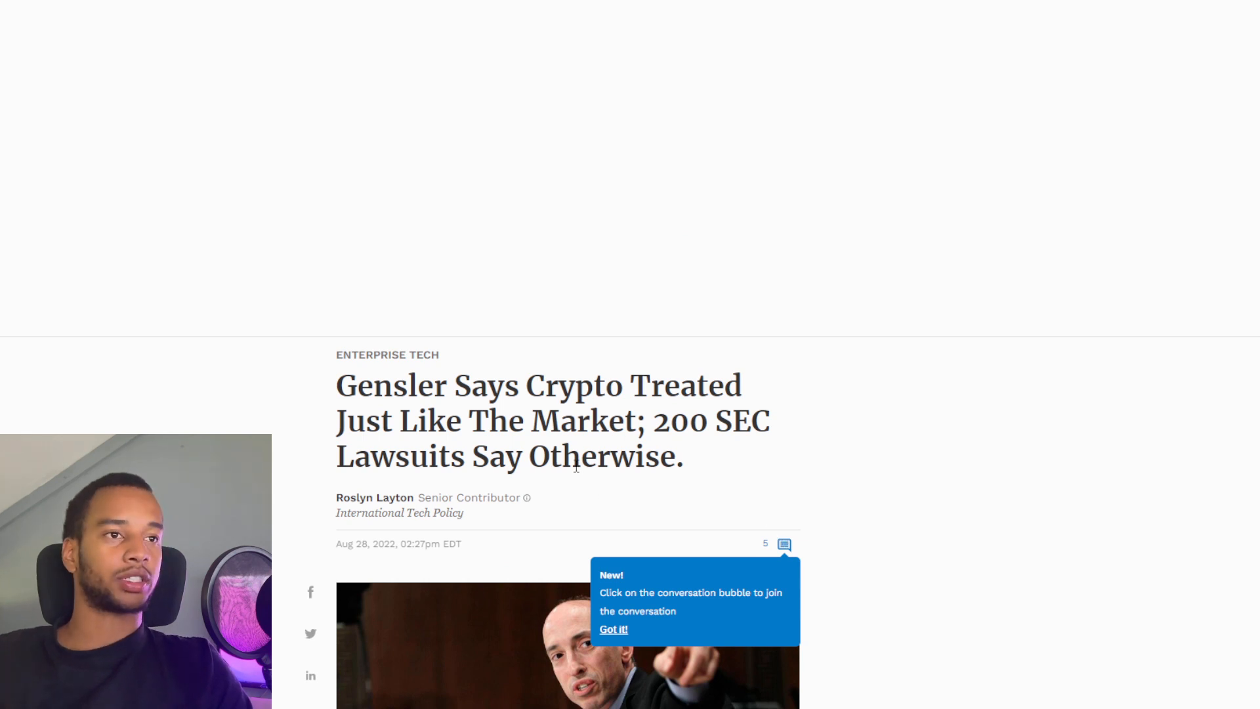
{"action": "scroll", "scroll_direction": "down", "scroll_amount": 3}
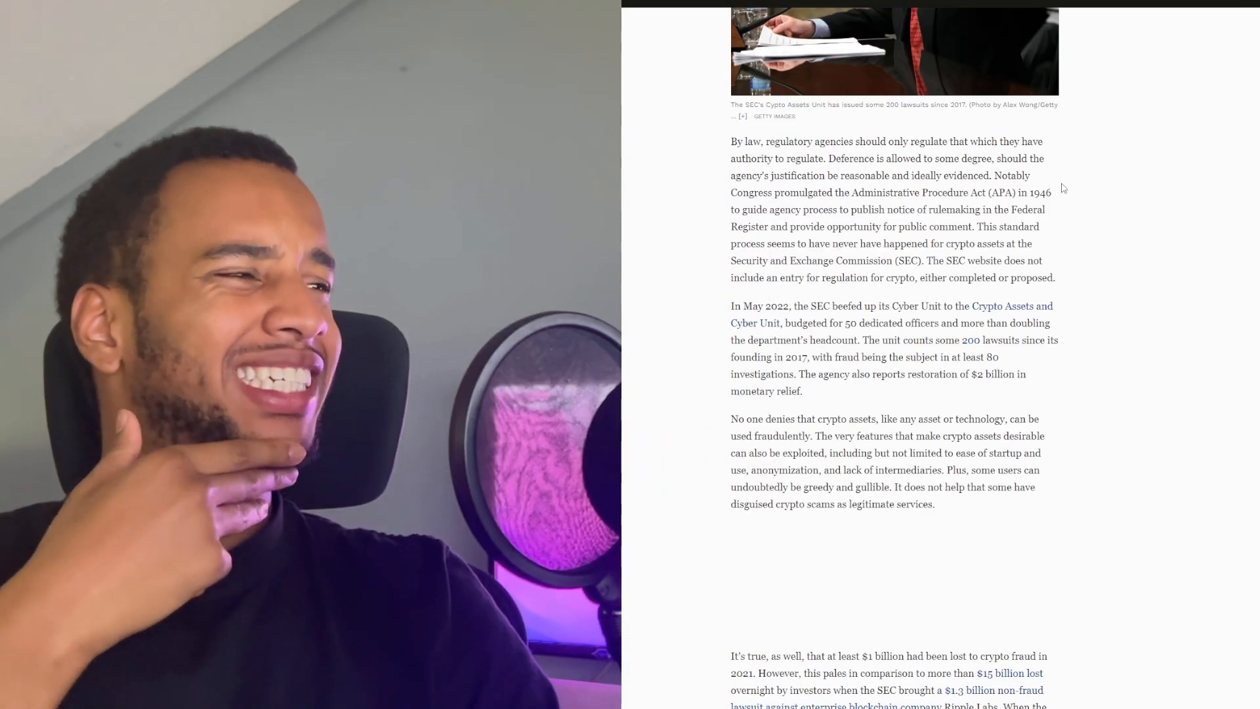
{"action": "scroll", "scroll_direction": "down", "scroll_amount": 3}
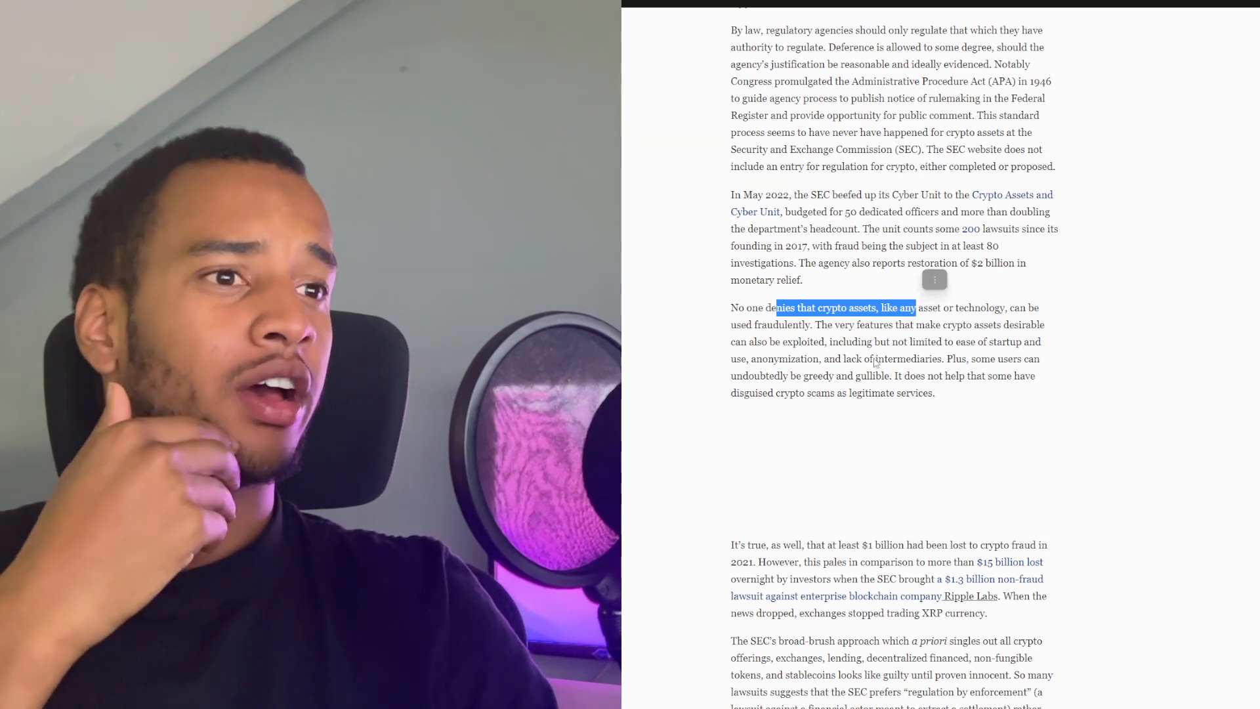
{"action": "scroll", "scroll_direction": "down", "scroll_amount": 3}
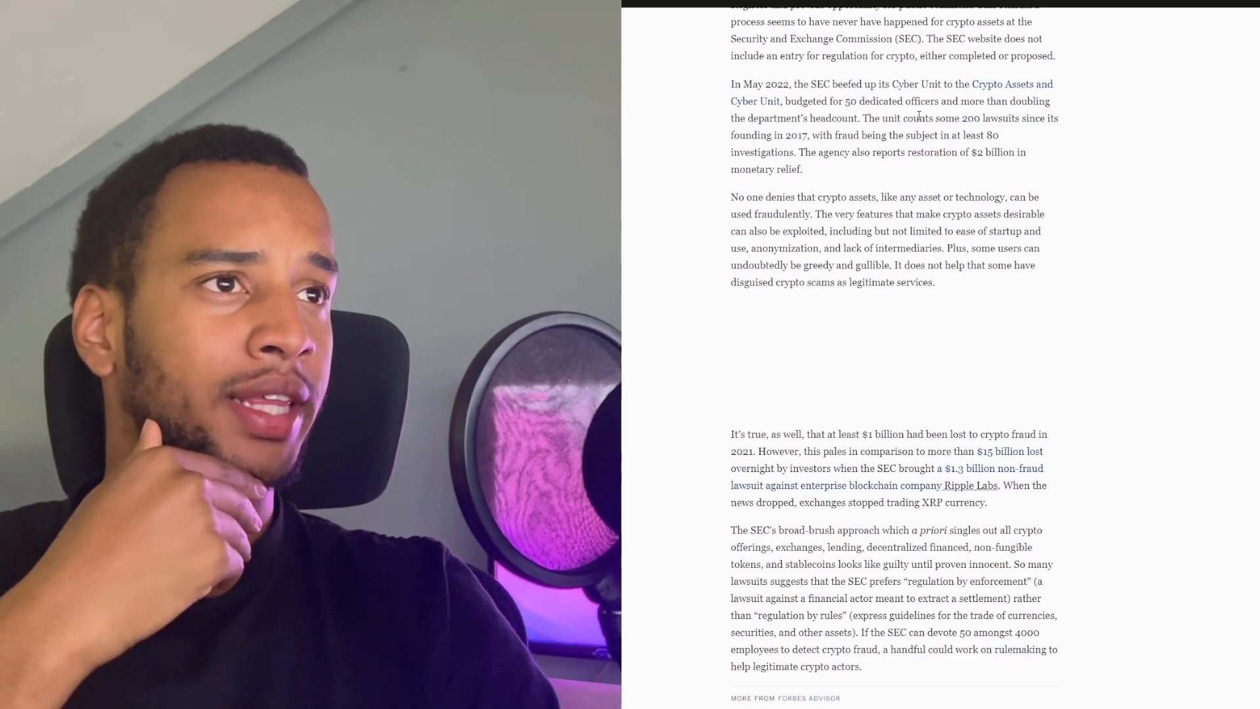
{"action": "scroll", "scroll_direction": "up", "scroll_amount": 3}
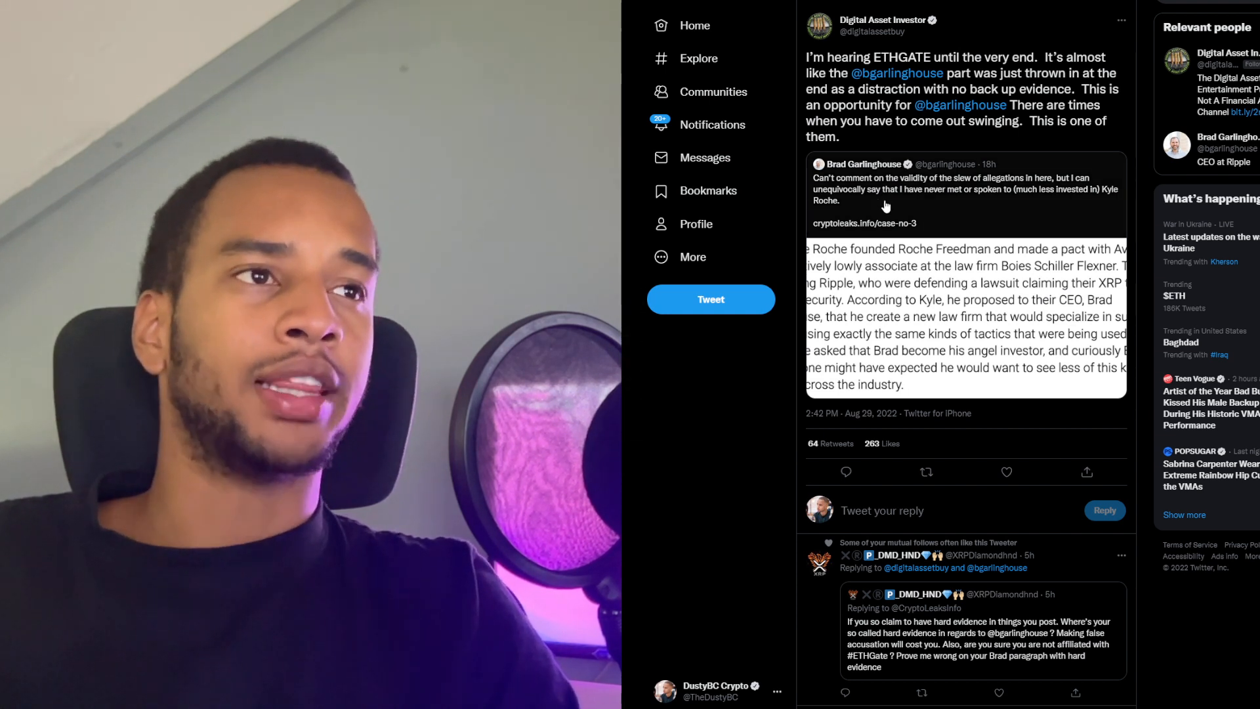
Open Brad Garlinghouse's quoted denial tweet and scroll down to its replies.
{"action": "left_click", "coordinate": [884, 190]}
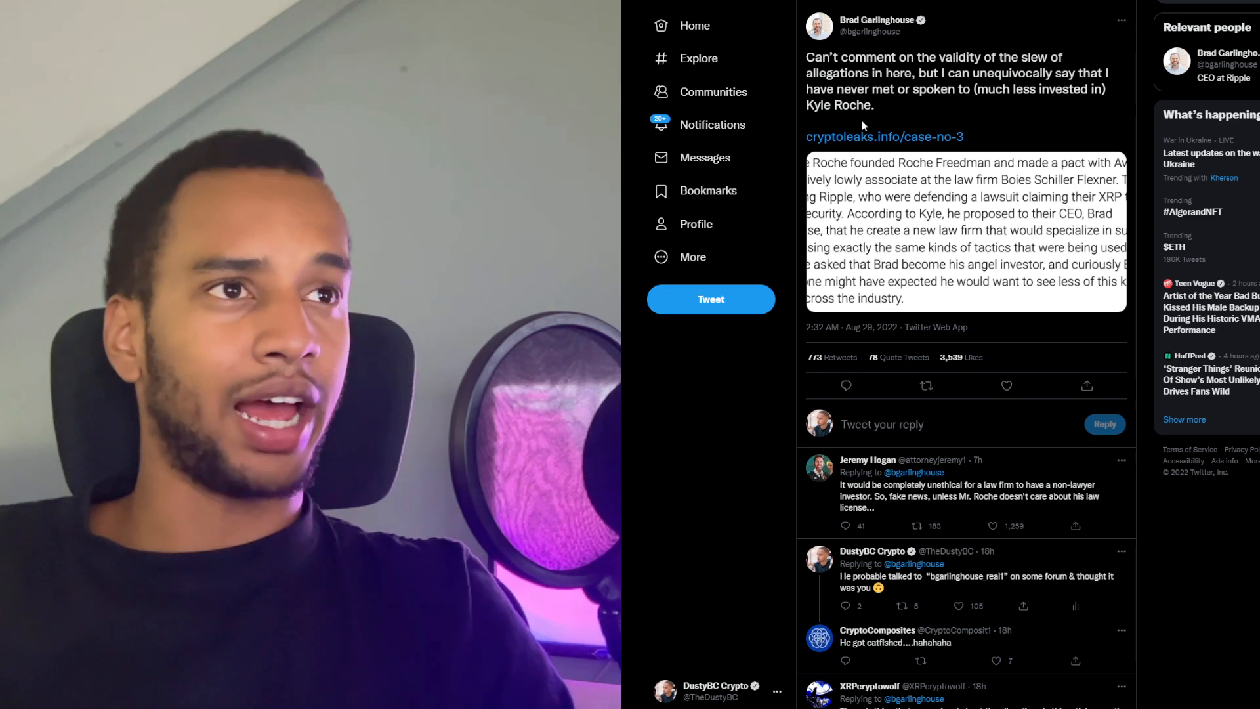
{"action": "mouse_move", "coordinate": [1045, 104]}
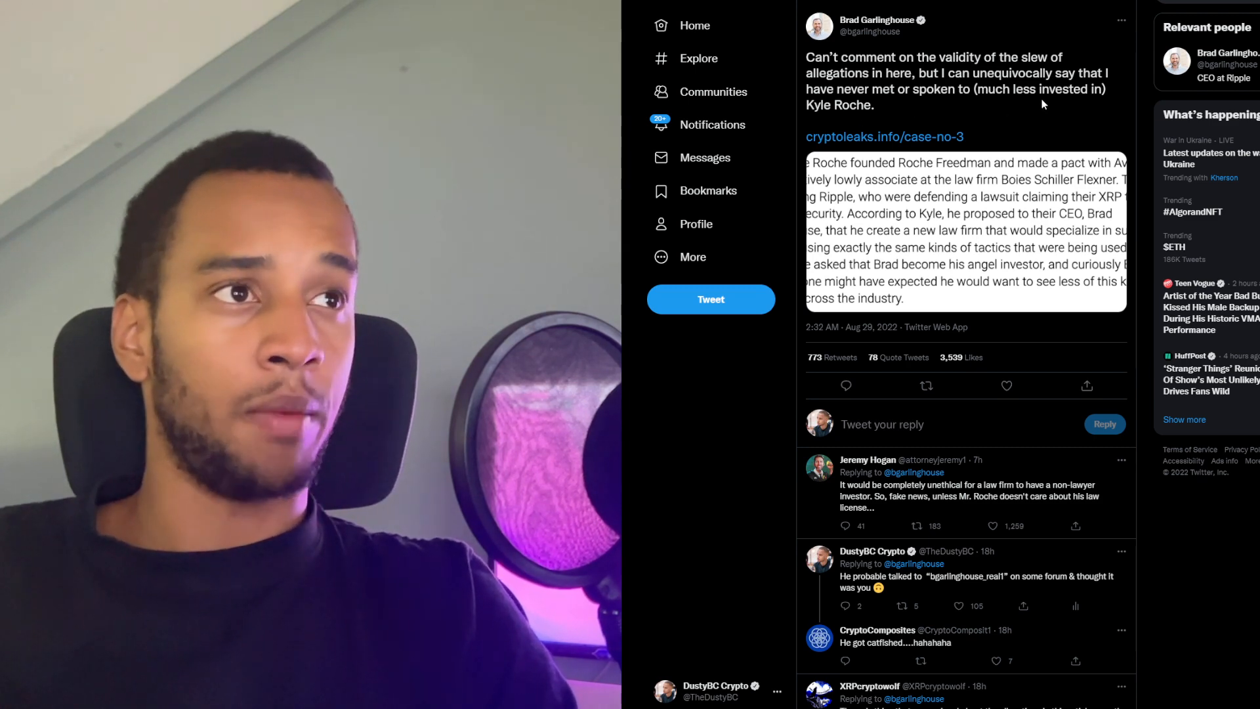
{"action": "scroll", "scroll_direction": "down", "scroll_amount": 3}
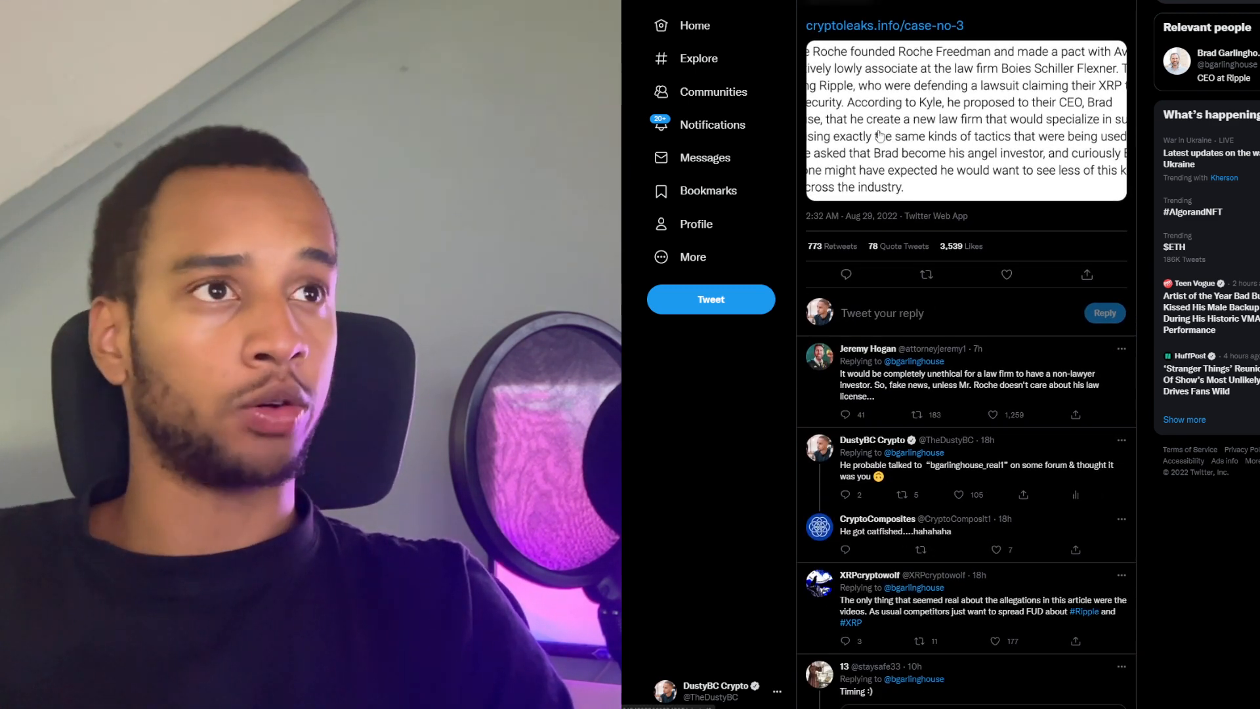
{"action": "scroll", "scroll_direction": "down", "scroll_amount": 3}
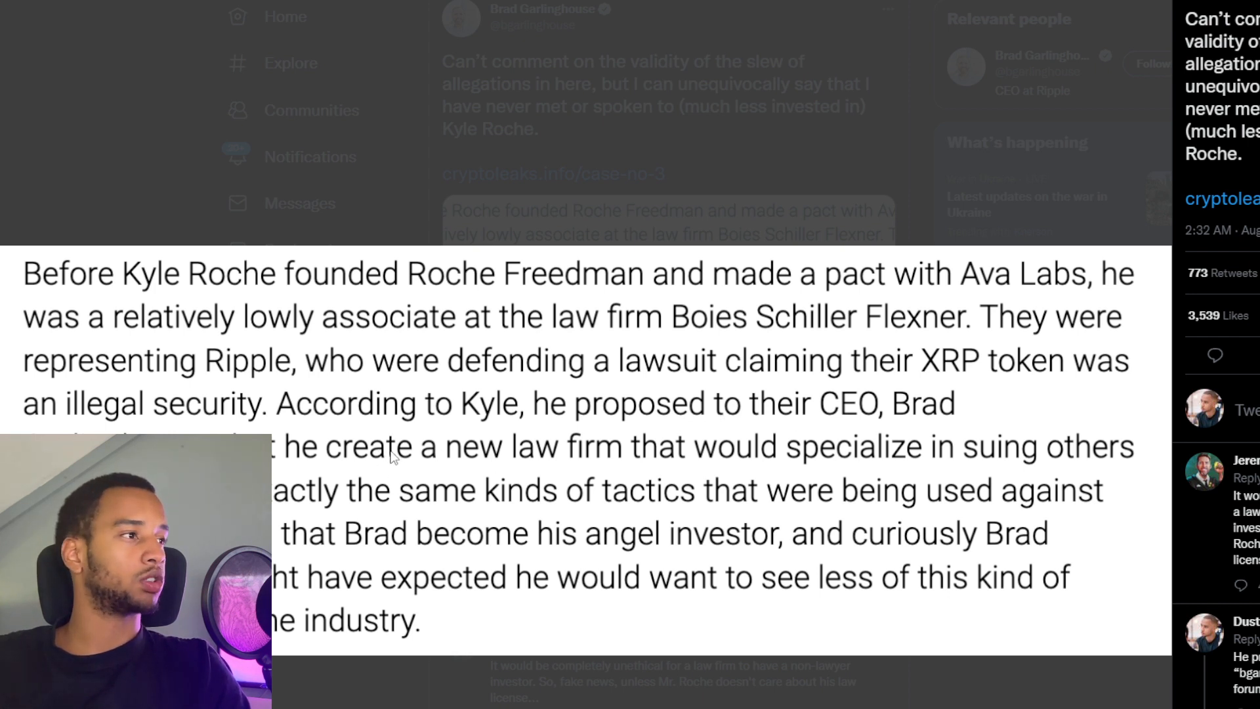
{"action": "mouse_move", "coordinate": [716, 458]}
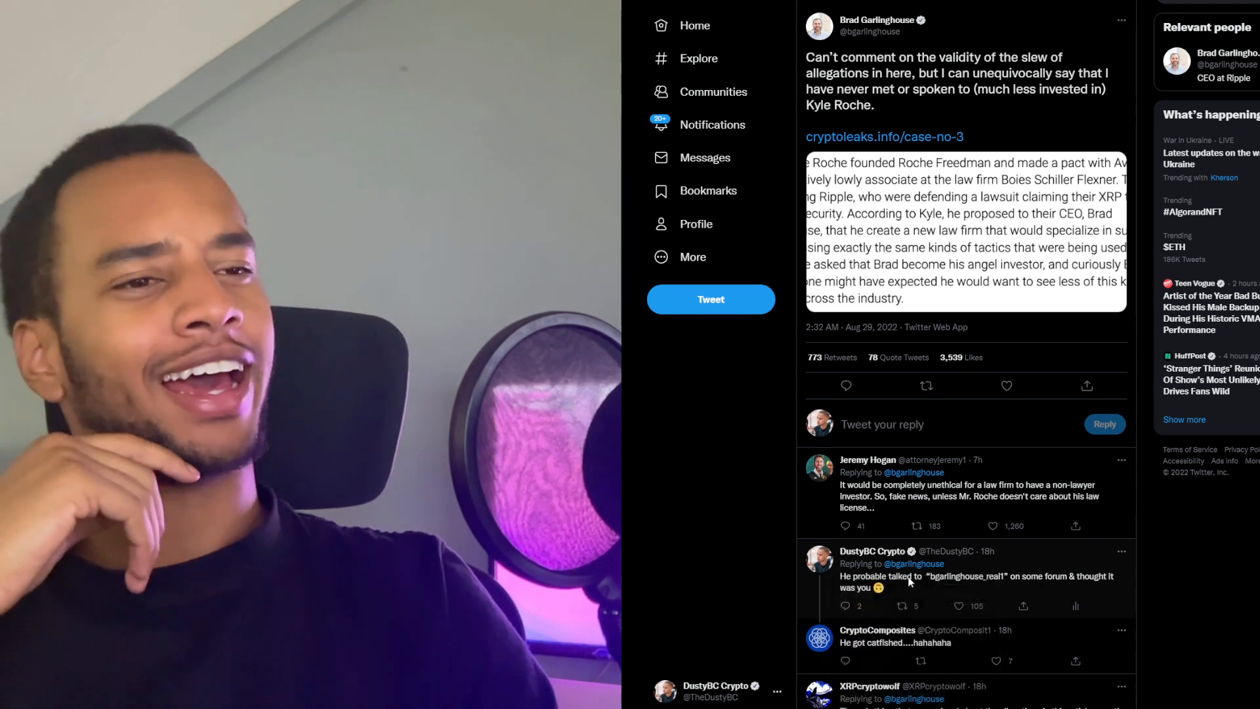
{"action": "scroll", "scroll_direction": "down", "scroll_amount": 3}
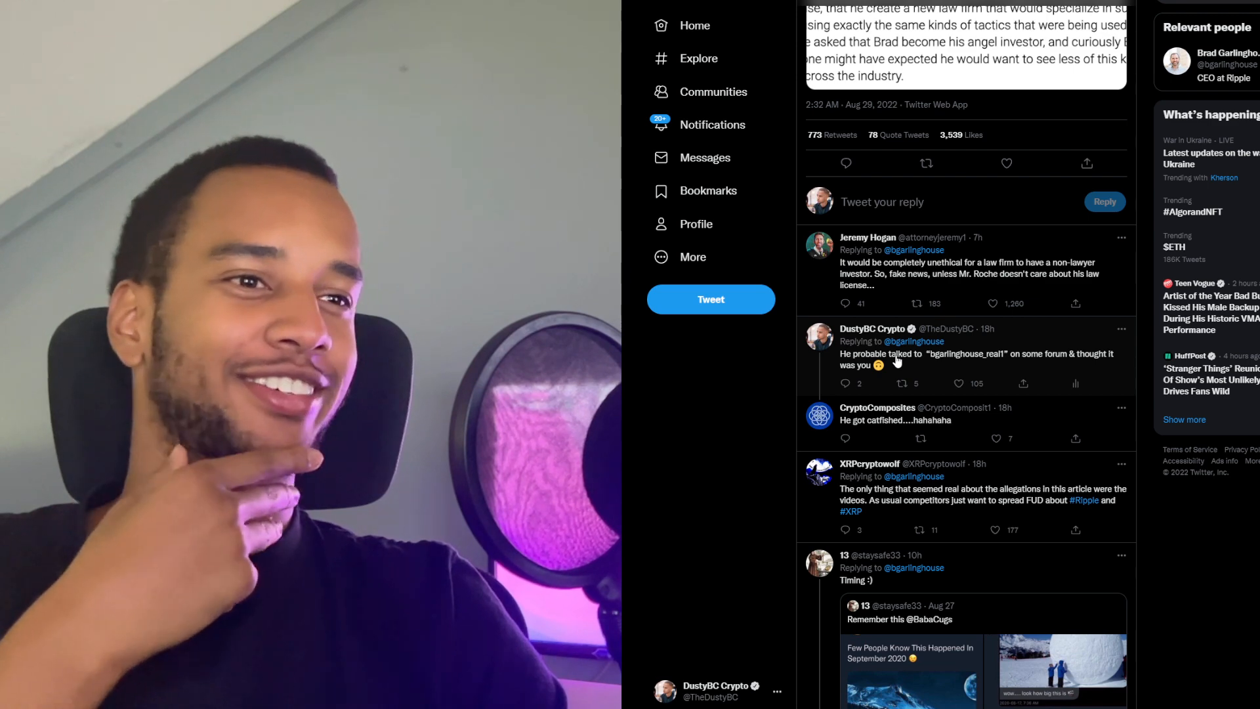
{"action": "scroll", "scroll_direction": "down", "scroll_amount": 3}
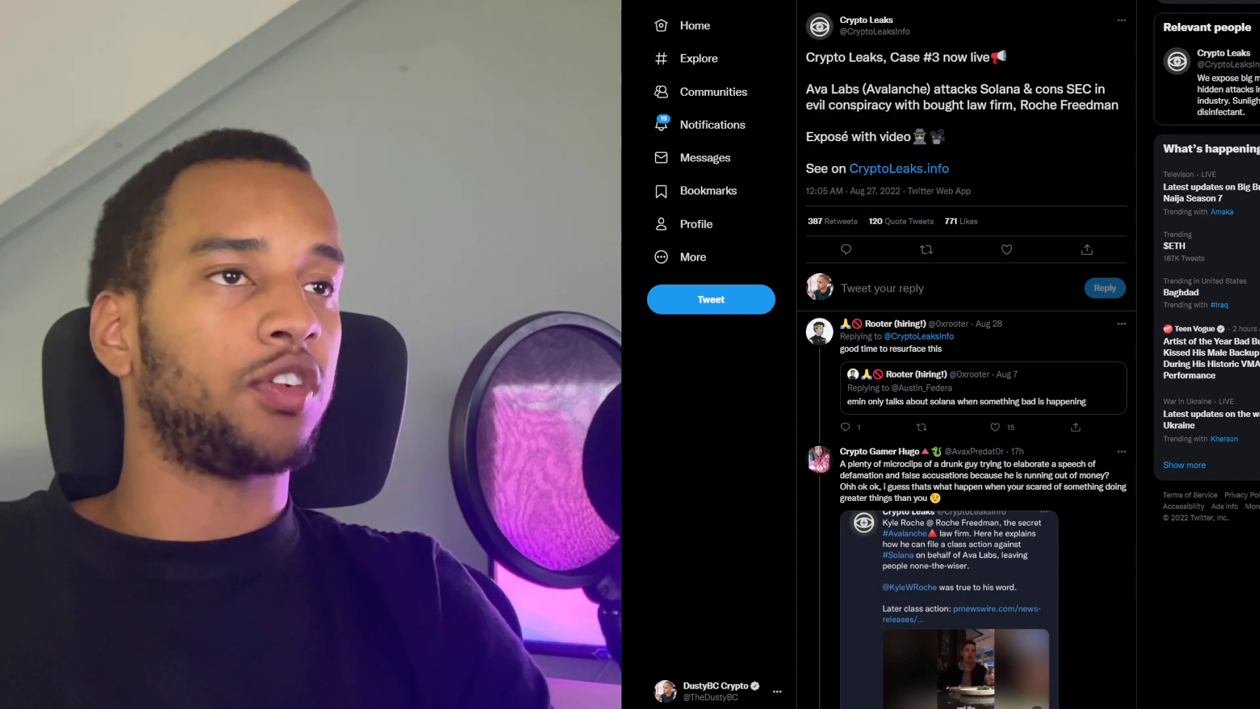
Scroll down through the replies under the Crypto Leaks Case #3 tweet.
{"action": "scroll", "scroll_direction": "down", "scroll_amount": 3}
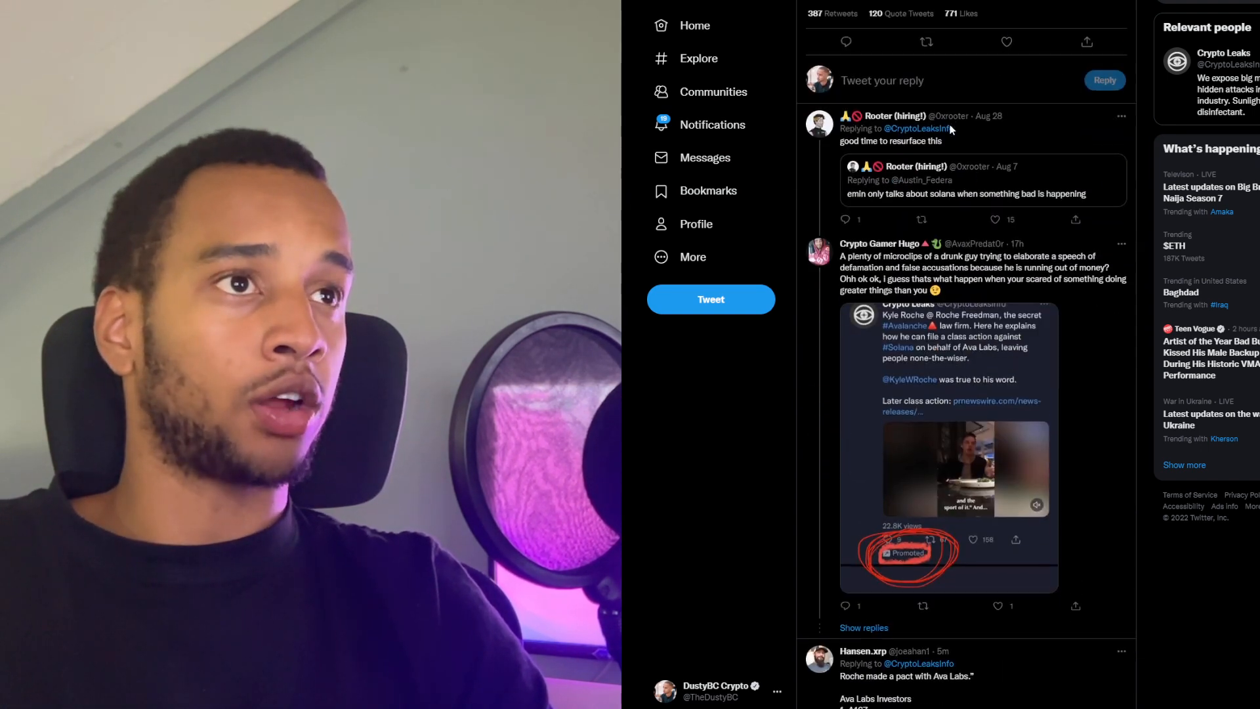
{"action": "scroll", "scroll_direction": "down", "scroll_amount": 3}
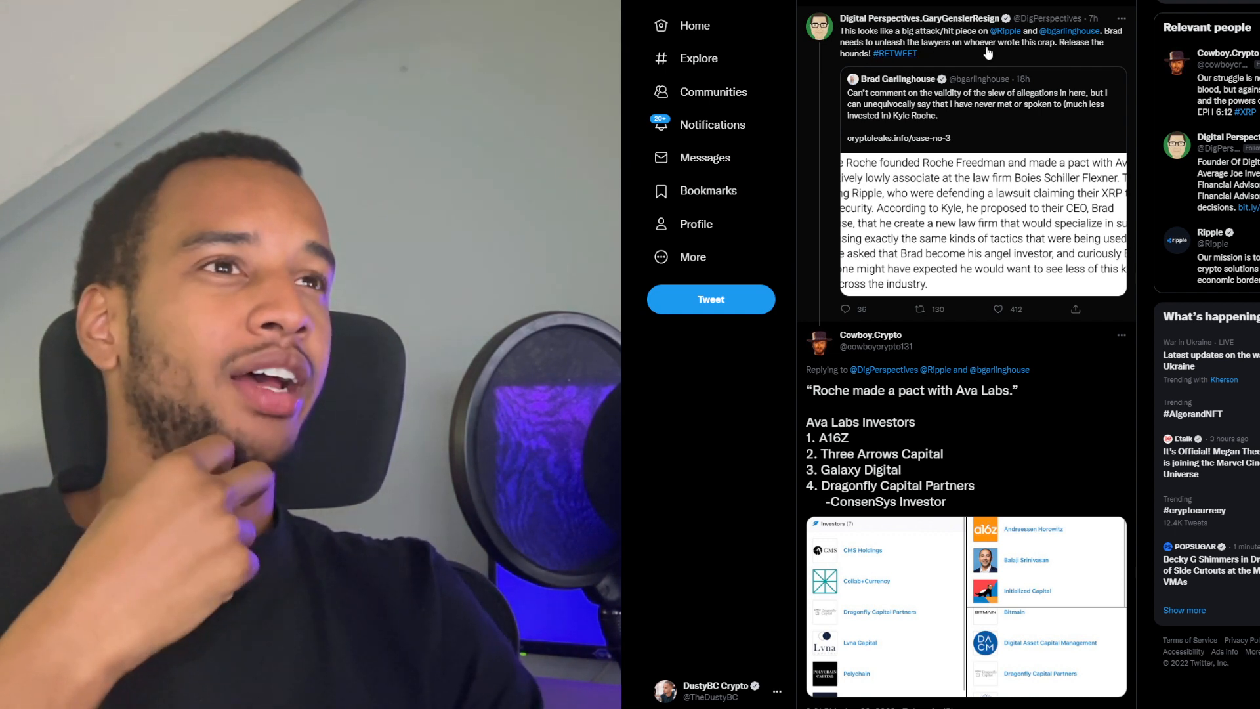
{"action": "mouse_move", "coordinate": [934, 56]}
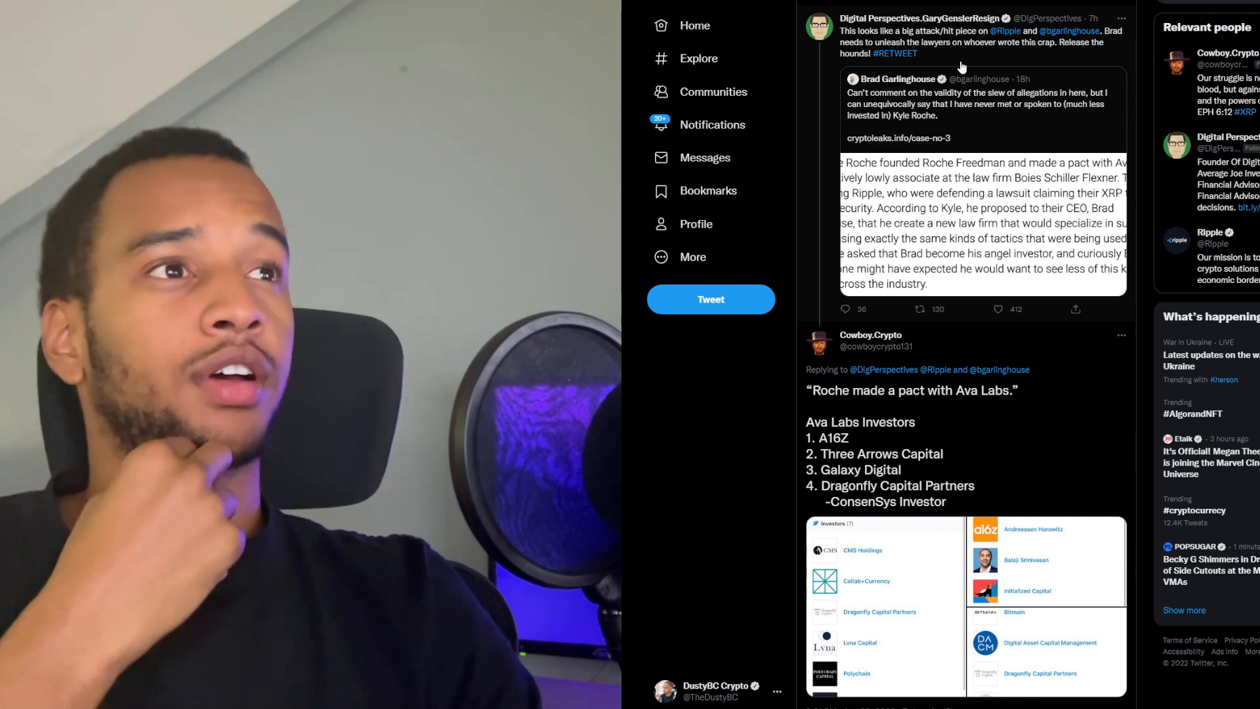
Scroll to the Cowboy.Crypto reply listing Ava Labs investors and double-click into it.
{"action": "scroll", "scroll_direction": "down", "scroll_amount": 3}
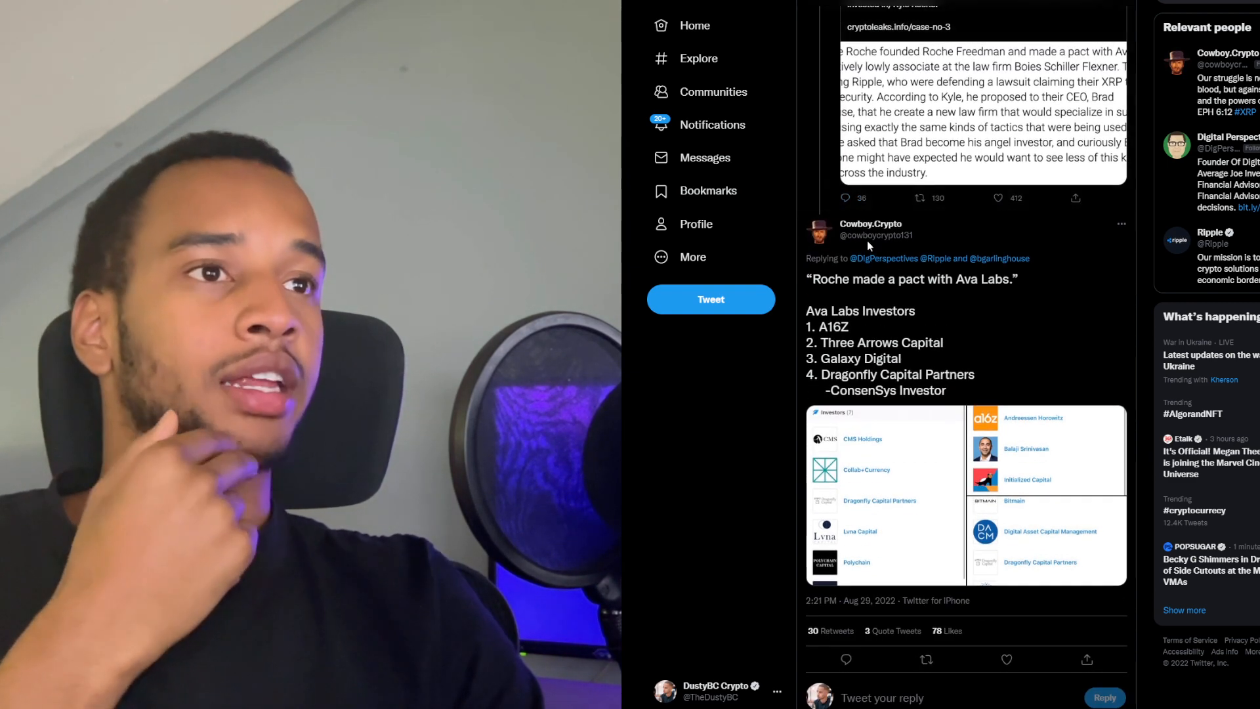
{"action": "scroll", "scroll_direction": "down", "scroll_amount": 3}
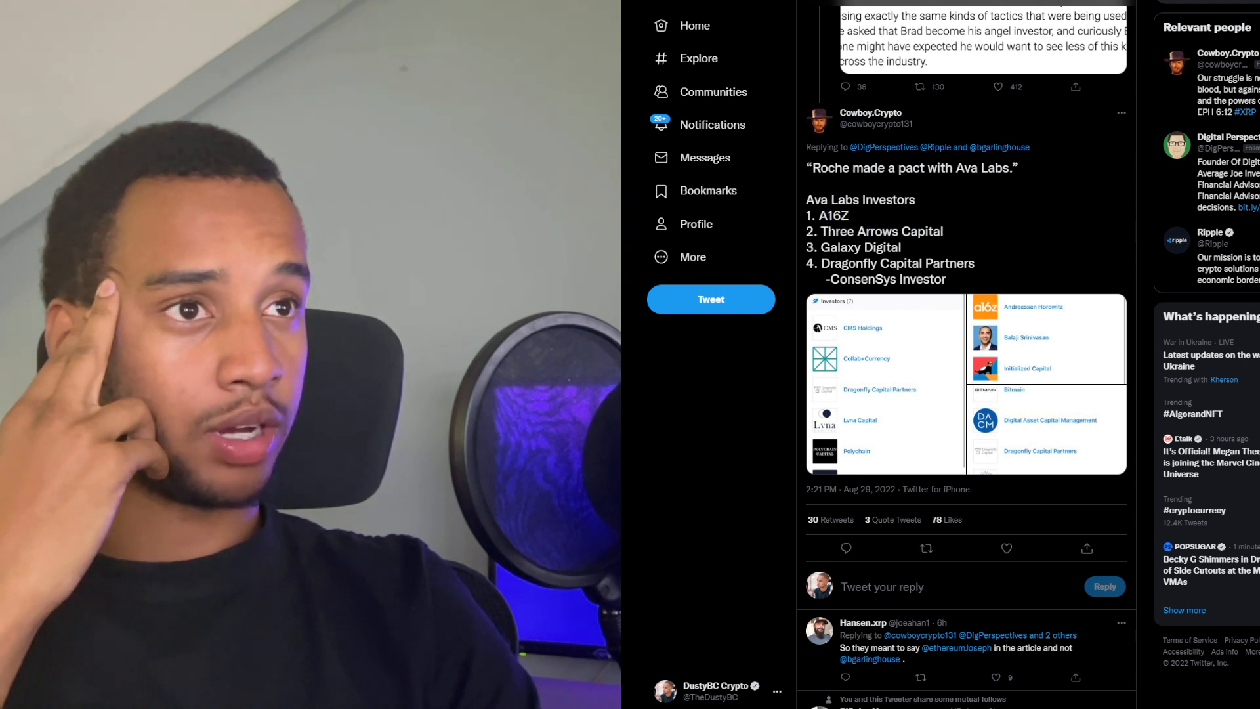
{"action": "double_click", "coordinate": [858, 247]}
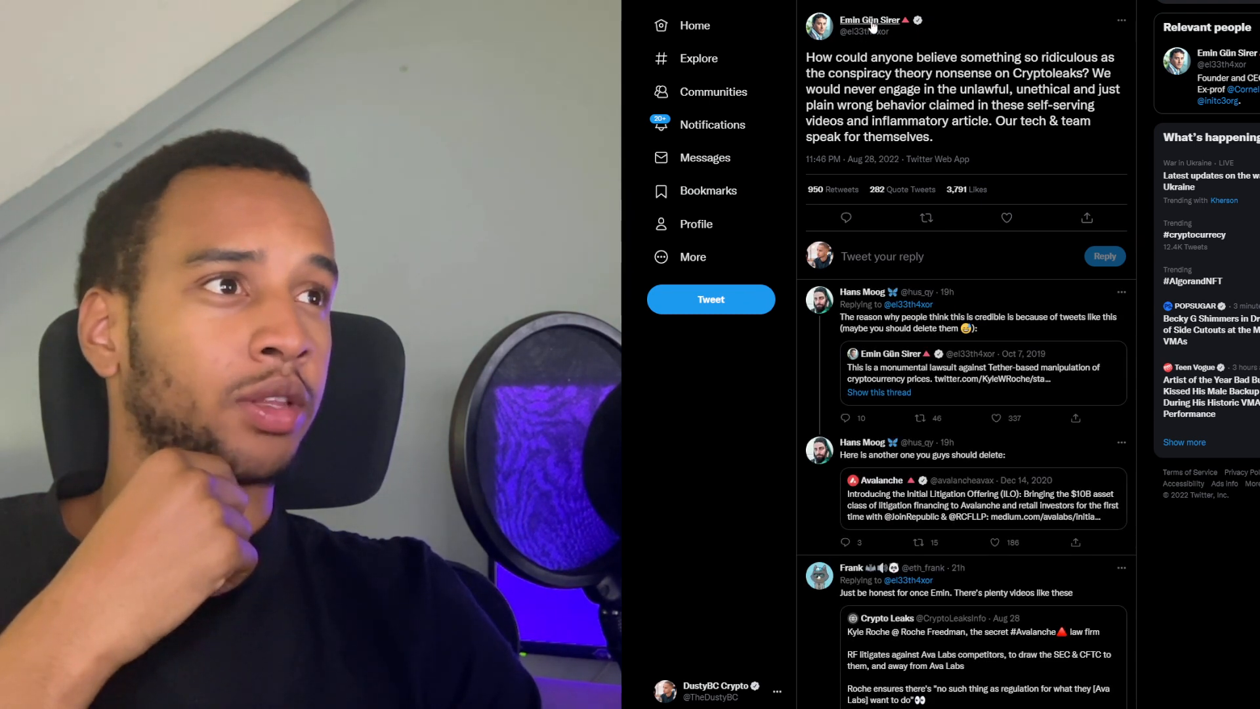
{"action": "mouse_move", "coordinate": [870, 19]}
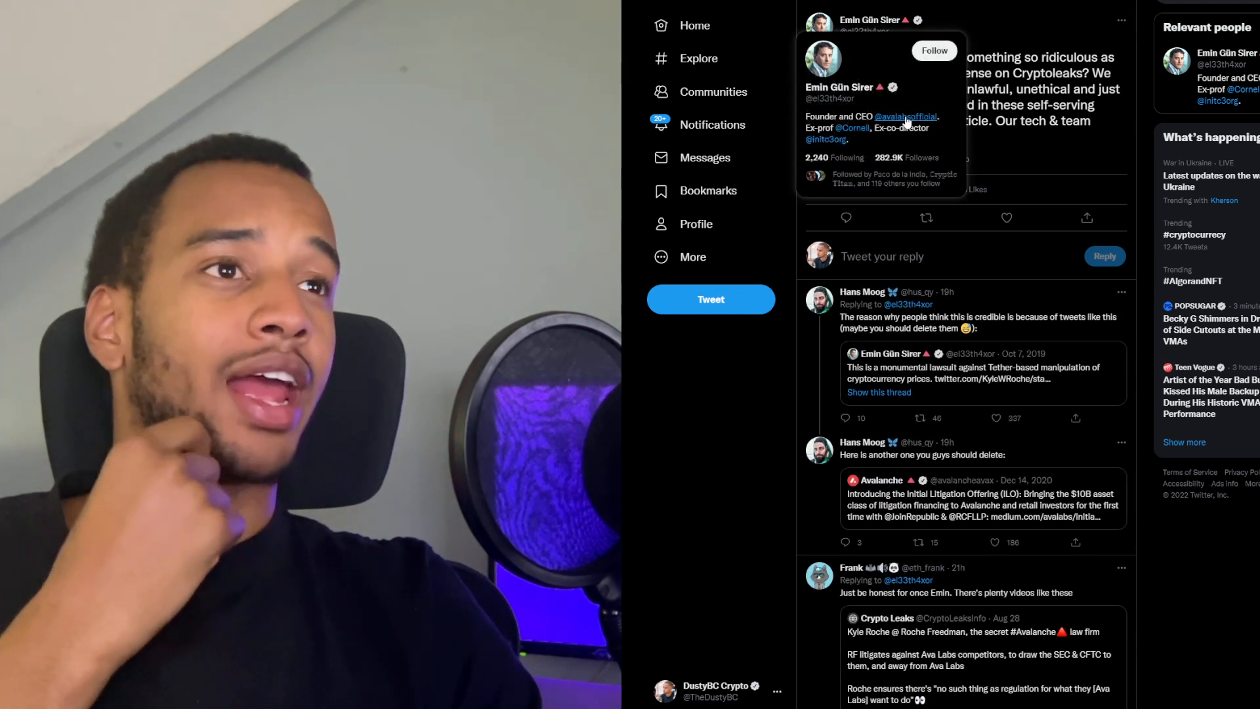
{"action": "mouse_move", "coordinate": [913, 112]}
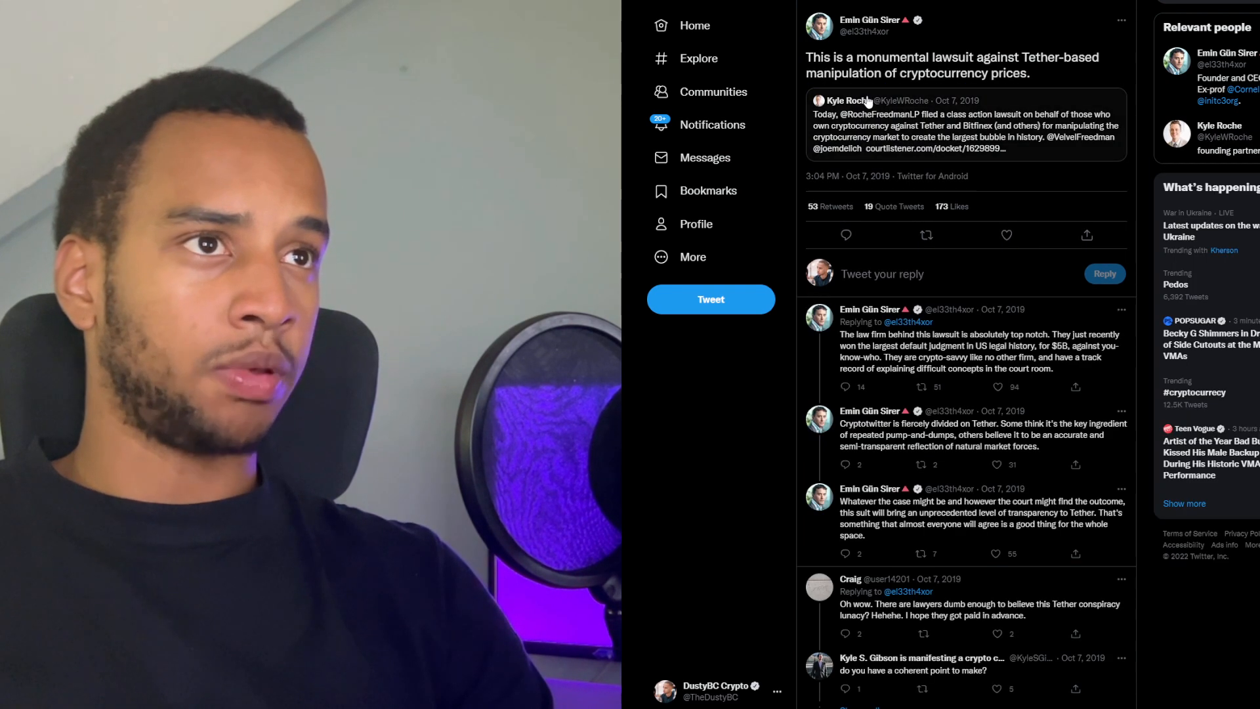
Highlight the Tether lawsuit sentence, view the quoted 2019 class-action tweet, then return and scroll.
{"action": "left_click_drag", "start_coordinate": [806, 57], "coordinate": [1031, 73]}
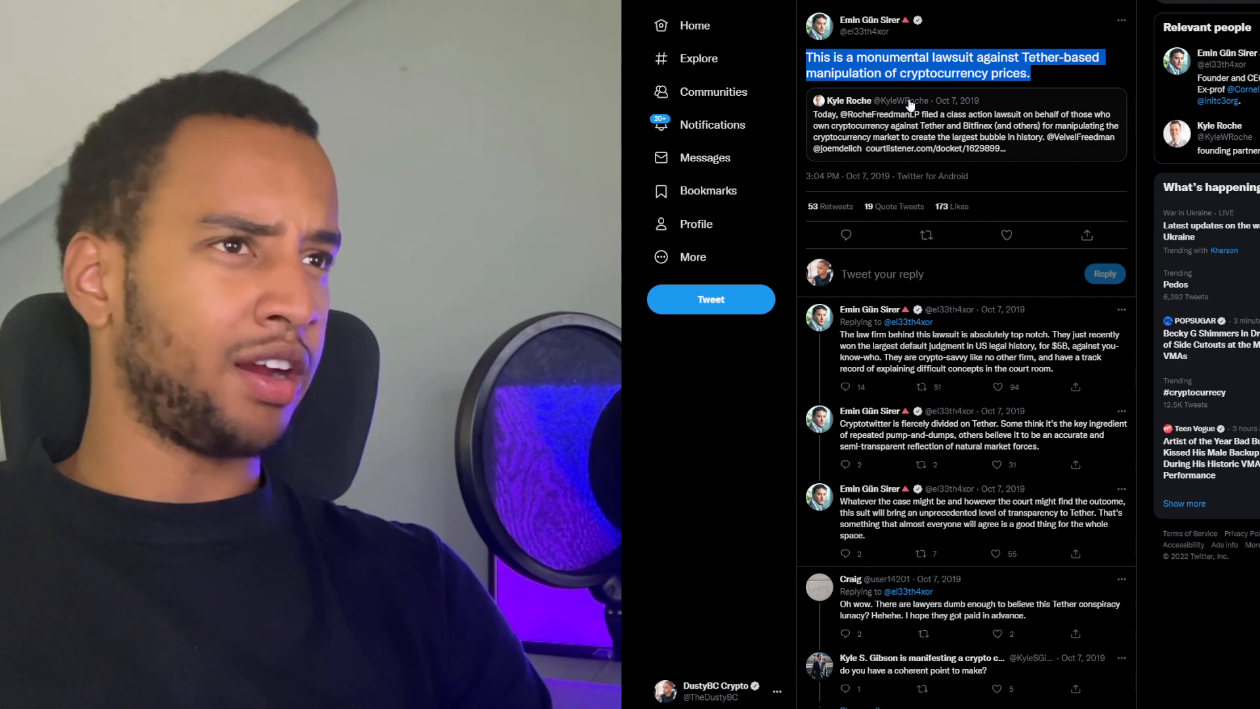
{"action": "left_click", "coordinate": [849, 101]}
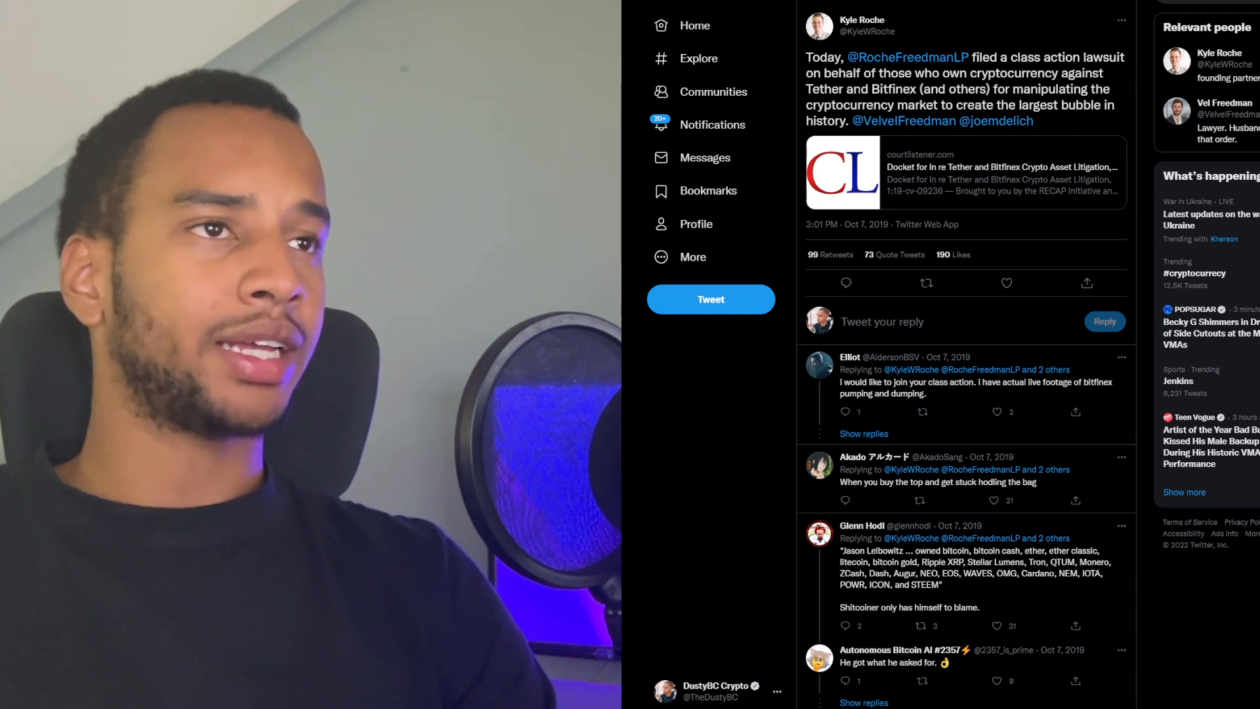
{"action": "left_click_drag", "start_coordinate": [854, 89], "coordinate": [990, 89]}
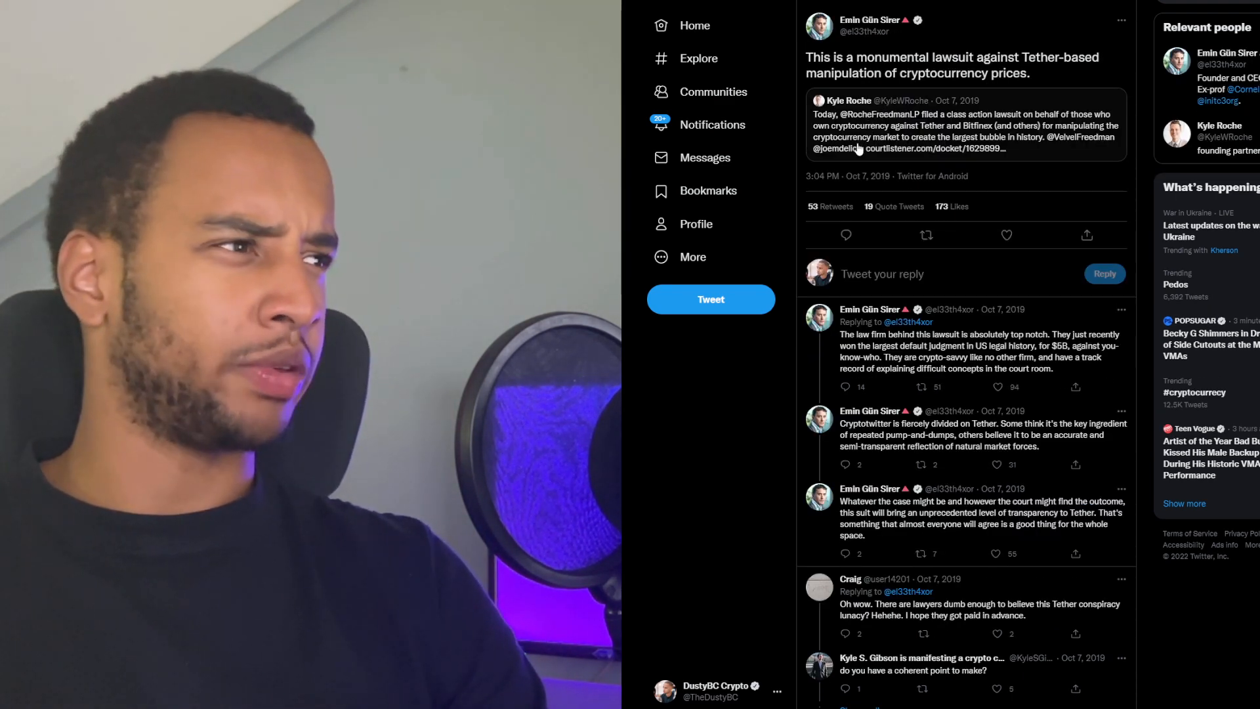
{"action": "scroll", "scroll_direction": "down", "scroll_amount": 3}
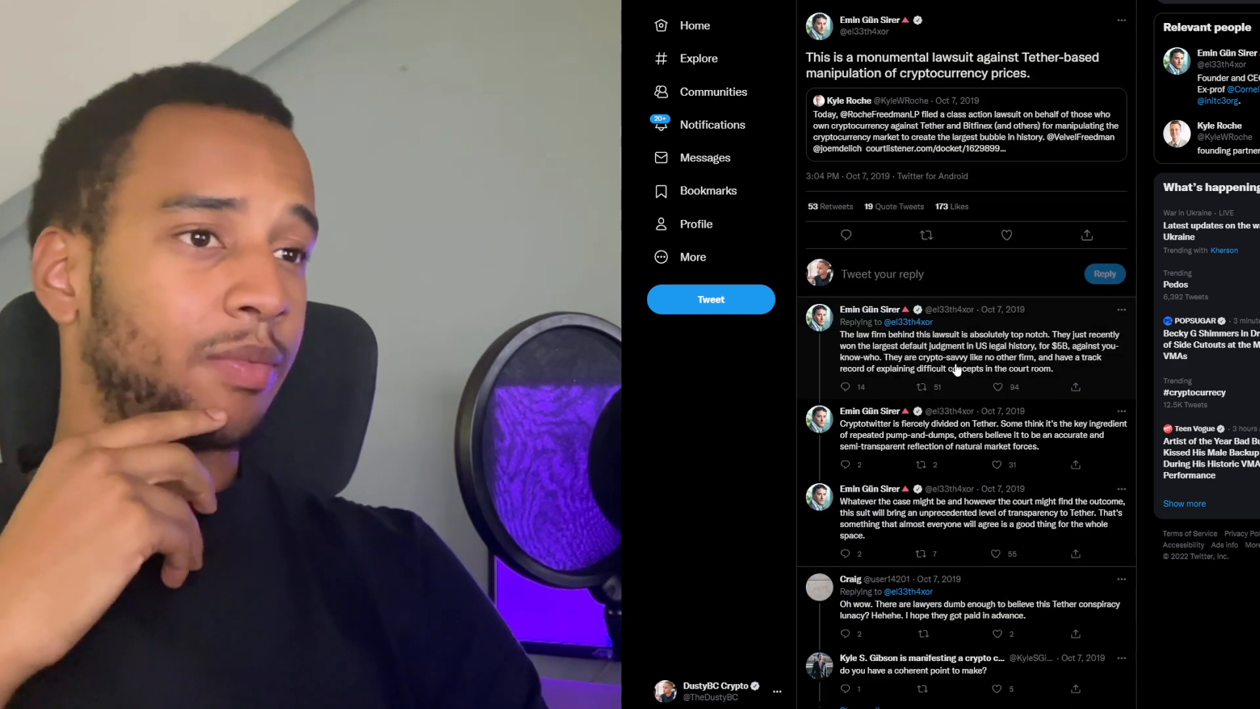
{"action": "scroll", "scroll_direction": "down", "scroll_amount": 3}
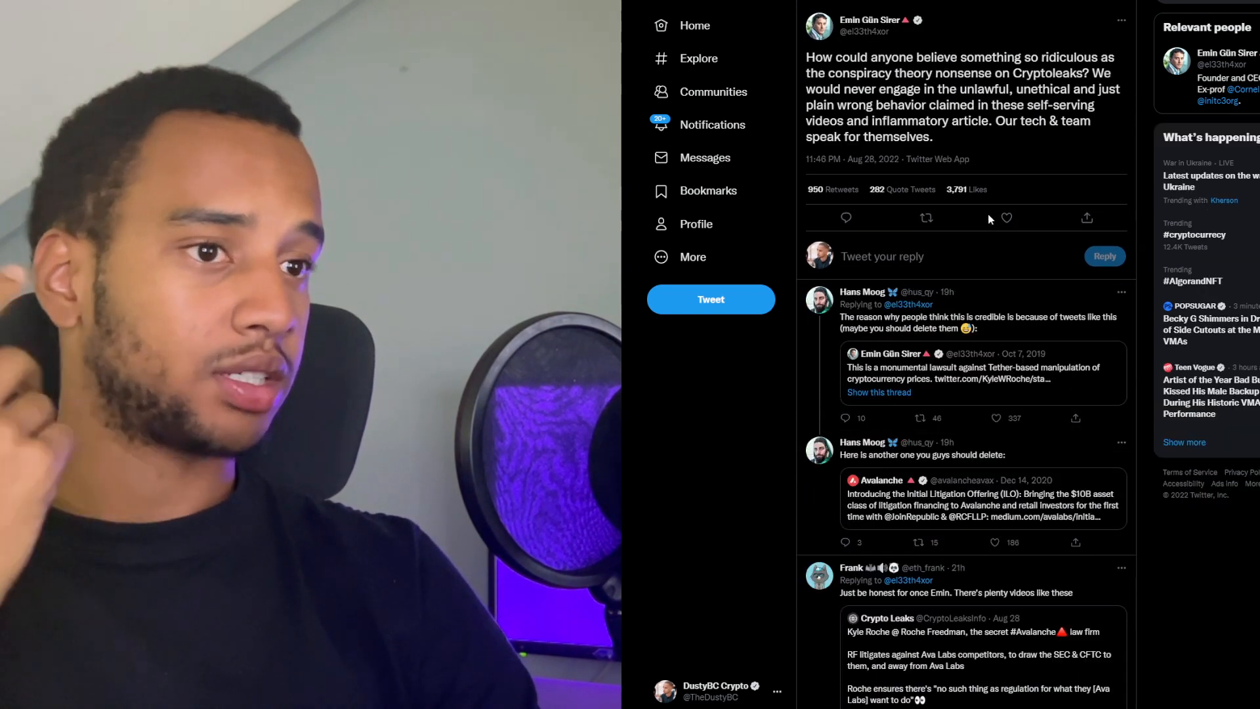
Scroll through the replies to Emin Gün Sirer's Cryptoleaks conspiracy-theory tweet.
{"action": "scroll", "scroll_direction": "down", "scroll_amount": 3}
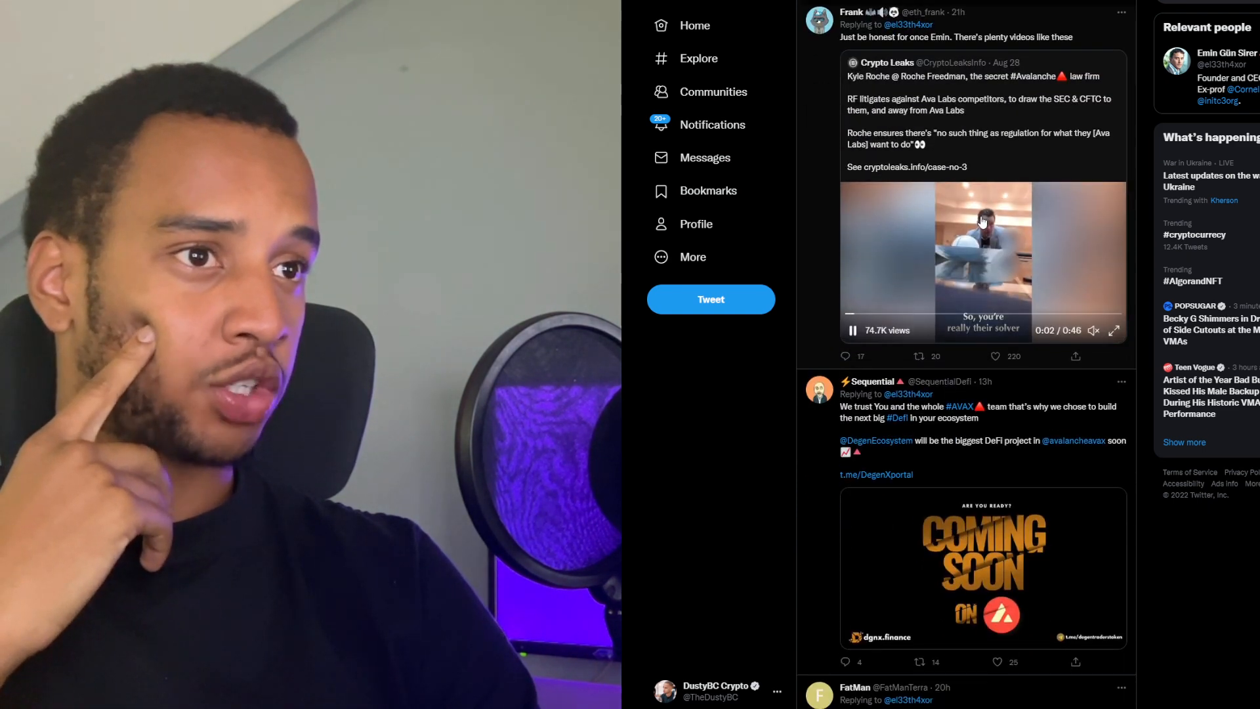
{"action": "scroll", "scroll_direction": "down", "scroll_amount": 3}
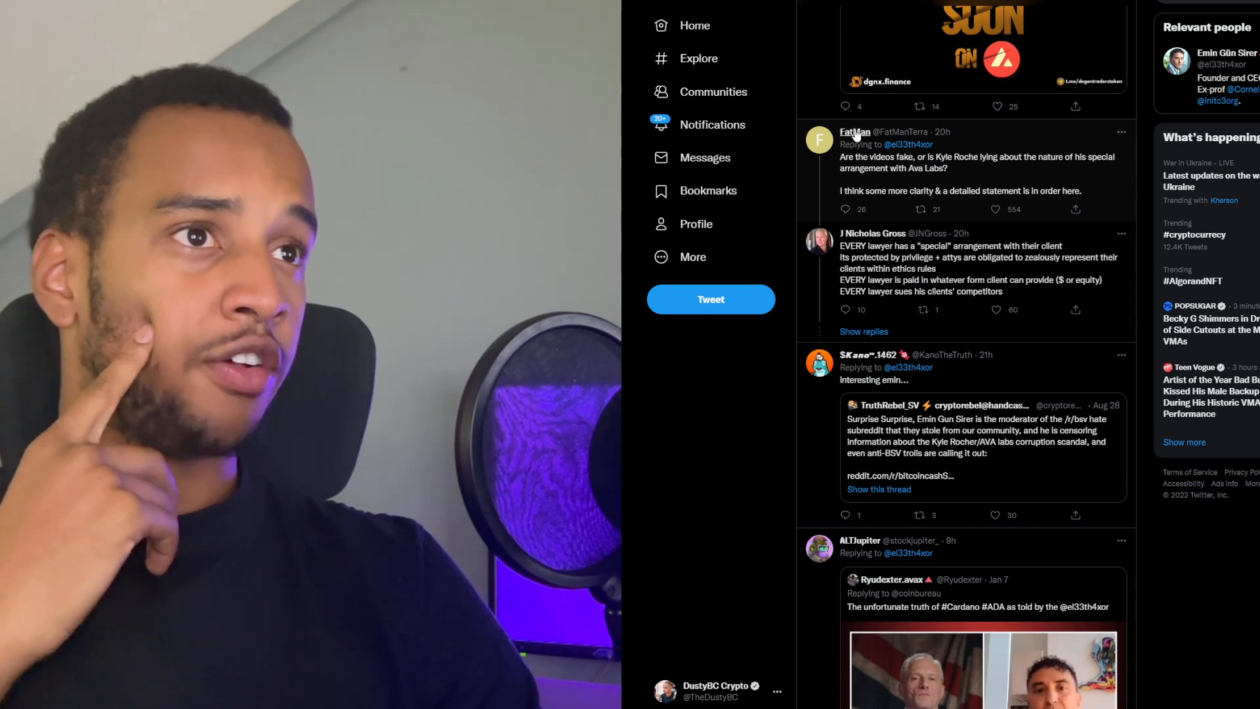
{"action": "mouse_move", "coordinate": [891, 176]}
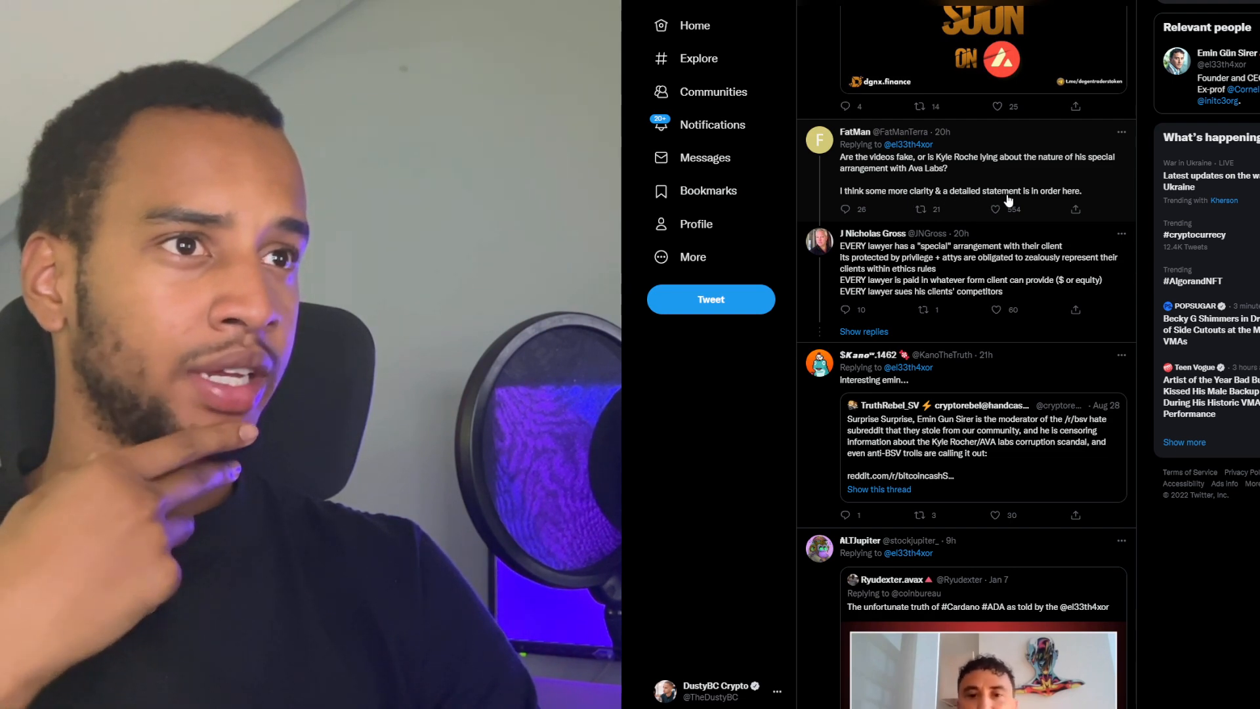
{"action": "scroll", "scroll_direction": "down", "scroll_amount": 3}
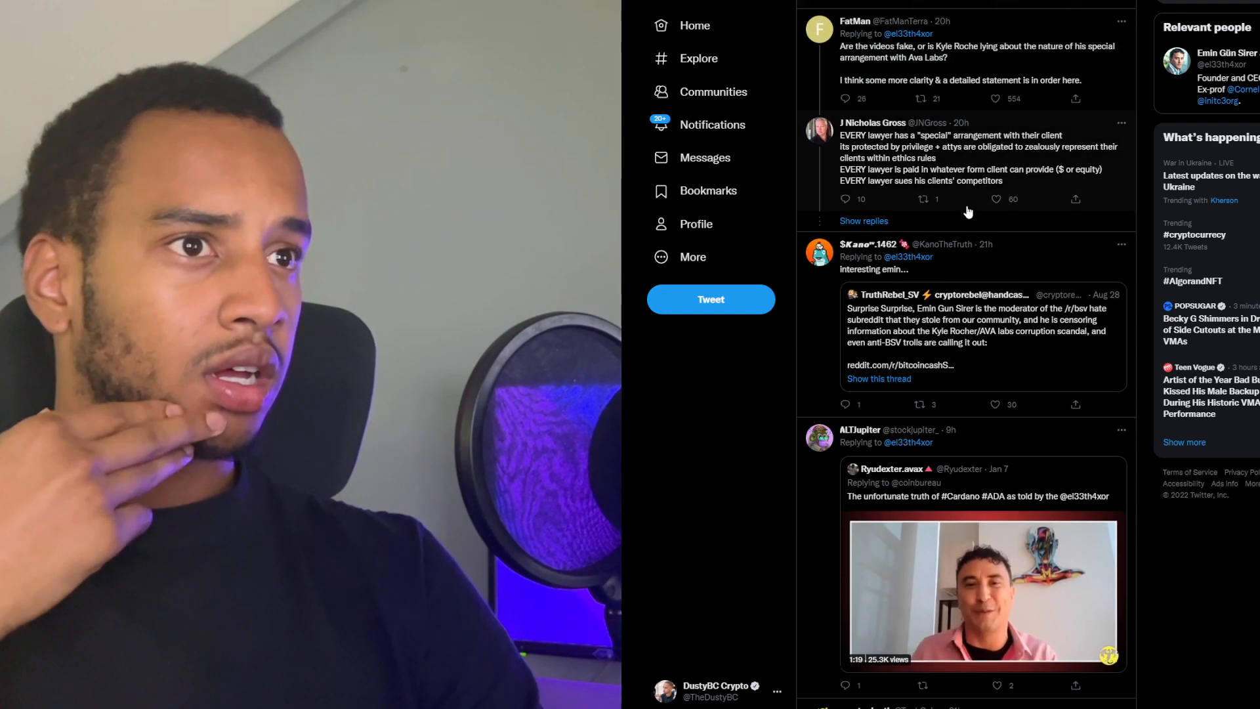
{"action": "scroll", "scroll_direction": "down", "scroll_amount": 3}
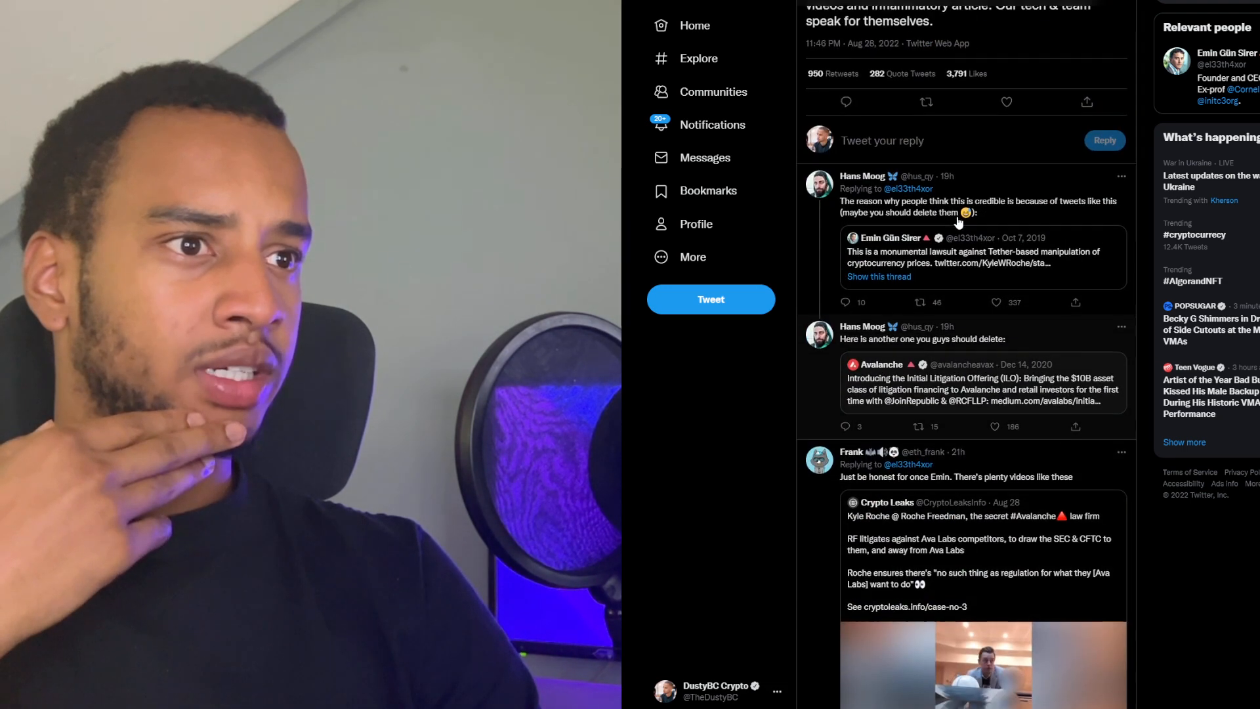
{"action": "scroll", "scroll_direction": "down", "scroll_amount": 3}
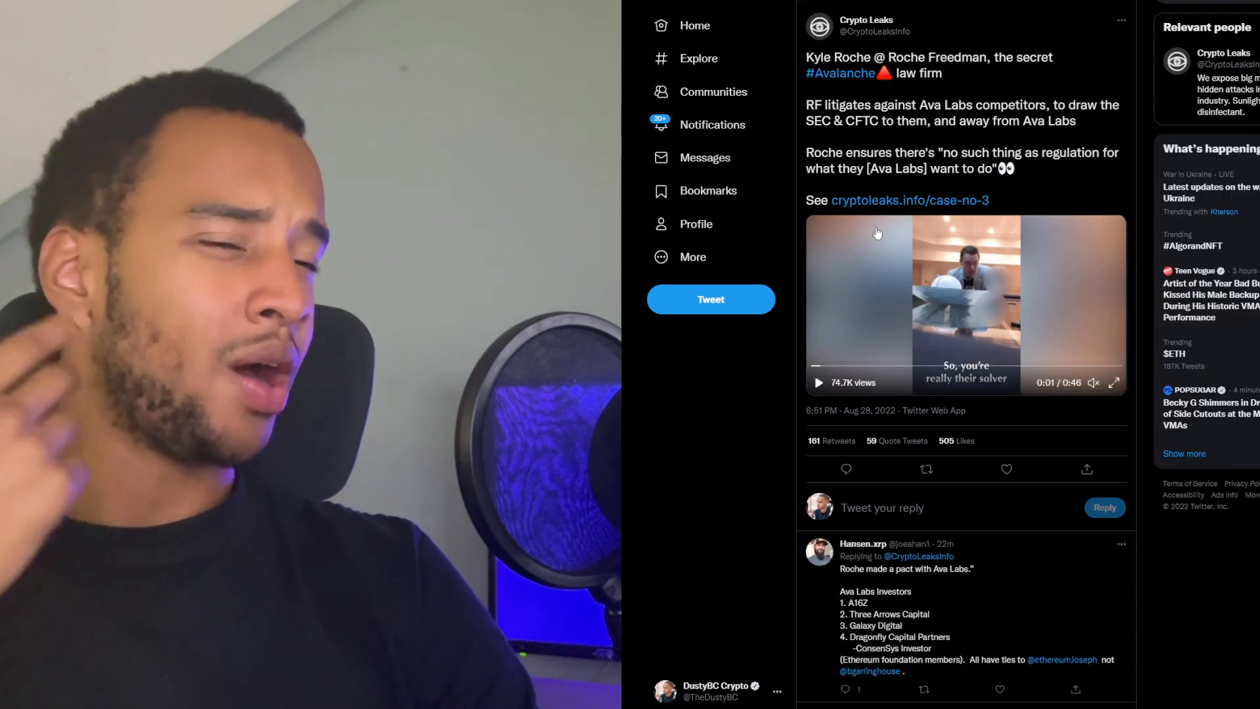
Scroll past the Crypto Leaks video to the replies about Kyle Roche and Ava Labs.
{"action": "scroll", "scroll_direction": "down", "scroll_amount": 3}
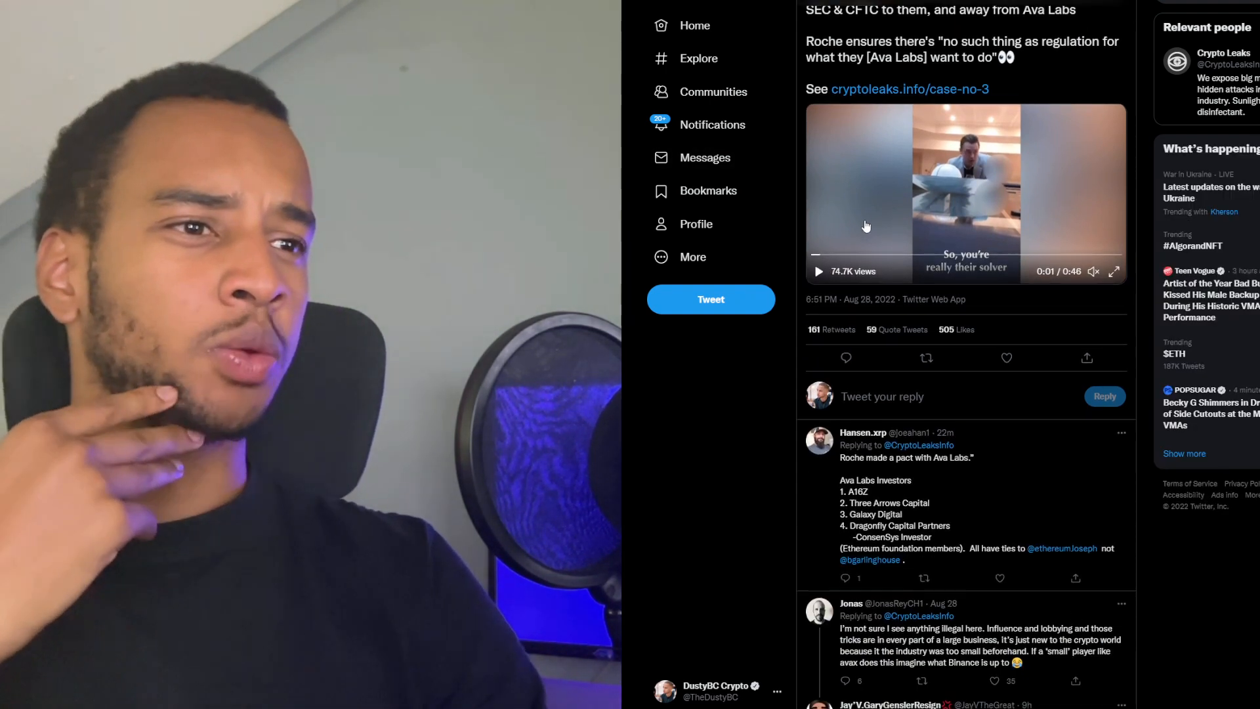
{"action": "scroll", "scroll_direction": "down", "scroll_amount": 3}
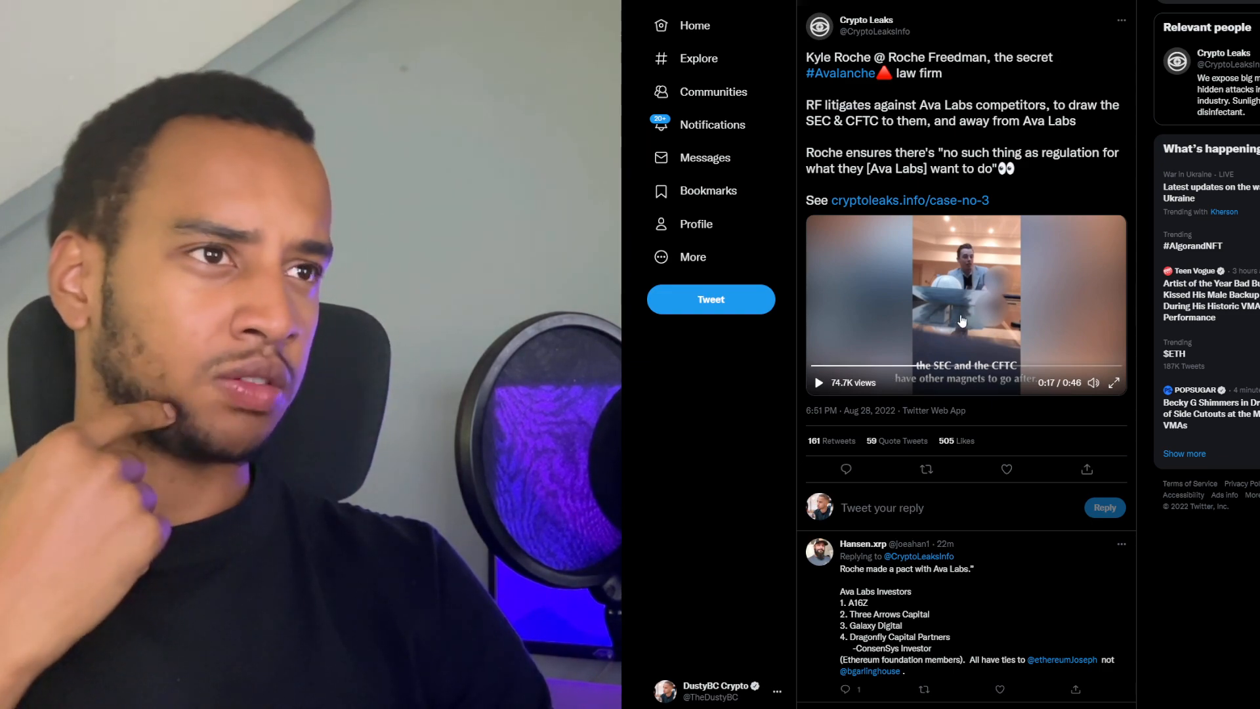
{"action": "scroll", "scroll_direction": "down", "scroll_amount": 3}
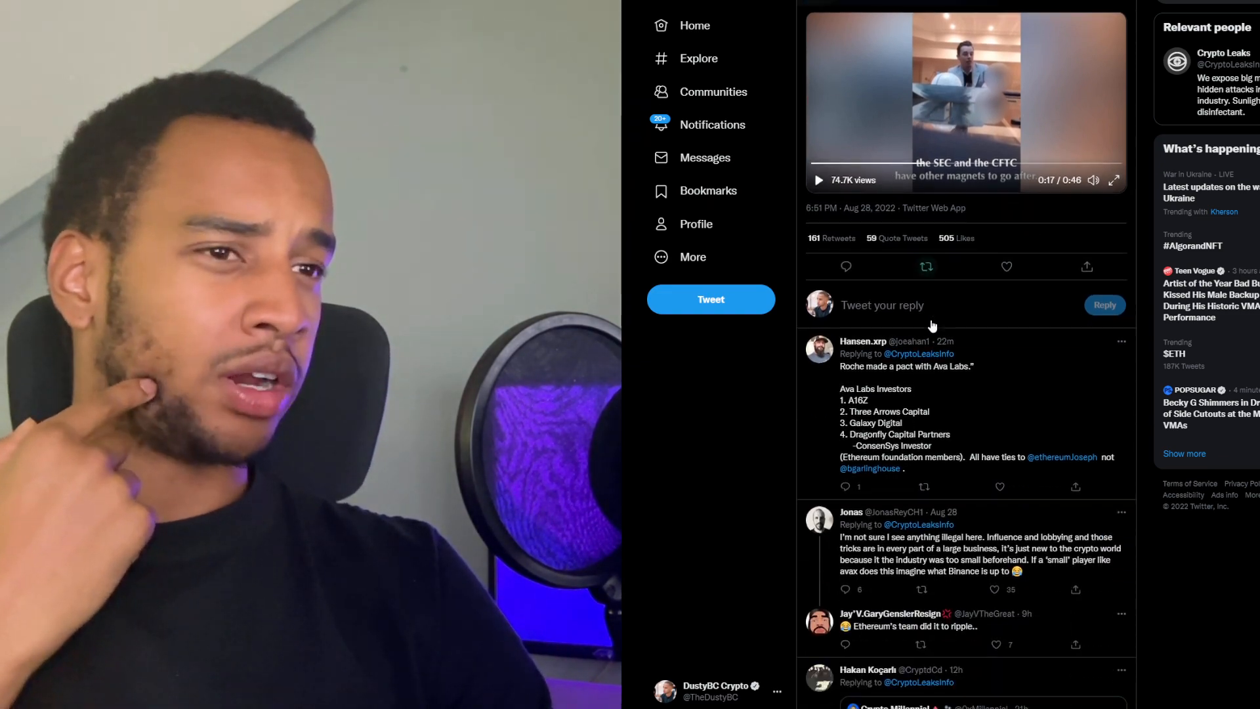
{"action": "scroll", "scroll_direction": "down", "scroll_amount": 3}
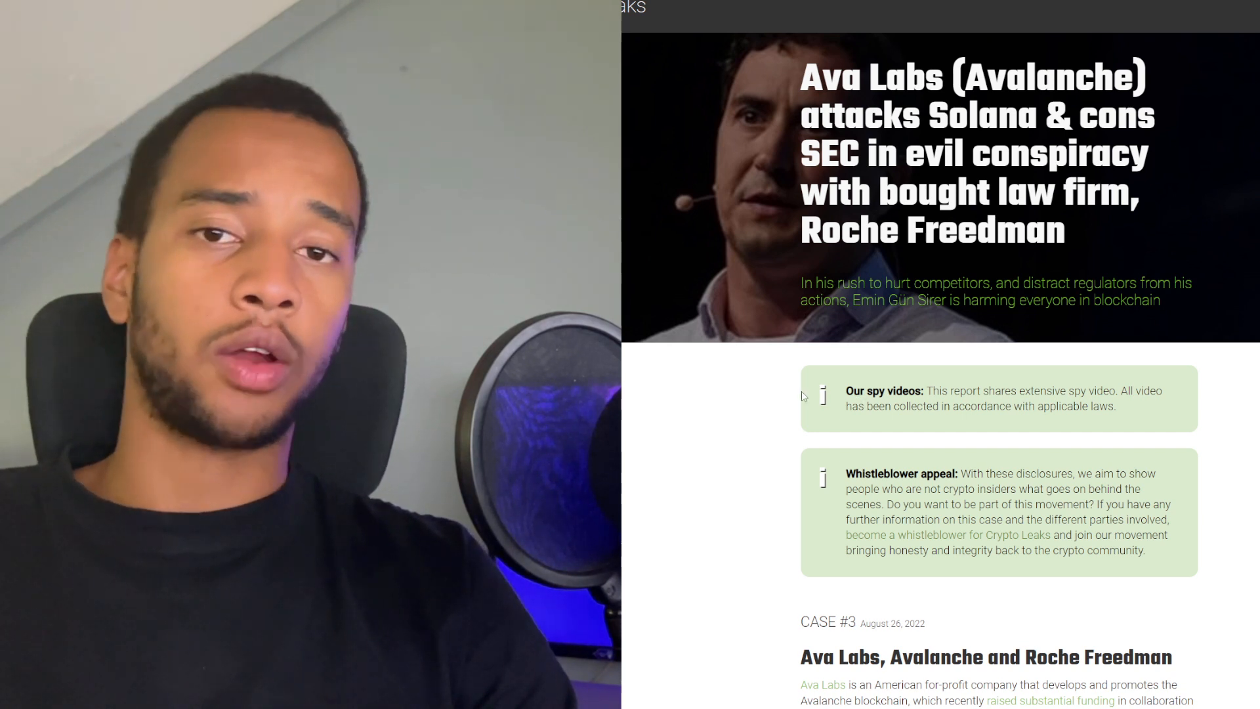
Bring up the Crypto Leaks Case #3 page at its Ava Labs, Avalanche and Roche Freedman intro.
{"action": "left_click_drag", "start_coordinate": [844, 473], "coordinate": [969, 473]}
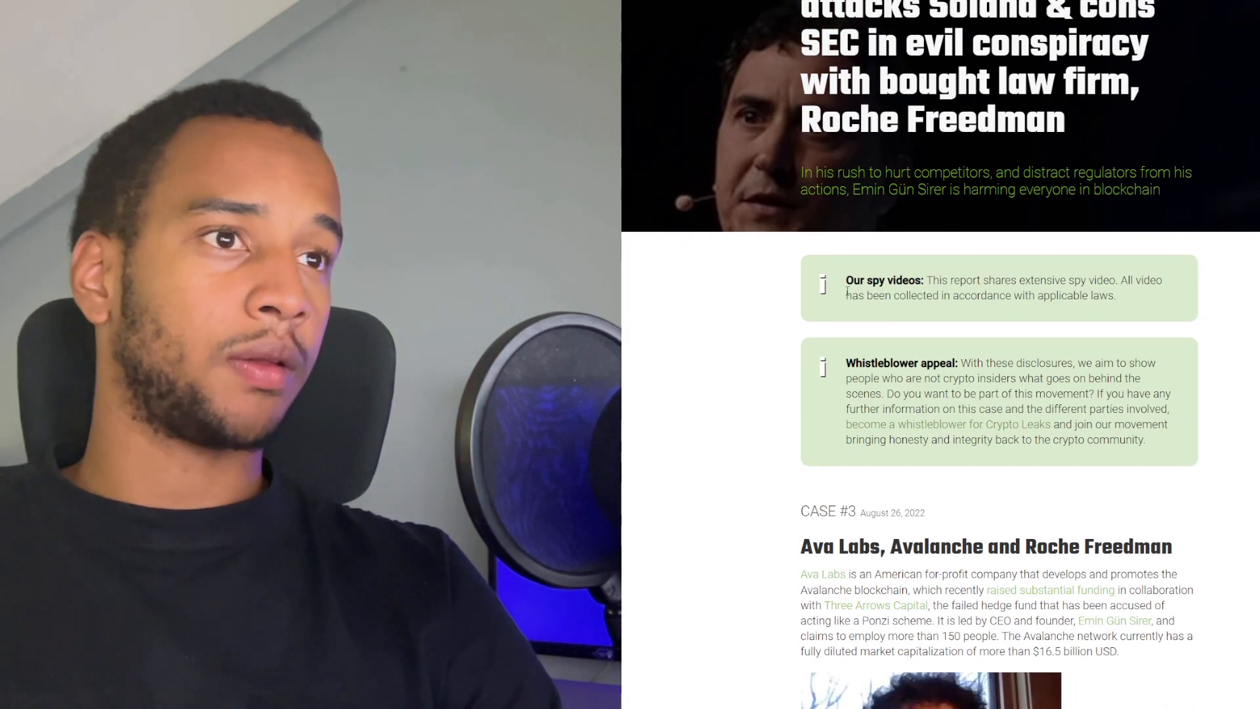
{"action": "left_click_drag", "start_coordinate": [844, 287], "coordinate": [1095, 287]}
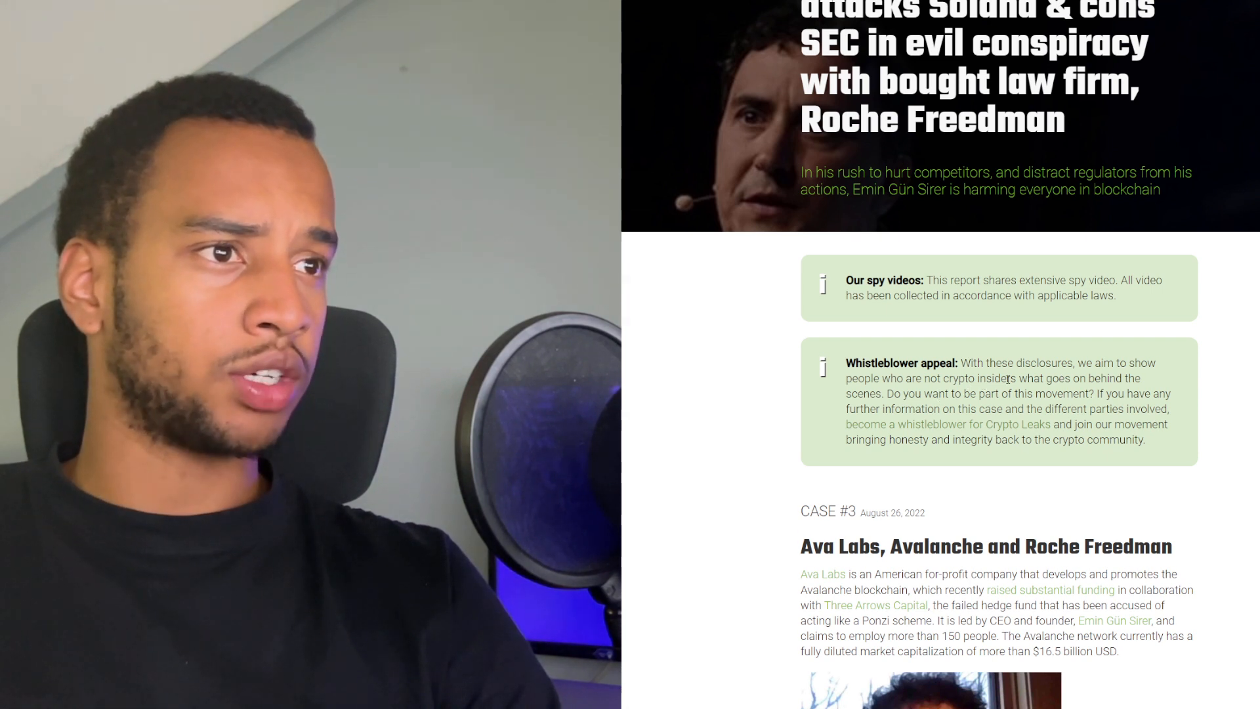
{"action": "mouse_move", "coordinate": [898, 402]}
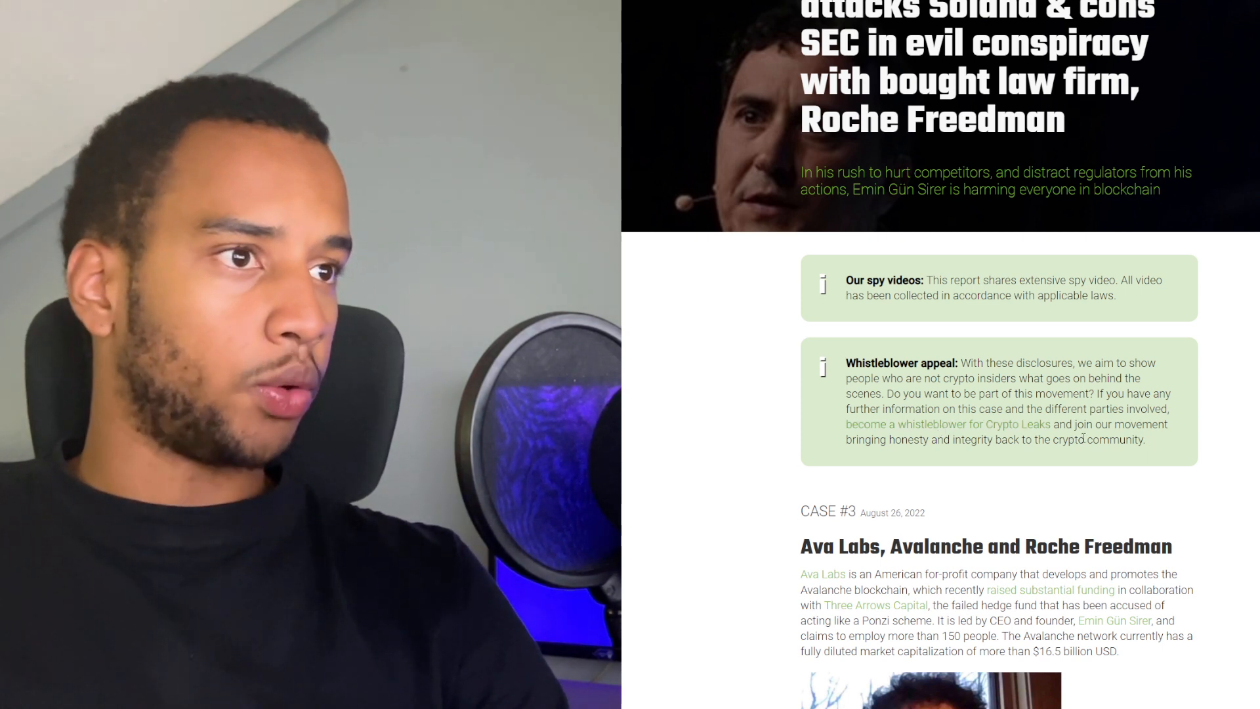
{"action": "mouse_move", "coordinate": [890, 462]}
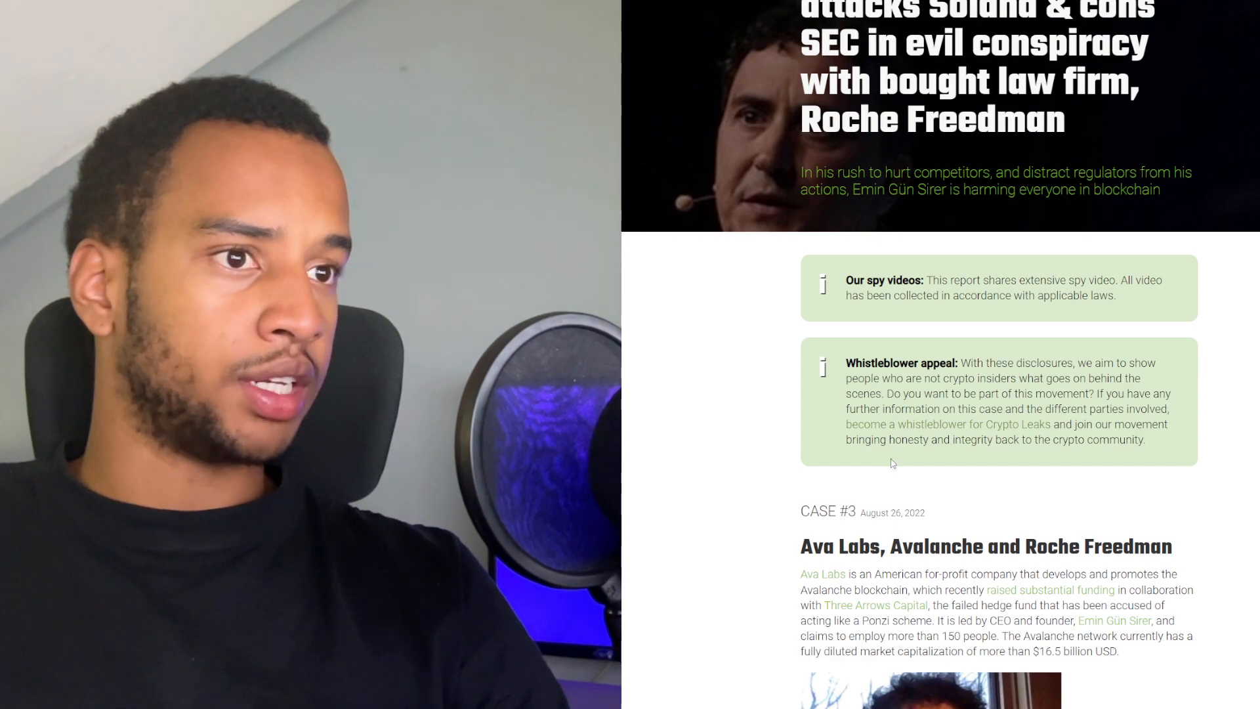
Scroll through the Case #3 article, checking each mention of 'Garling'.
{"action": "scroll", "scroll_direction": "down", "scroll_amount": 3}
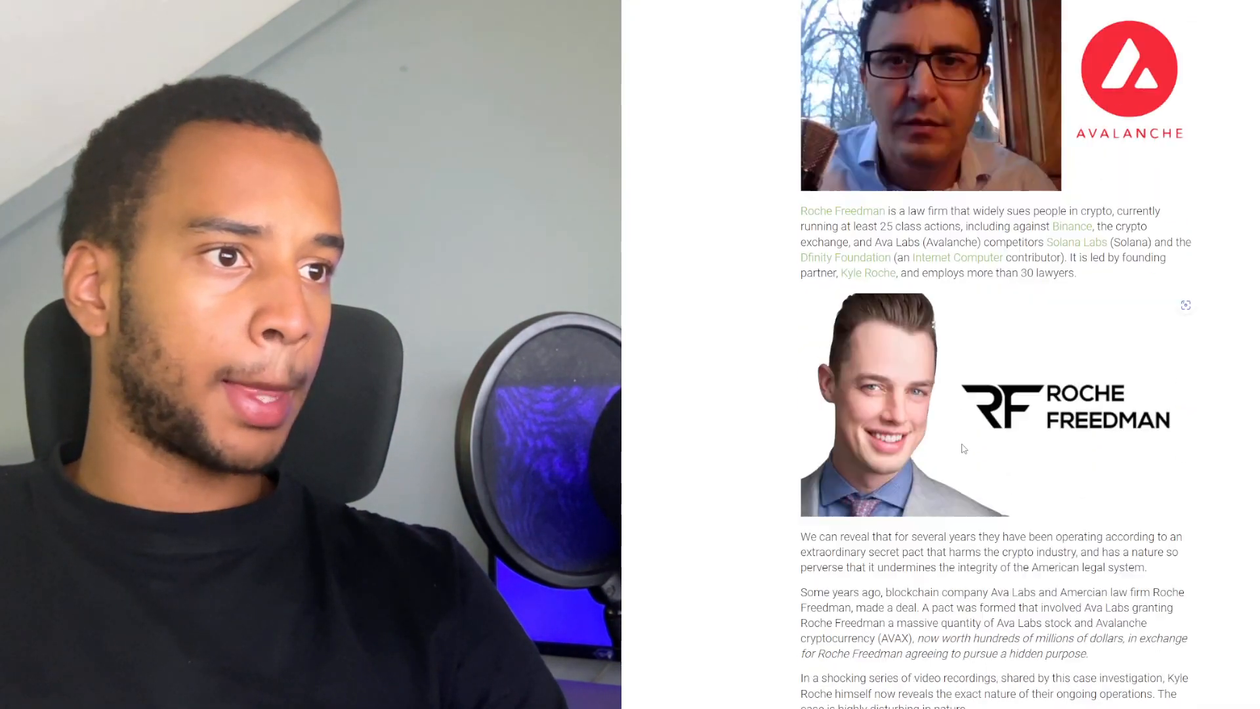
{"action": "scroll", "scroll_direction": "down", "scroll_amount": 3}
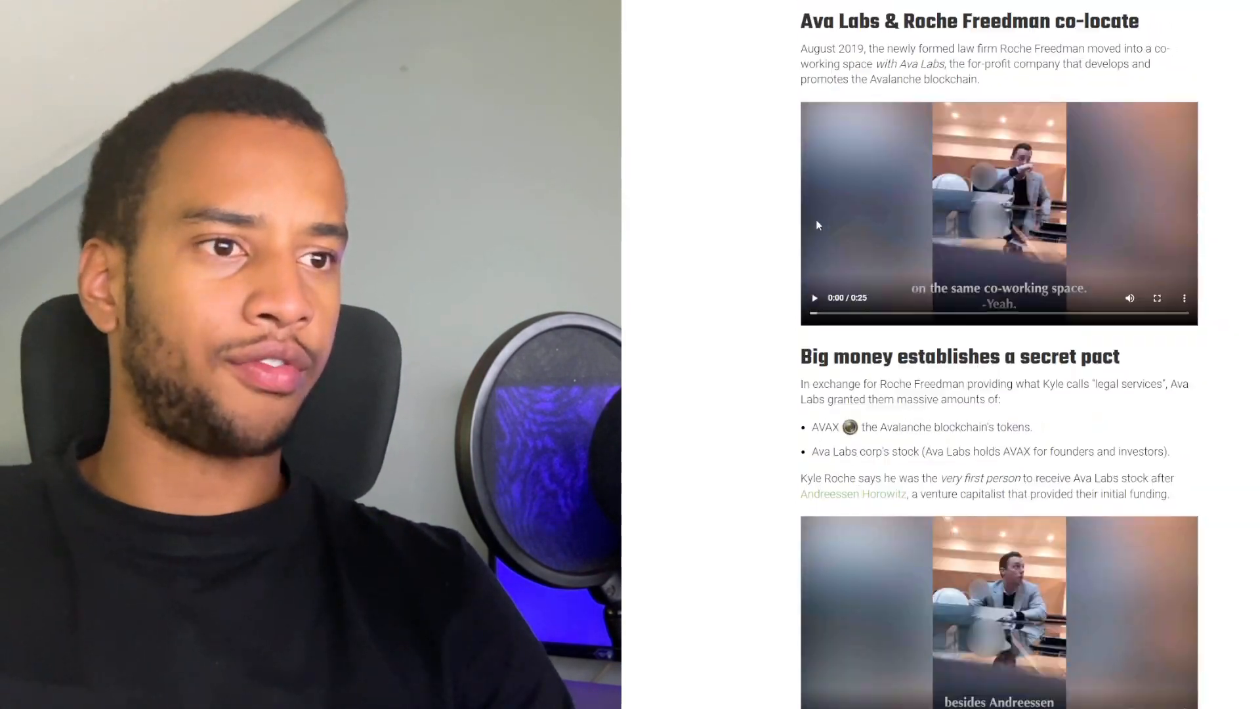
{"action": "scroll", "scroll_direction": "down", "scroll_amount": 3}
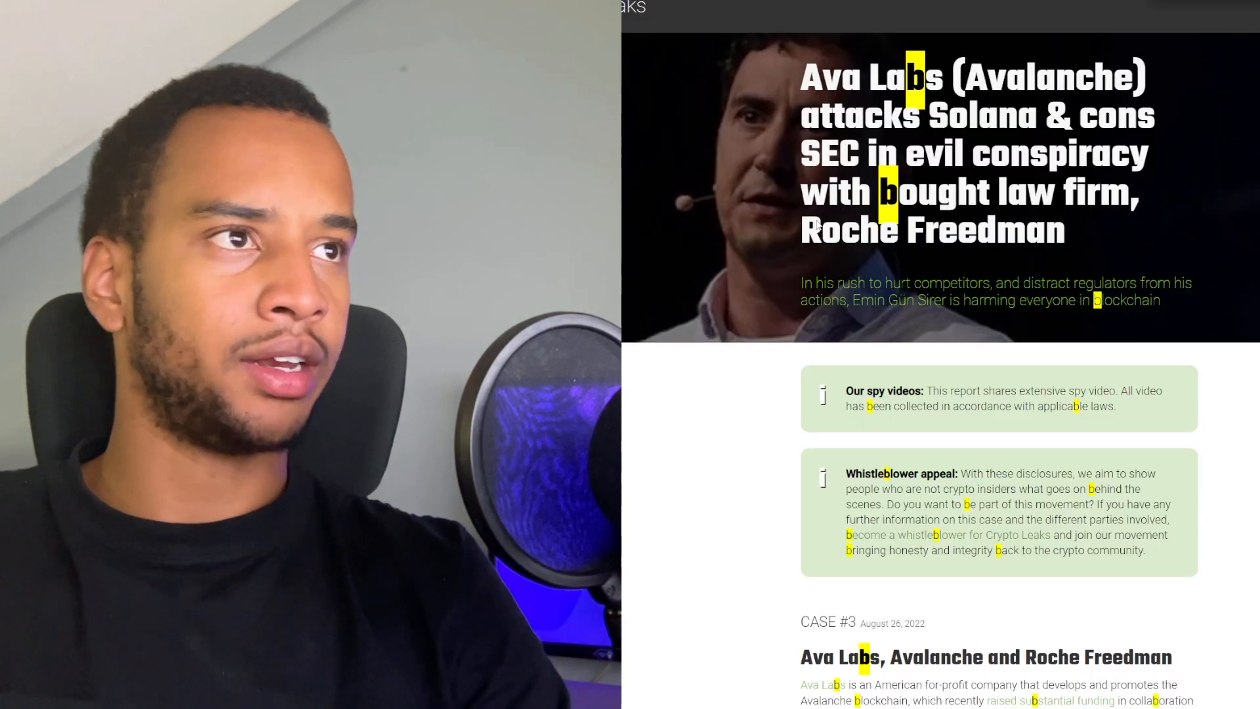
{"action": "scroll", "scroll_direction": "down", "scroll_amount": 3}
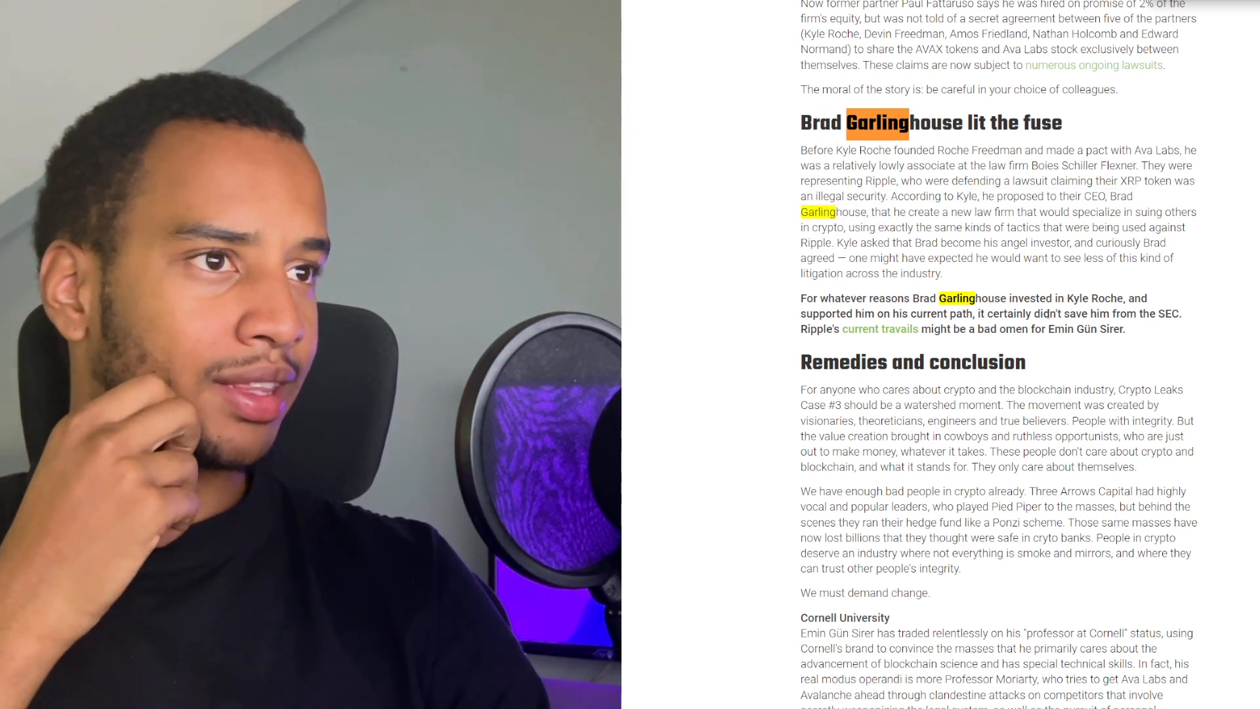
{"action": "left_click_drag", "start_coordinate": [1029, 314], "coordinate": [964, 329]}
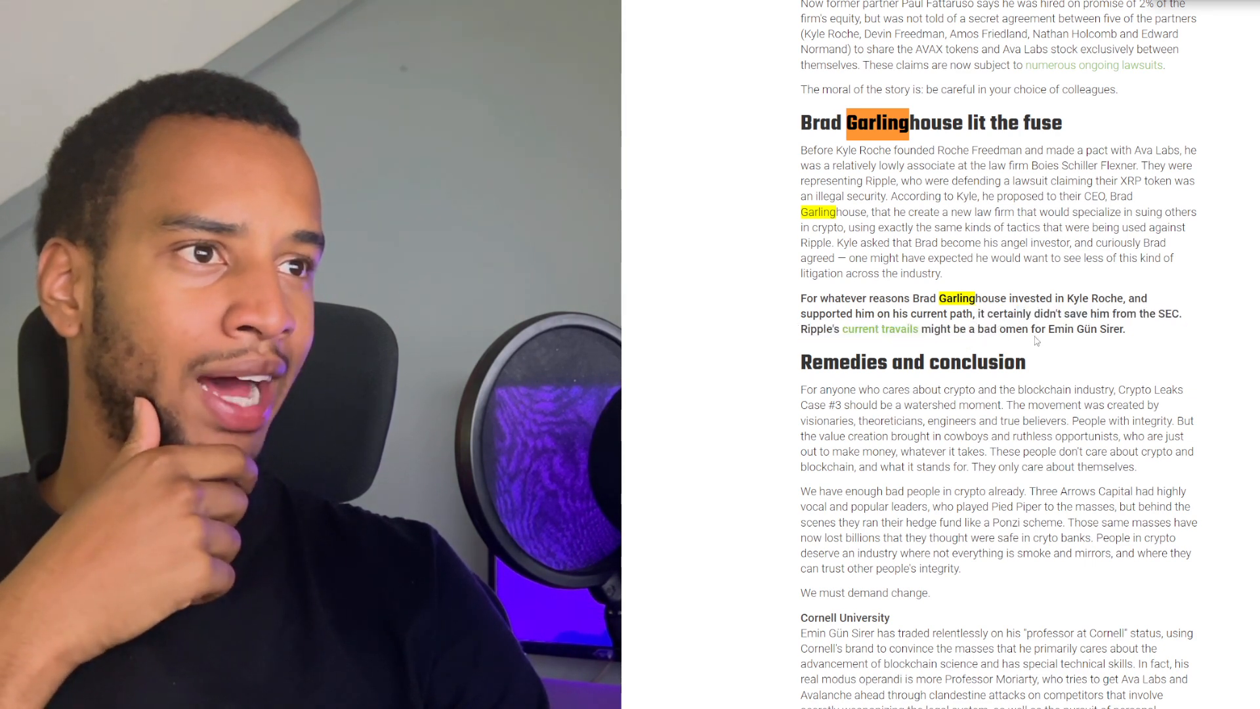
Highlight the Andreessen Horowitz and Polychain section and read on to the closing sections.
{"action": "scroll", "scroll_direction": "down", "scroll_amount": 3}
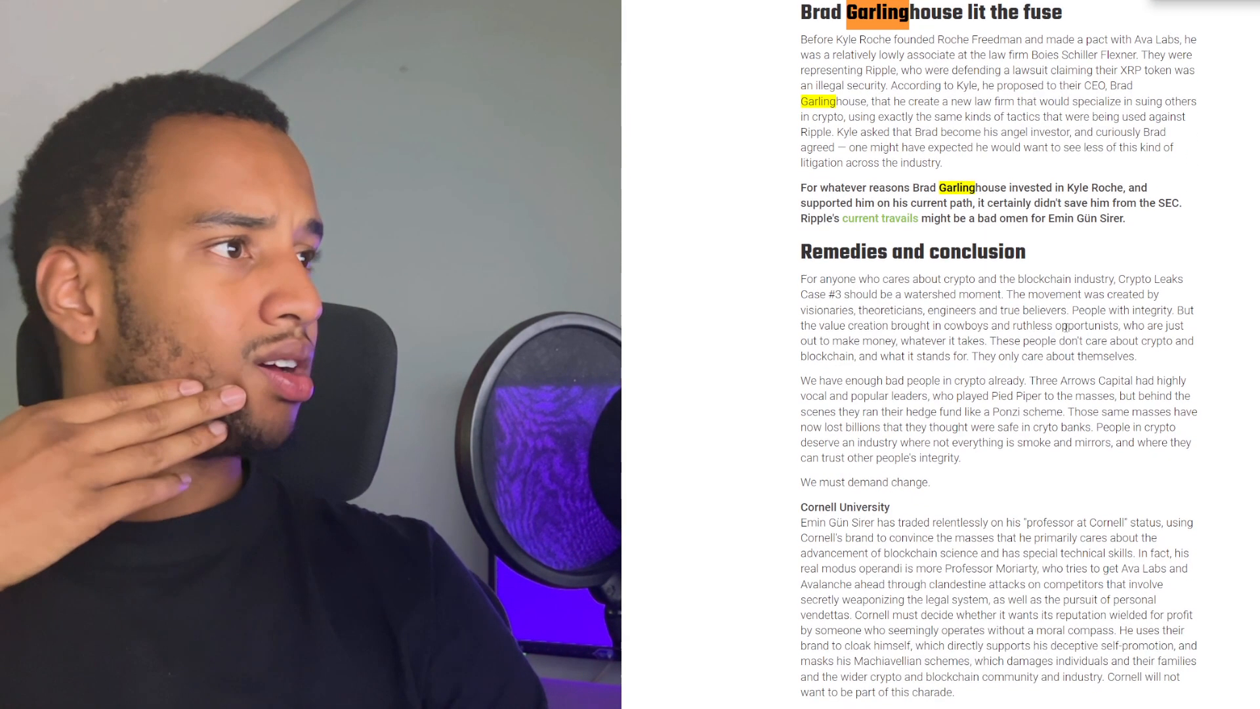
{"action": "scroll", "scroll_direction": "down", "scroll_amount": 3}
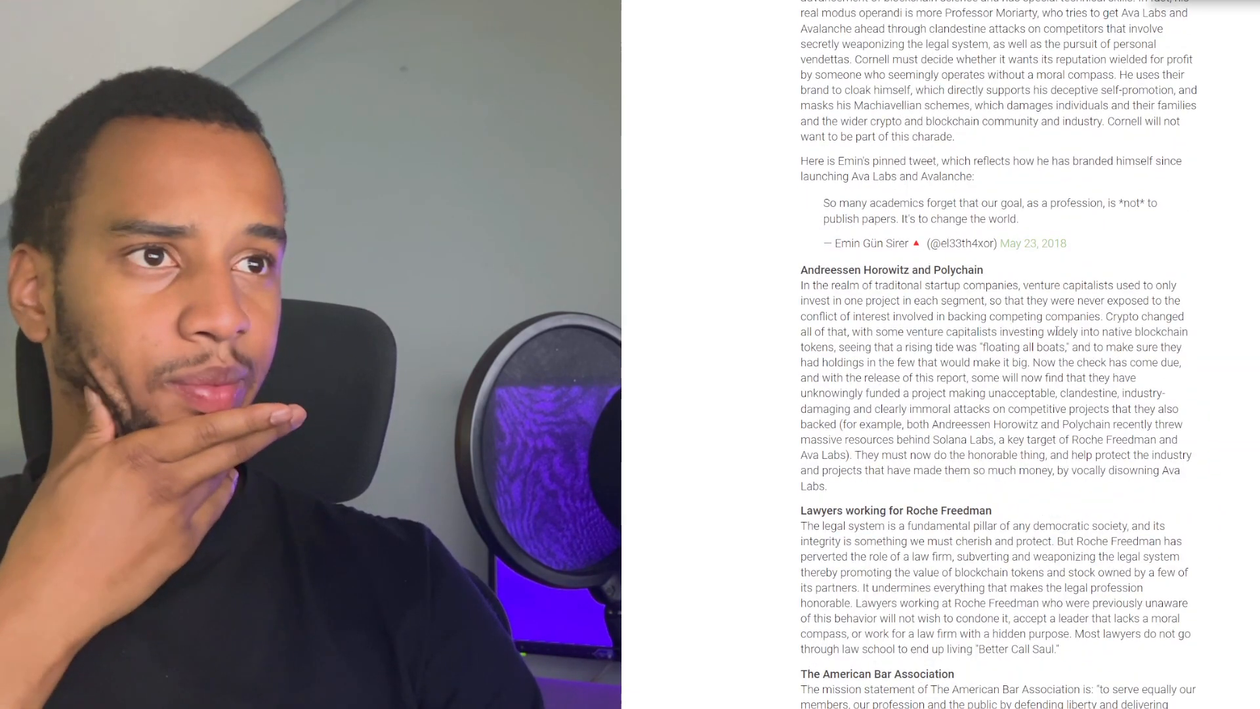
{"action": "left_click_drag", "start_coordinate": [801, 284], "coordinate": [872, 284]}
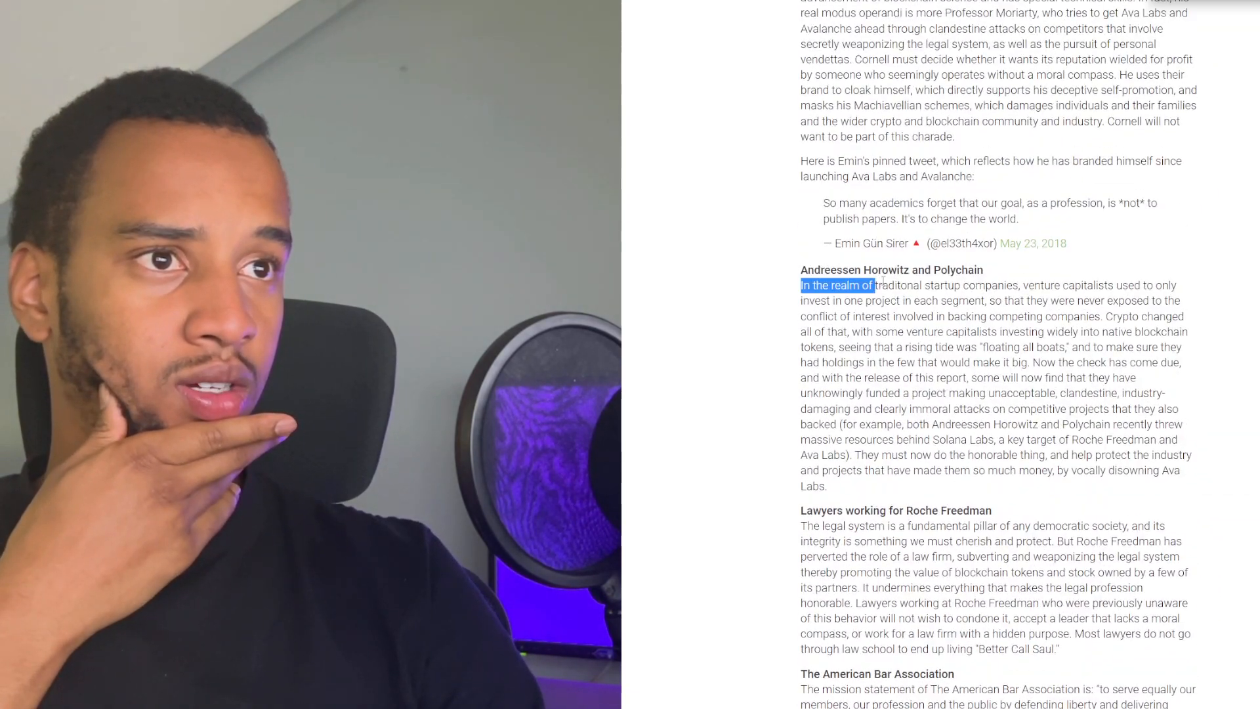
{"action": "scroll", "scroll_direction": "down", "scroll_amount": 3}
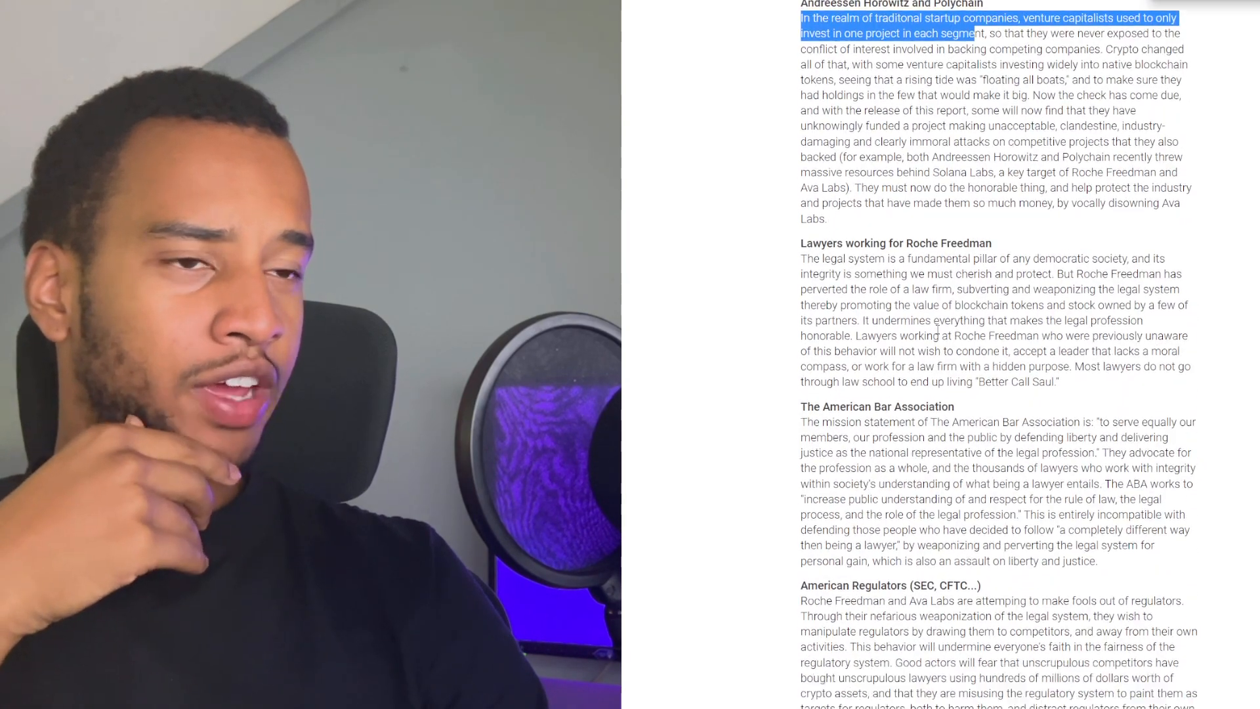
{"action": "scroll", "scroll_direction": "down", "scroll_amount": 3}
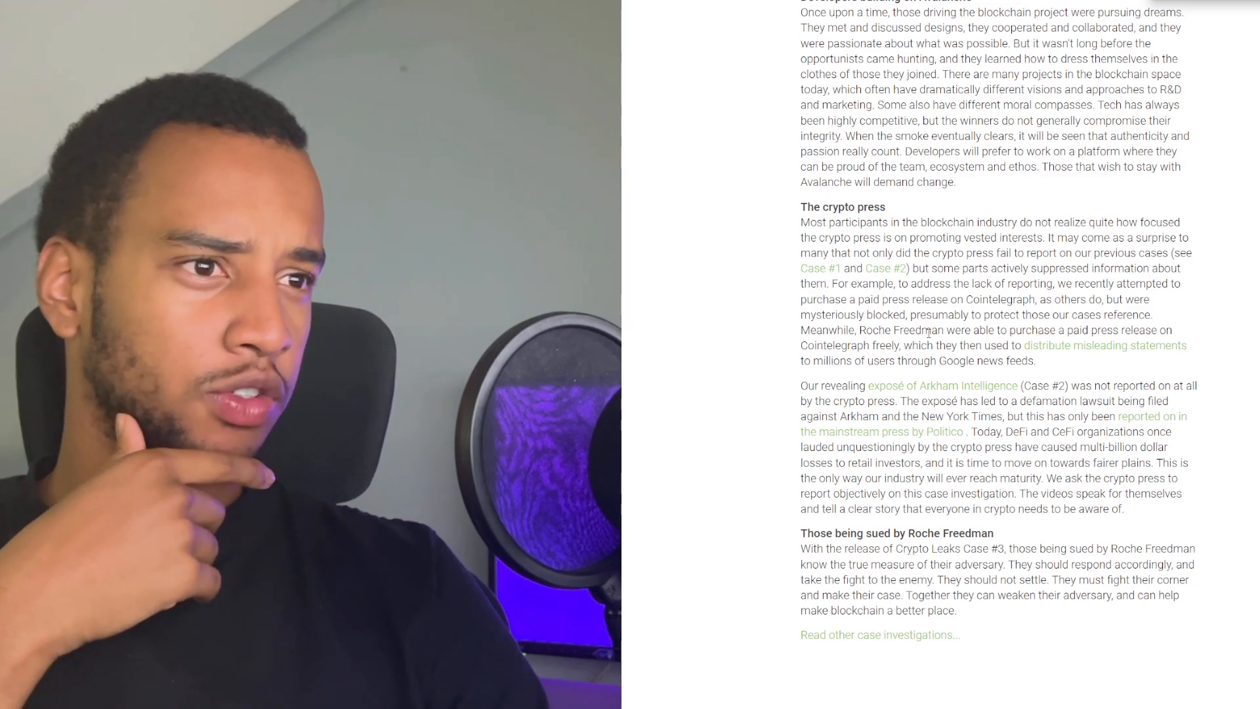
Scroll the Twitter home timeline to the retweet quoting Brad Garlinghouse's denial of investing in Kyle Roche.
{"action": "scroll", "scroll_direction": "down", "scroll_amount": 3}
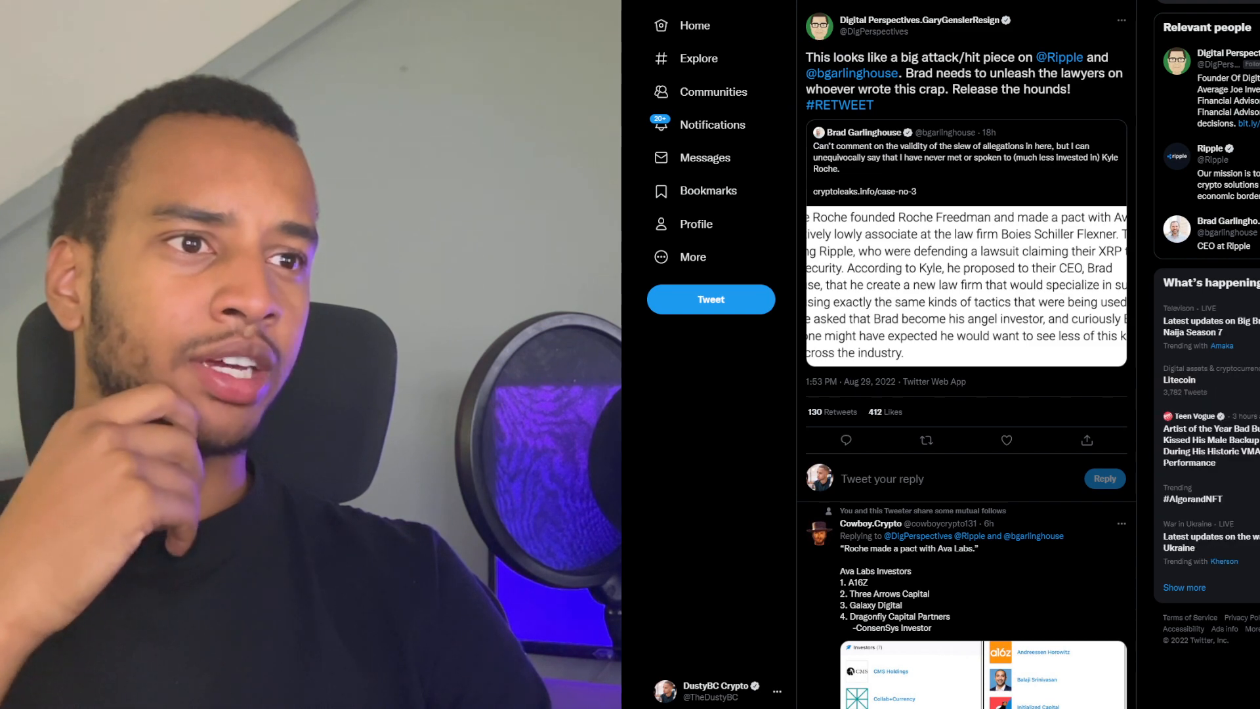
{"action": "scroll", "scroll_direction": "down", "scroll_amount": 3}
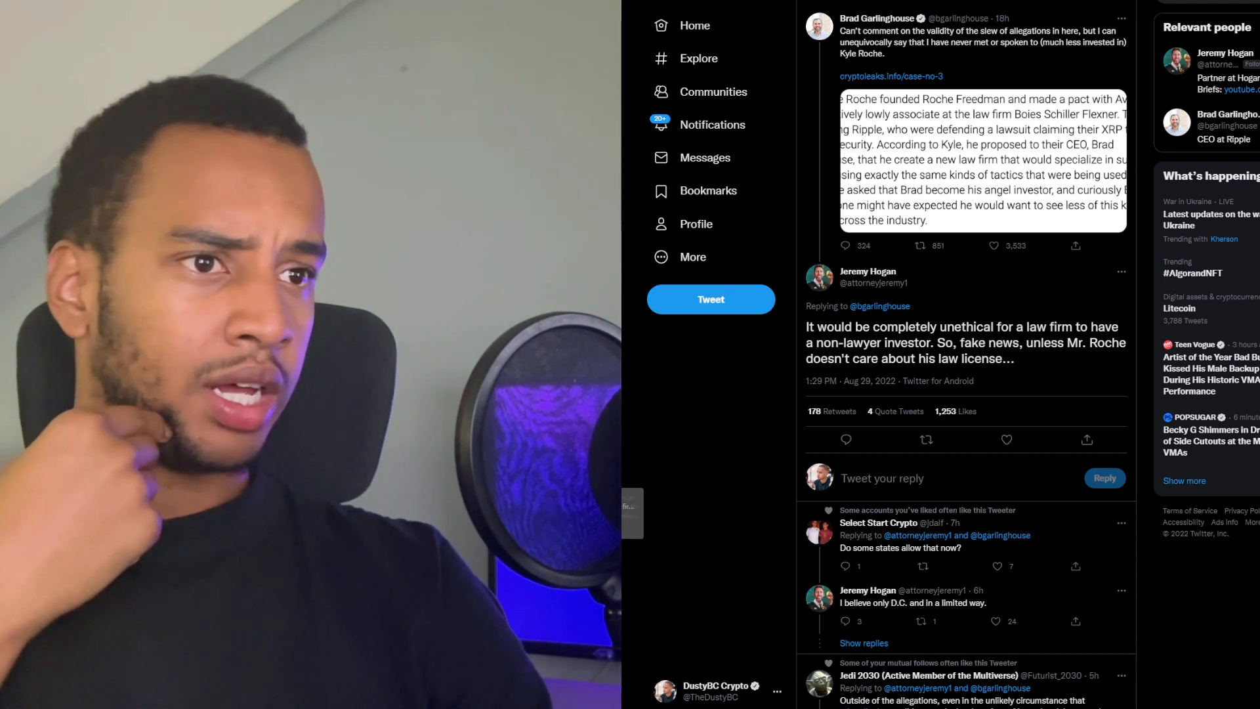
{"action": "scroll", "scroll_direction": "down", "scroll_amount": 3}
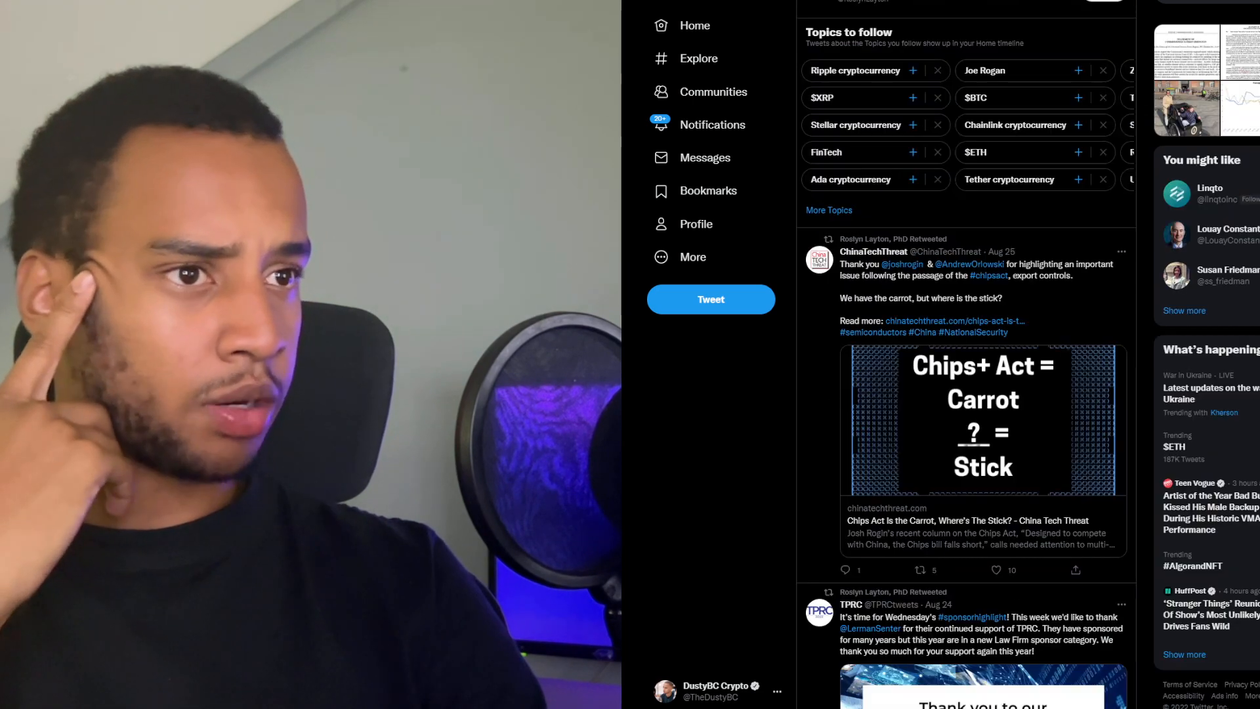
{"action": "scroll", "scroll_direction": "down", "scroll_amount": 3}
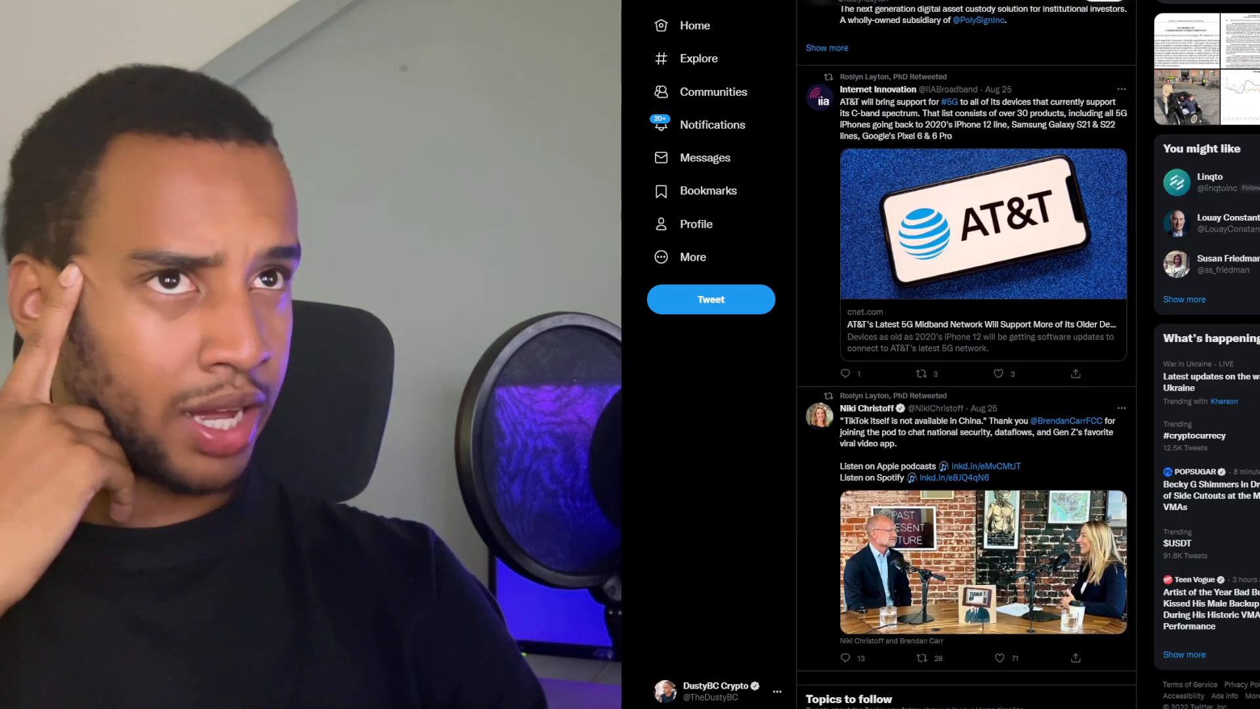
{"action": "scroll", "scroll_direction": "down", "scroll_amount": 3}
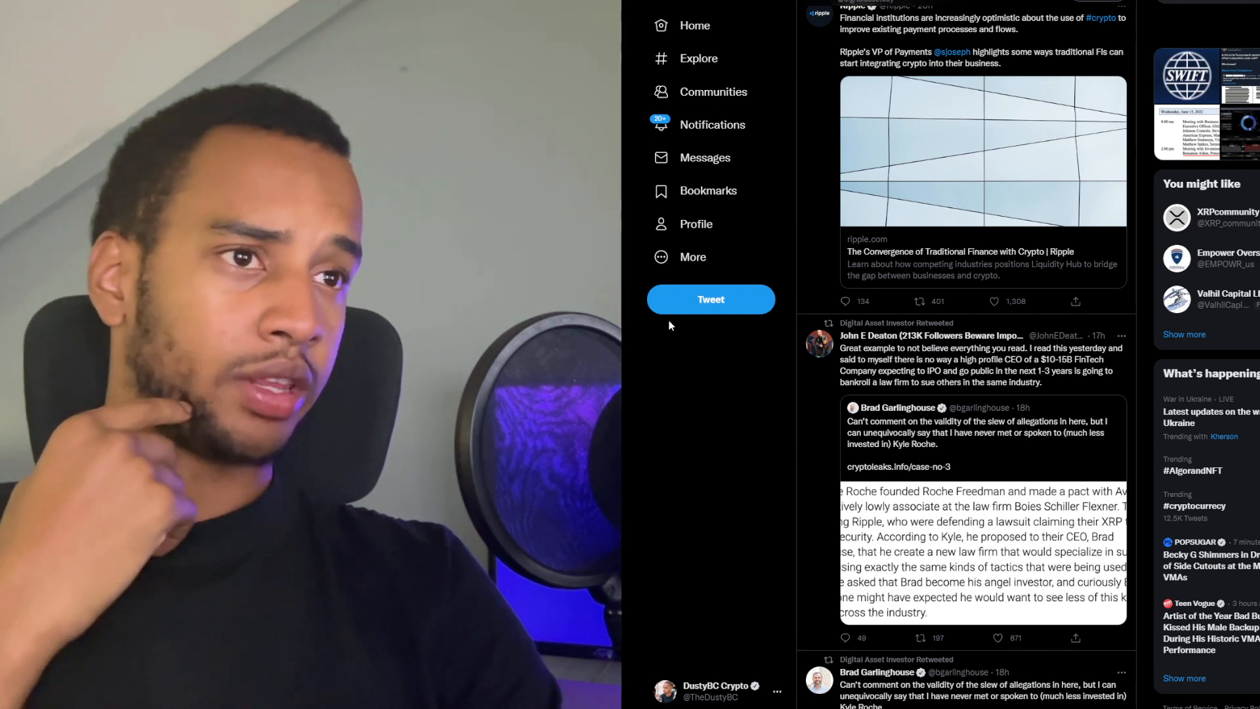
Browse the replies on John E Deaton's retweet of Garlinghouse's denial, then return to the top.
{"action": "scroll", "scroll_direction": "down", "scroll_amount": 3}
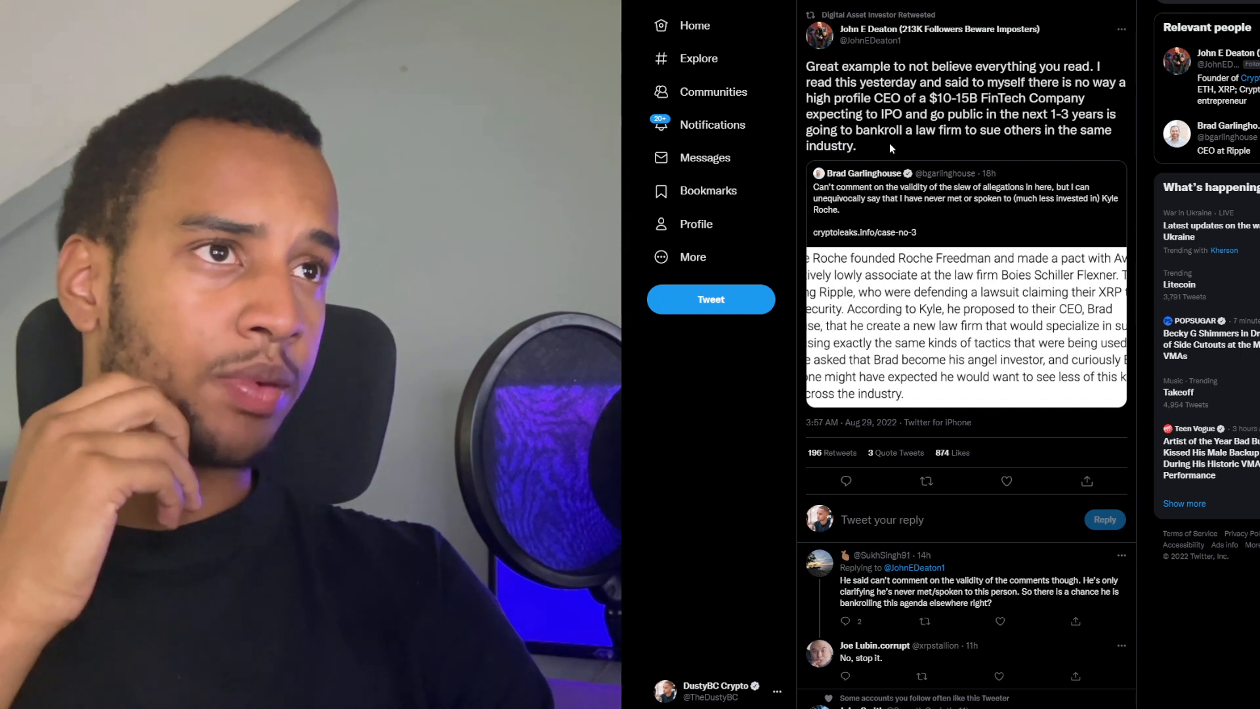
{"action": "mouse_move", "coordinate": [869, 146]}
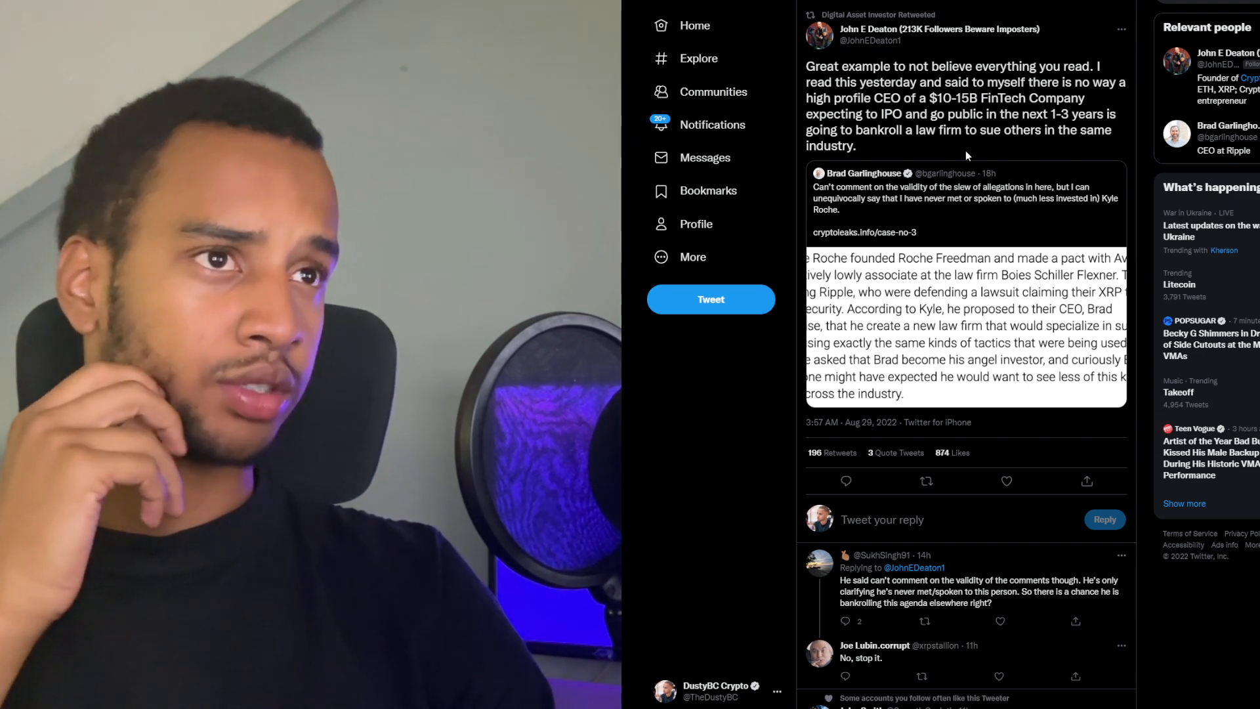
{"action": "scroll", "scroll_direction": "down", "scroll_amount": 3}
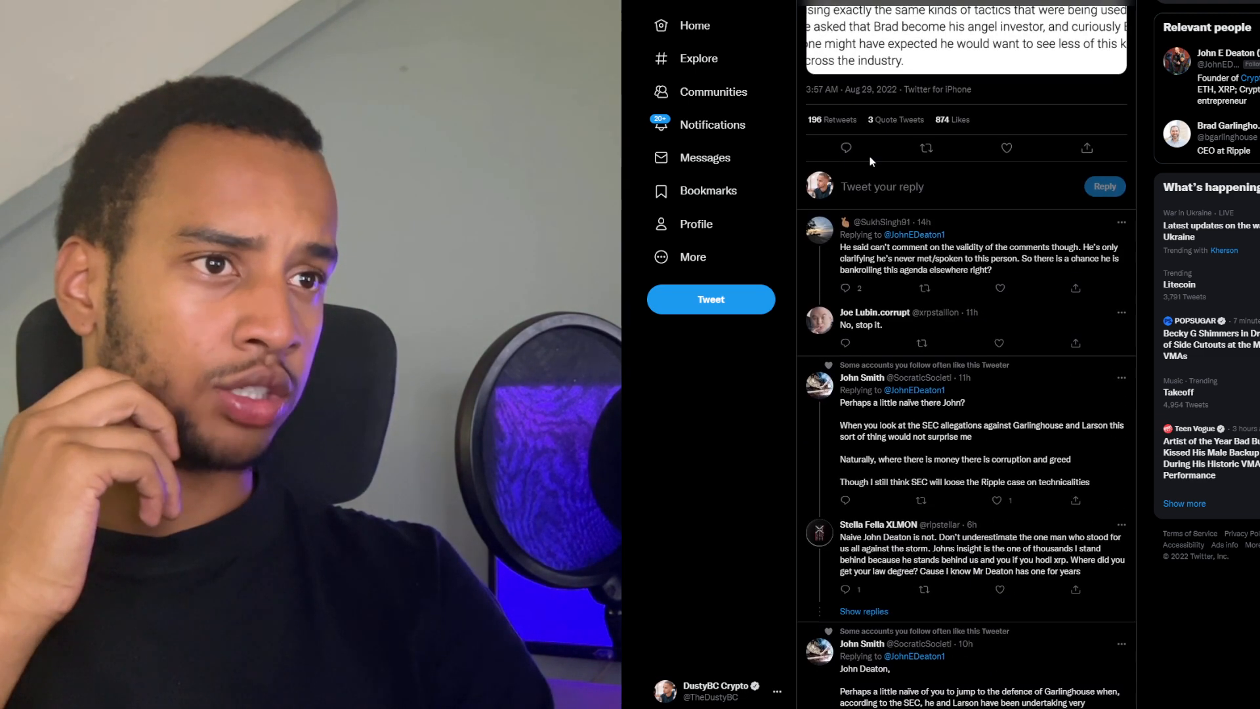
{"action": "scroll", "scroll_direction": "down", "scroll_amount": 3}
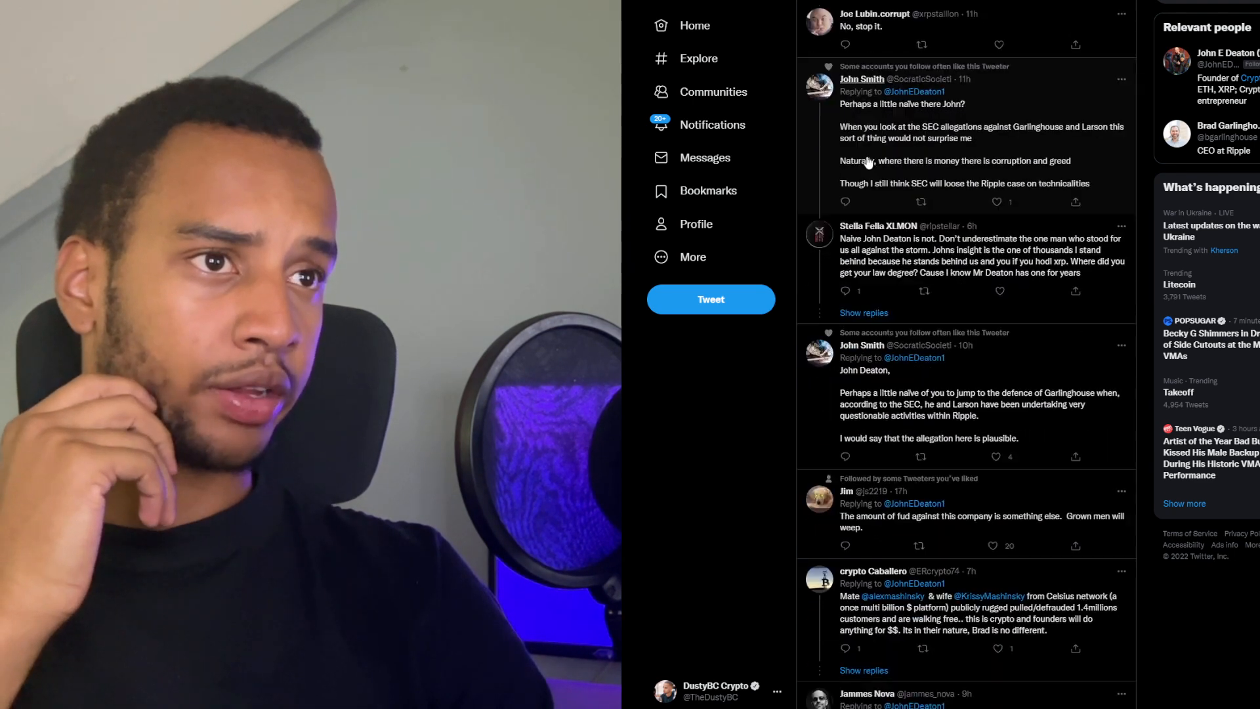
{"action": "scroll", "scroll_direction": "down", "scroll_amount": 3}
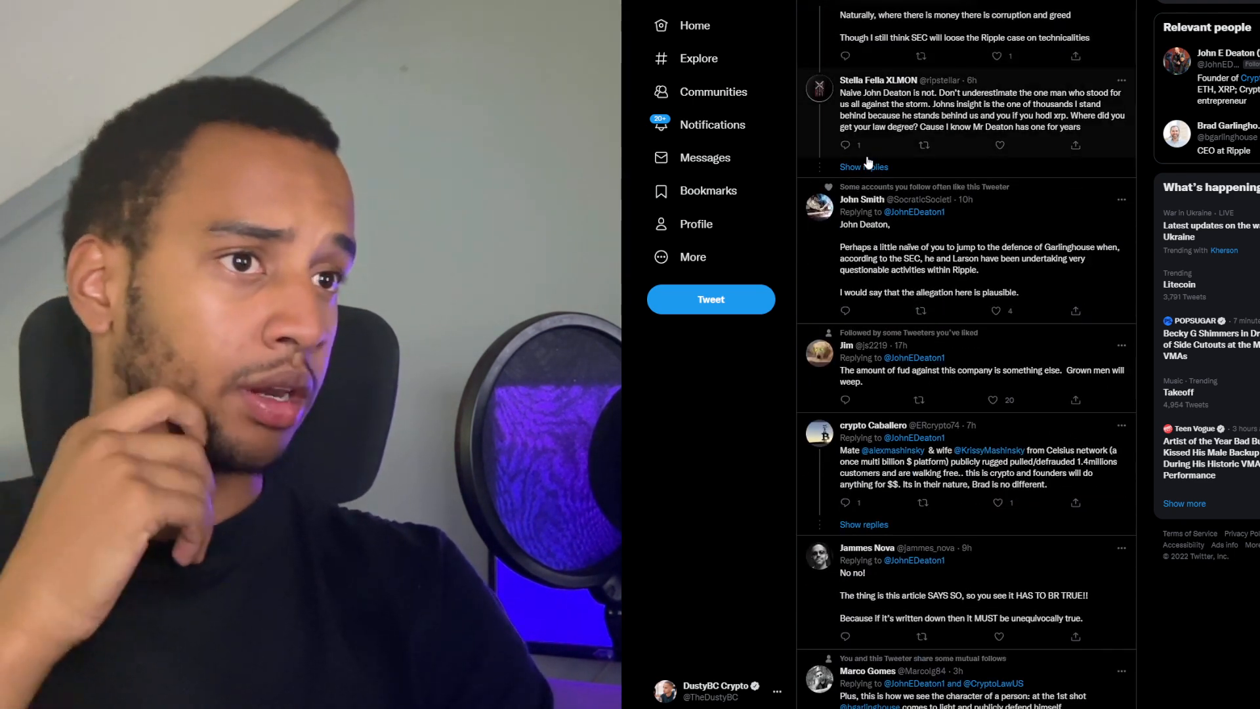
{"action": "scroll", "scroll_direction": "down", "scroll_amount": 3}
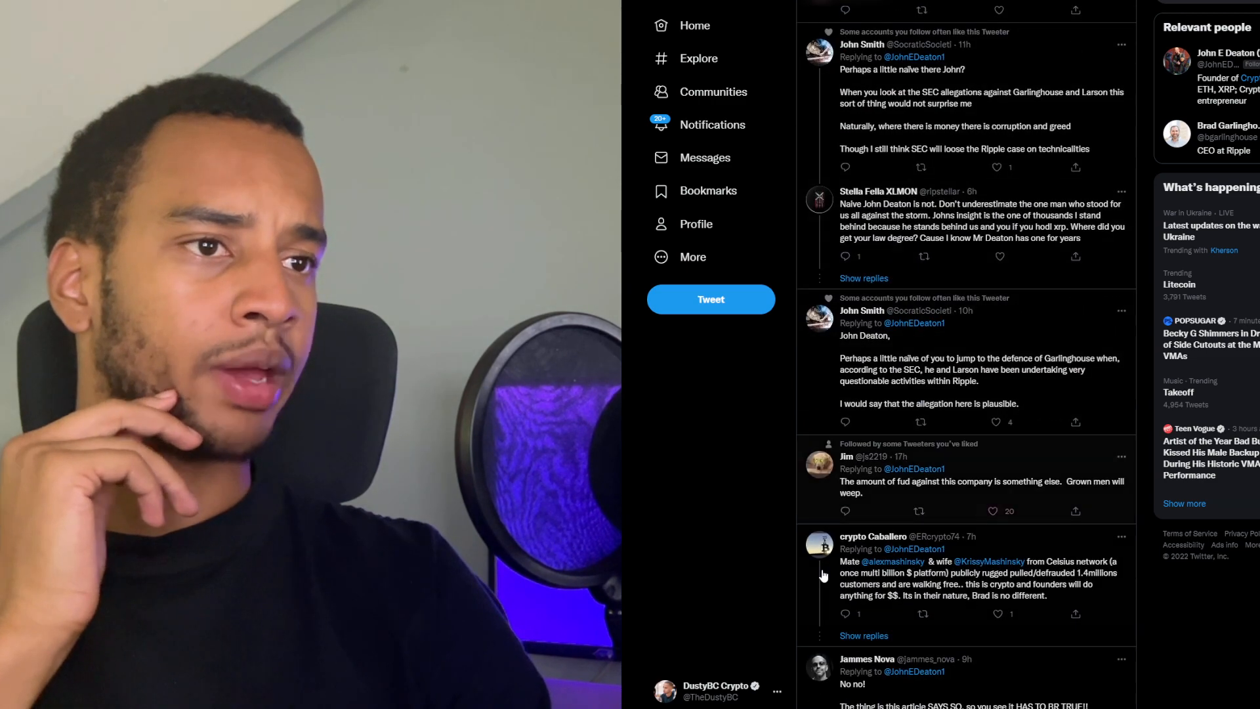
{"action": "scroll", "scroll_direction": "down", "scroll_amount": 3}
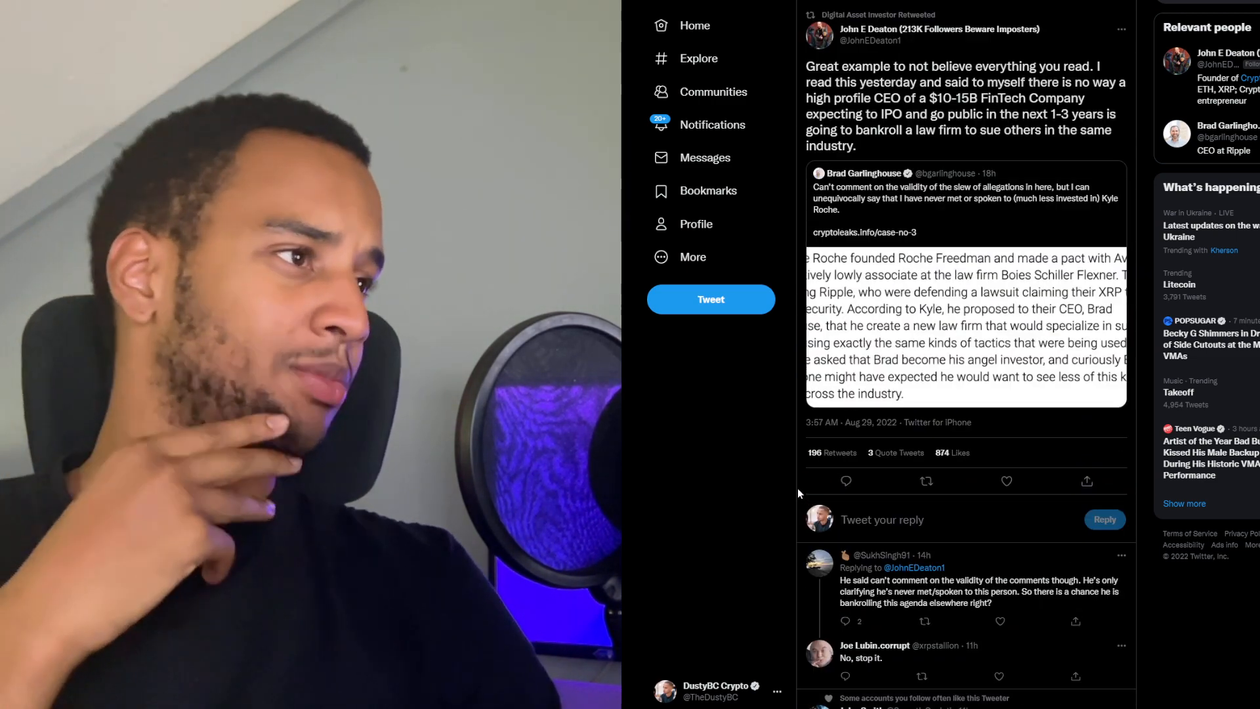
{"action": "mouse_move", "coordinate": [802, 467]}
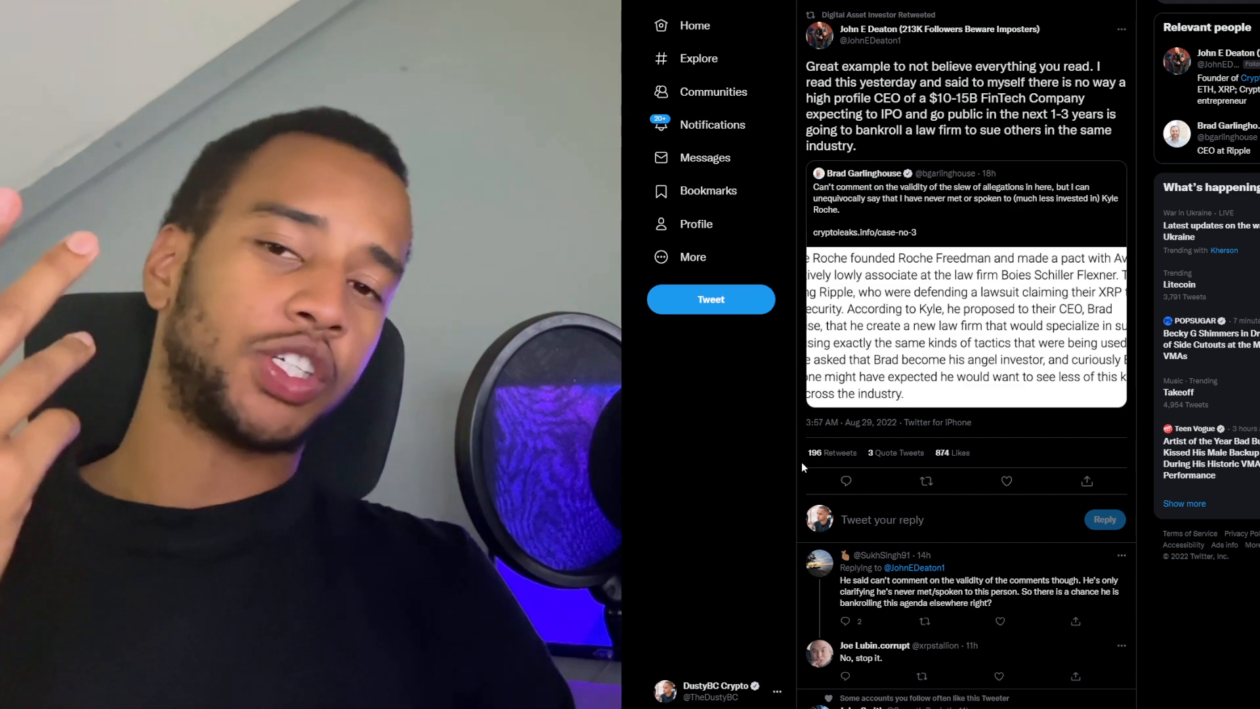